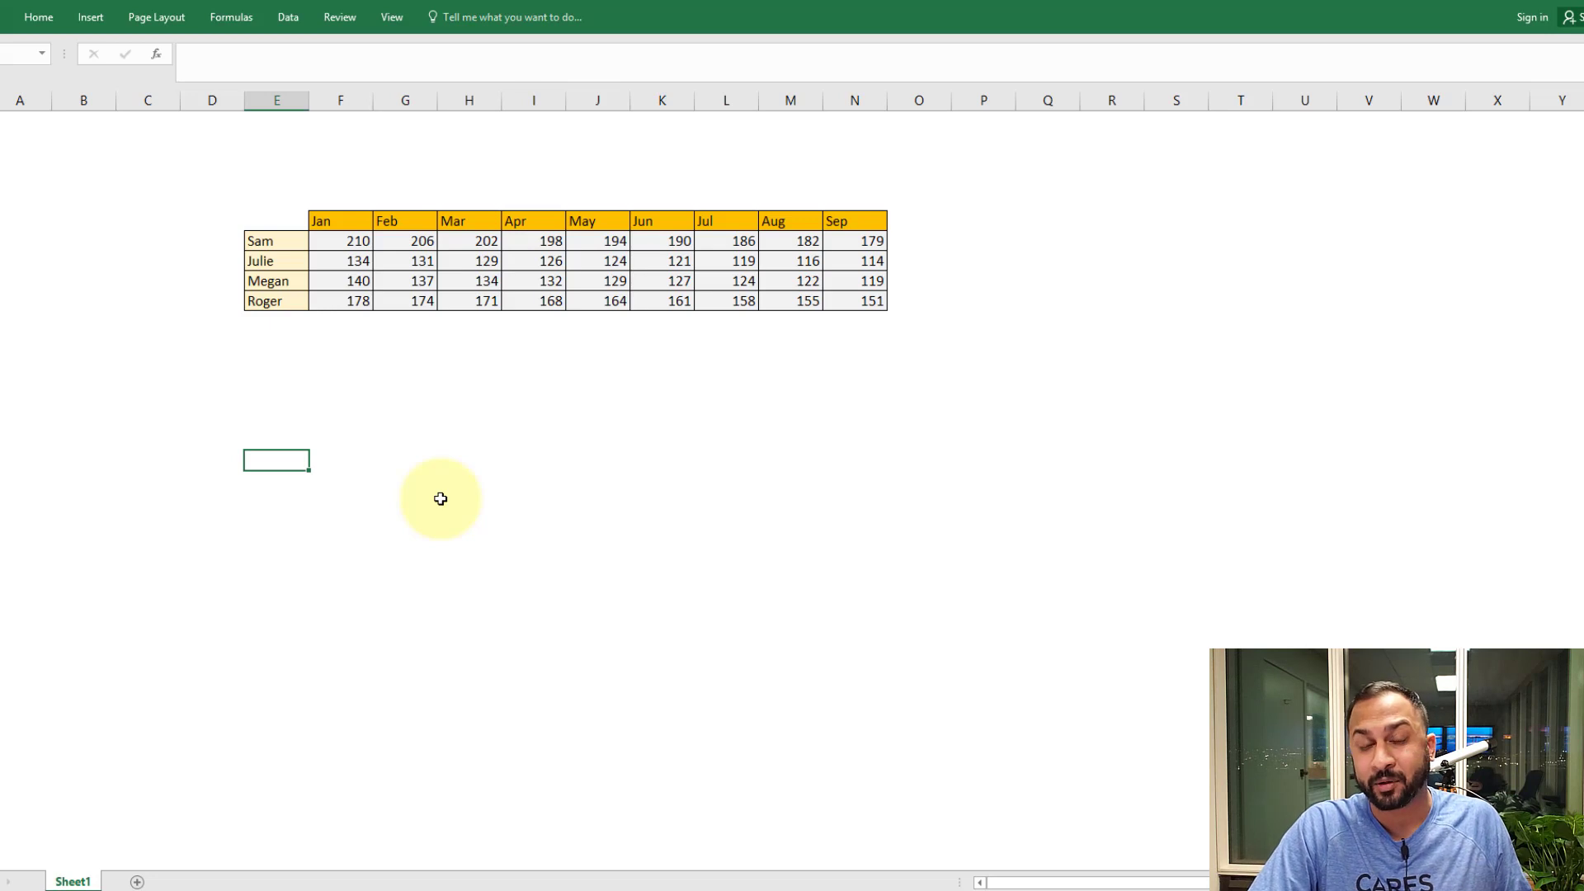
Bring the long-format Month/Name/Weight weight table into view beside the wide table.
left_click_drag(276, 241, 276, 300)
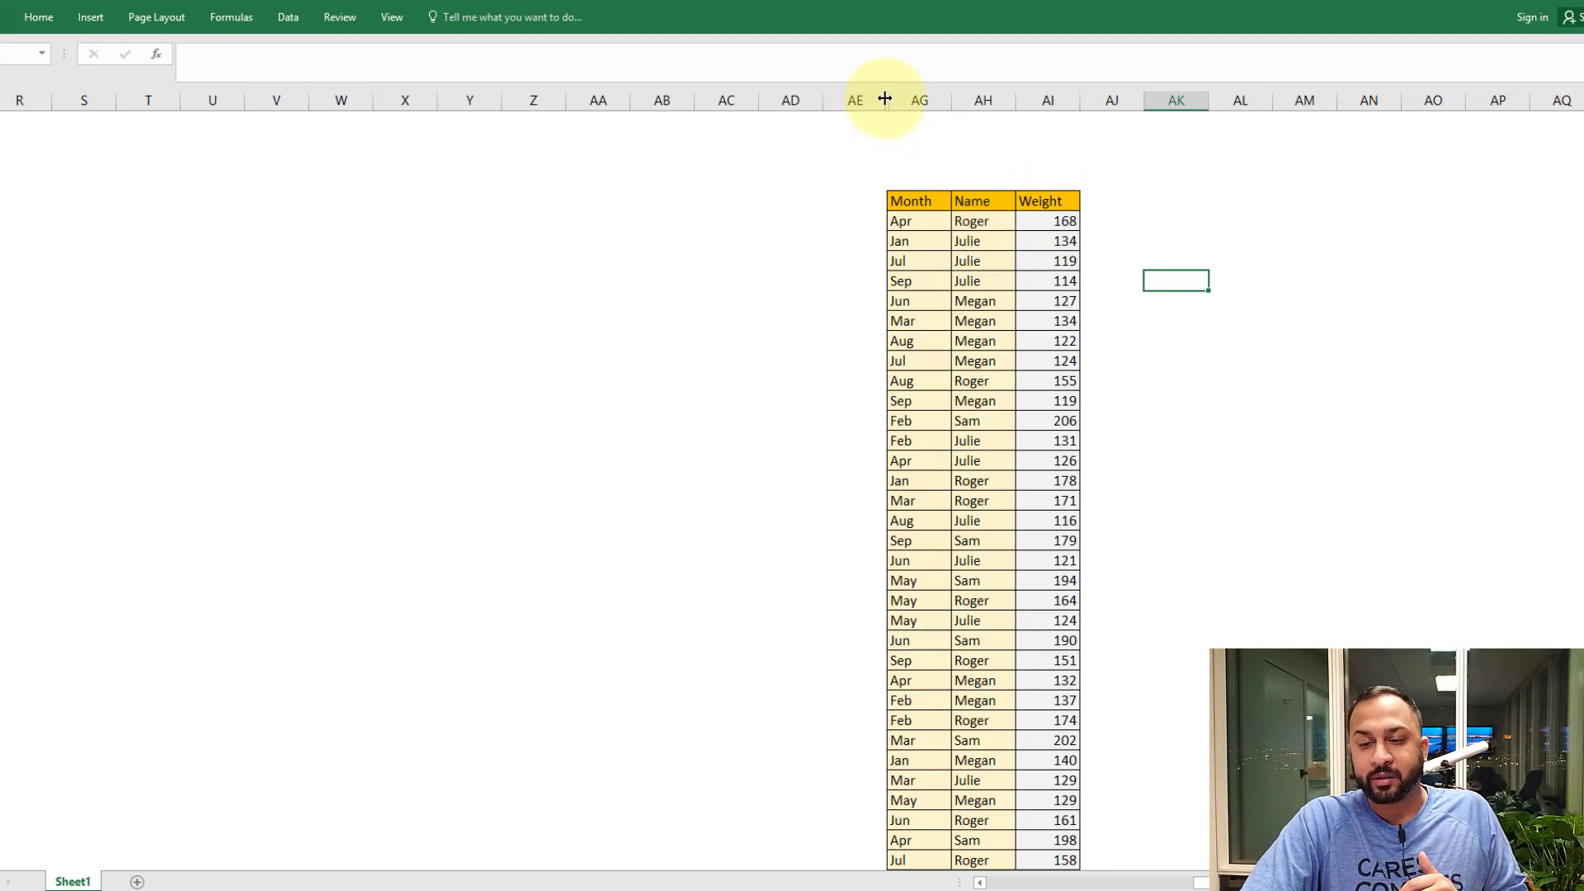
right_click(885, 99)
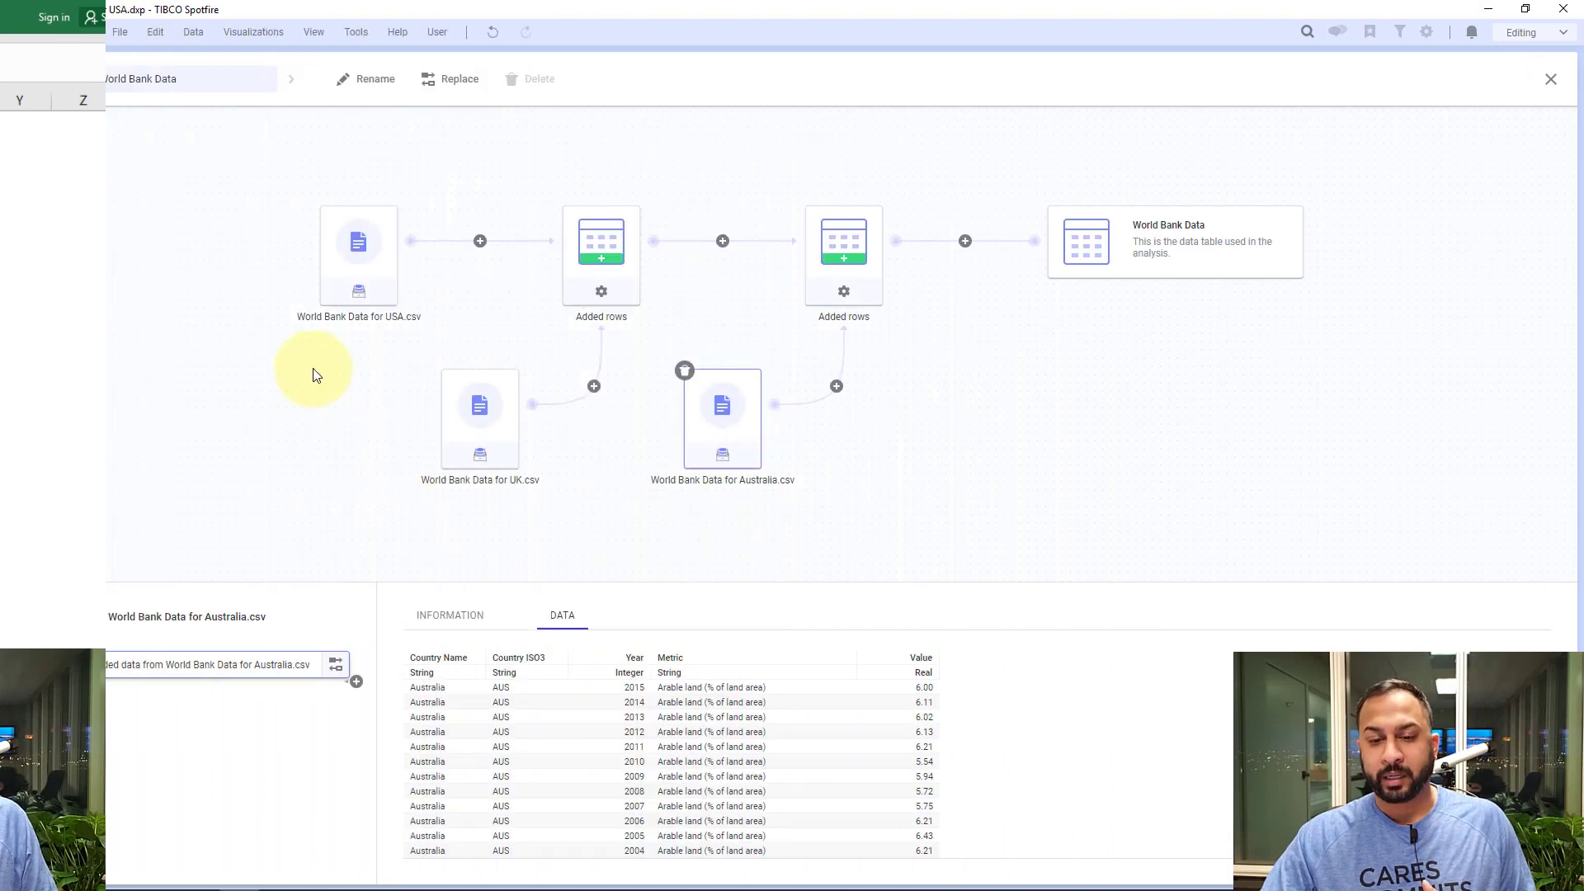
Preview the USA, Australia and combined World Bank Data nodes in the data canvas.
left_click(358, 240)
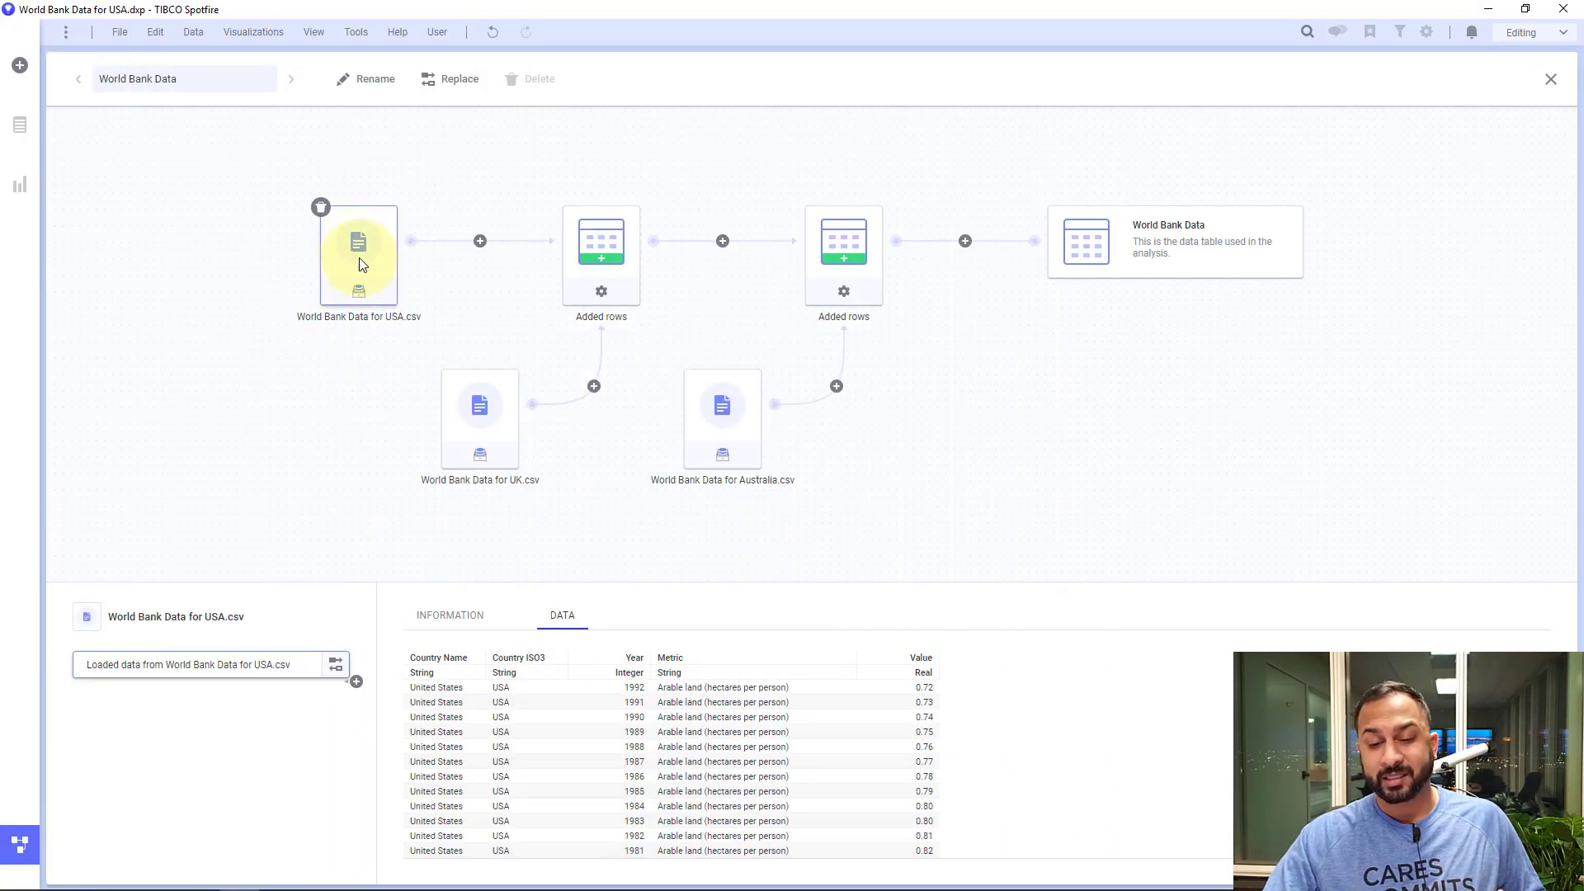
left_click(723, 404)
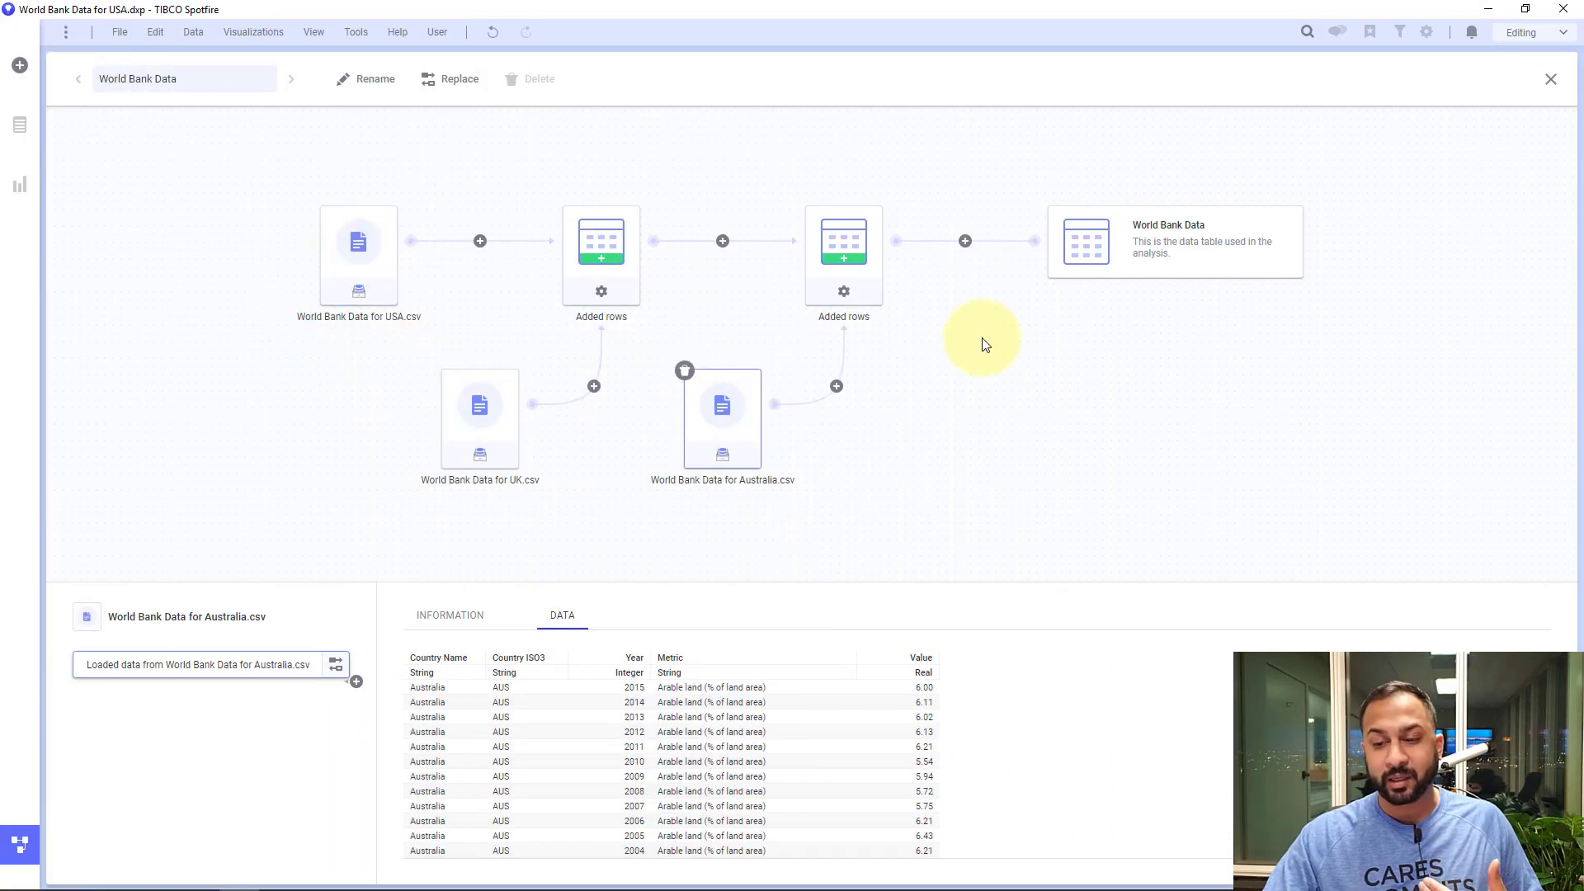
left_click(1085, 241)
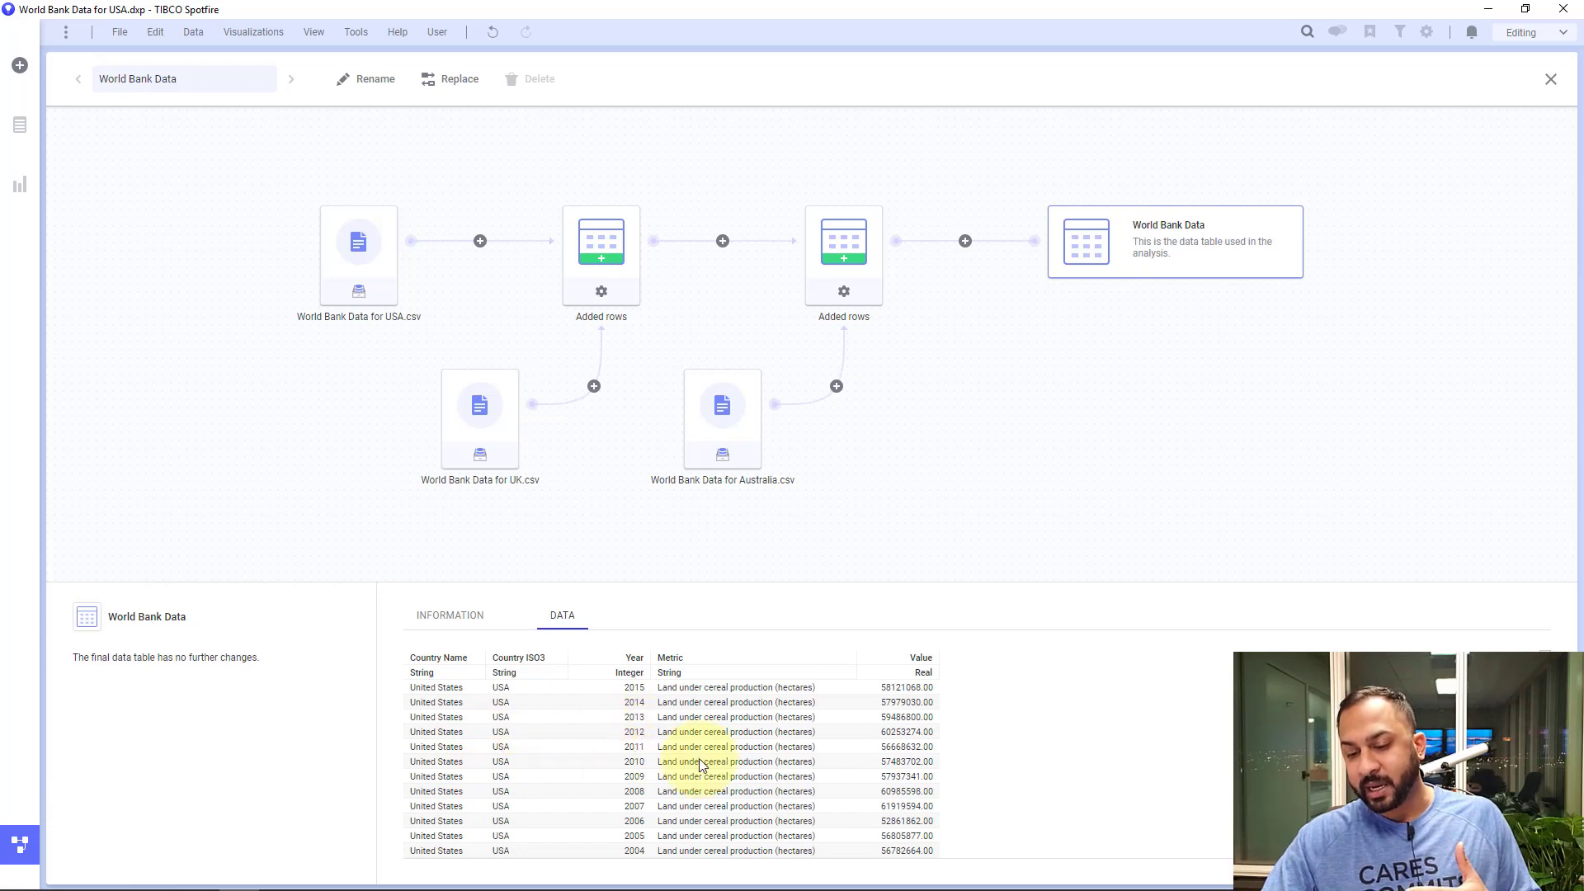
mouse_move(893, 704)
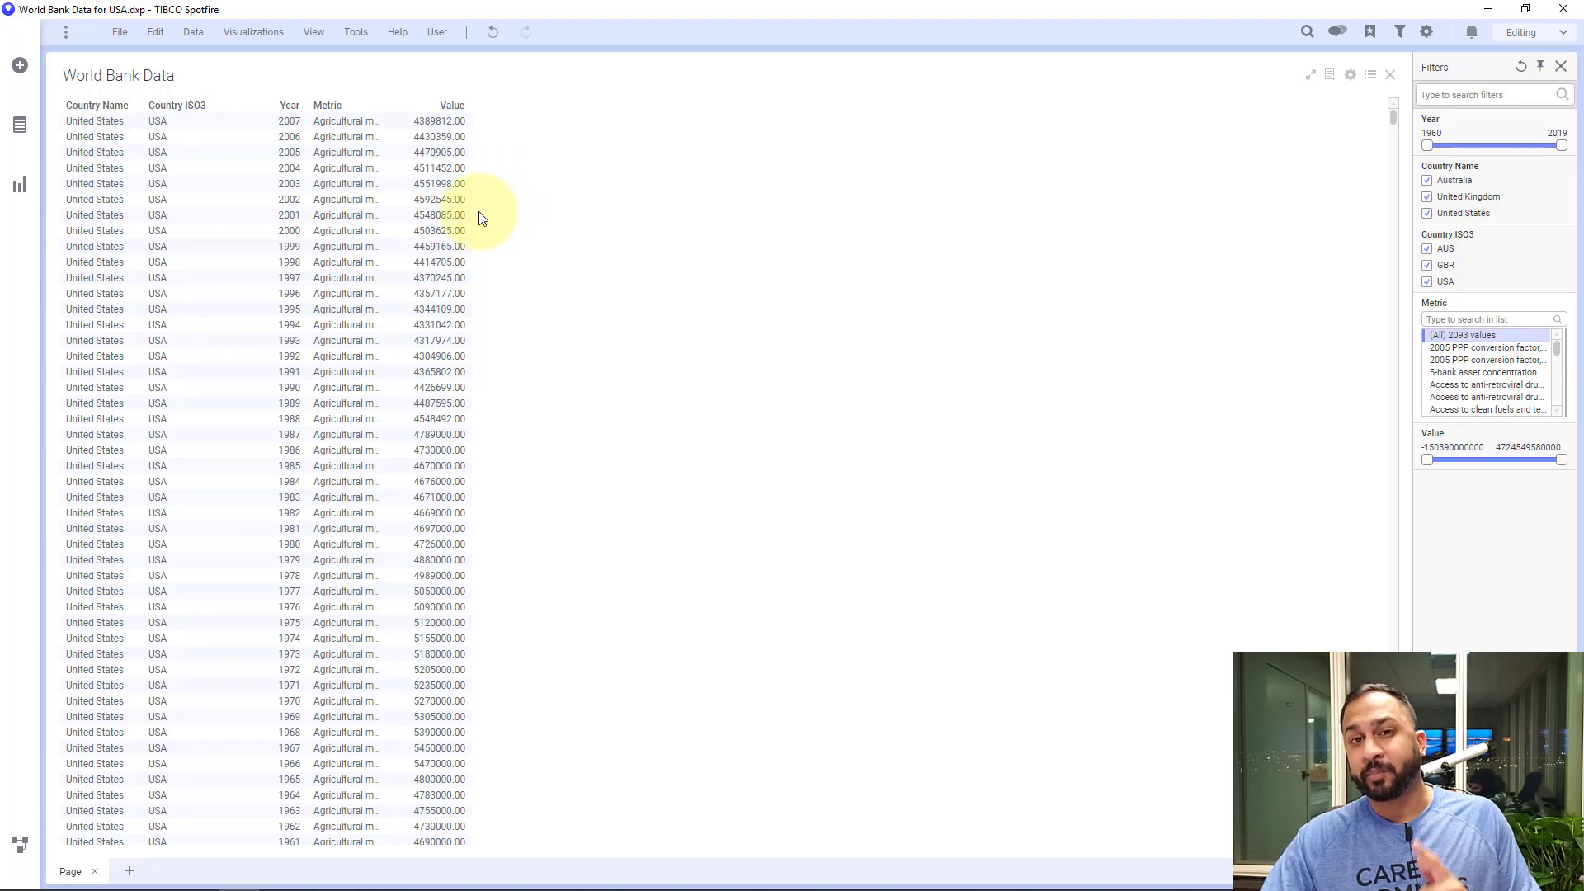
Add a cross table with Metric on the column axis and enlarge it to fill the page.
left_click(20, 187)
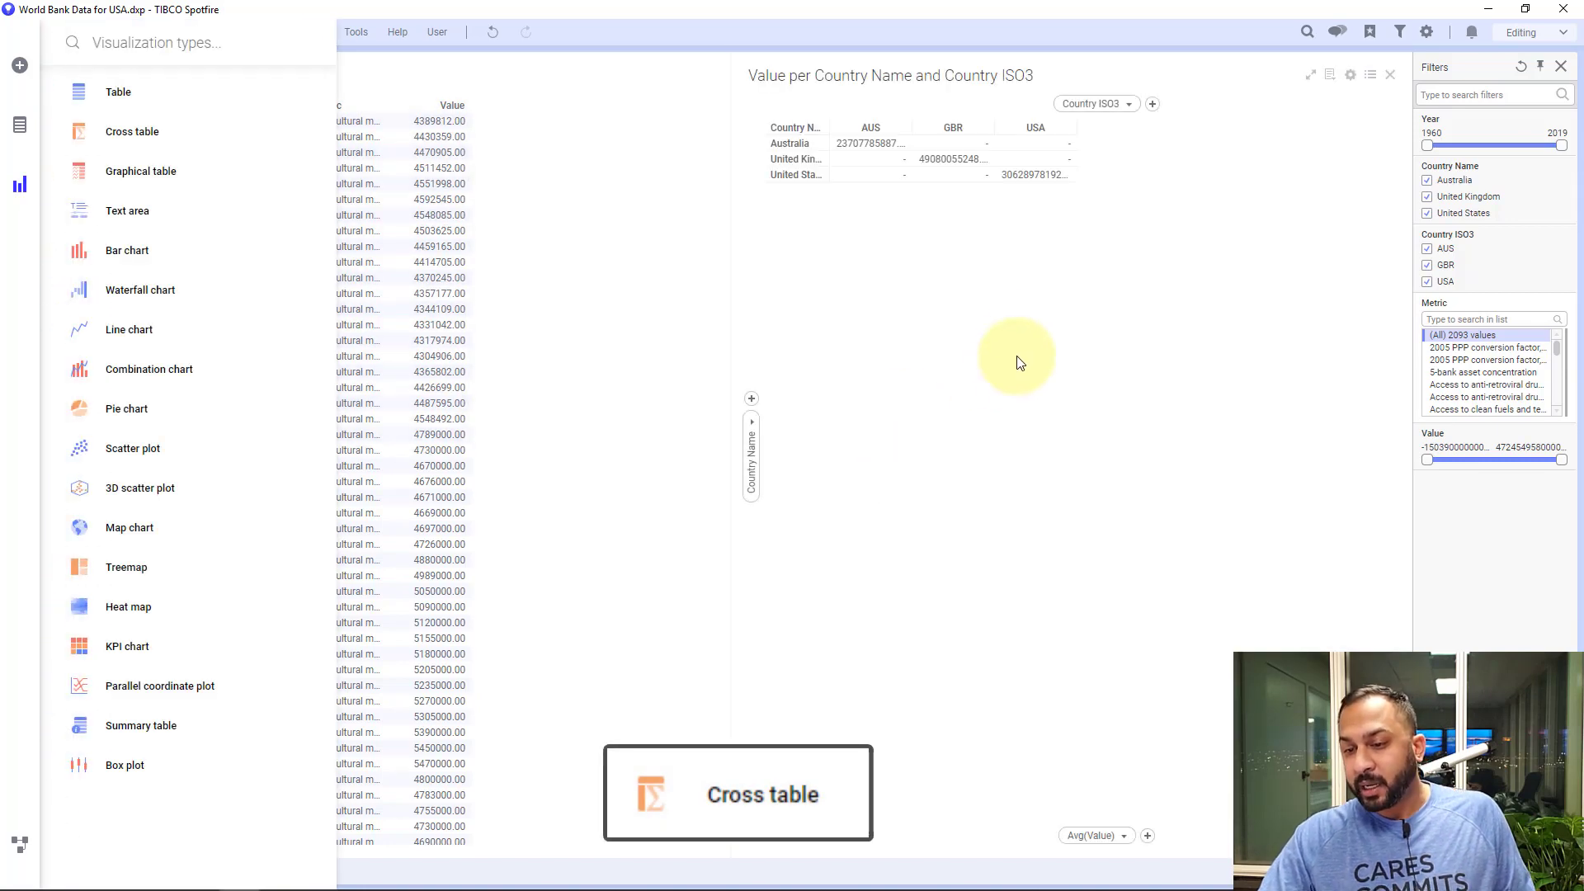
left_click(1014, 362)
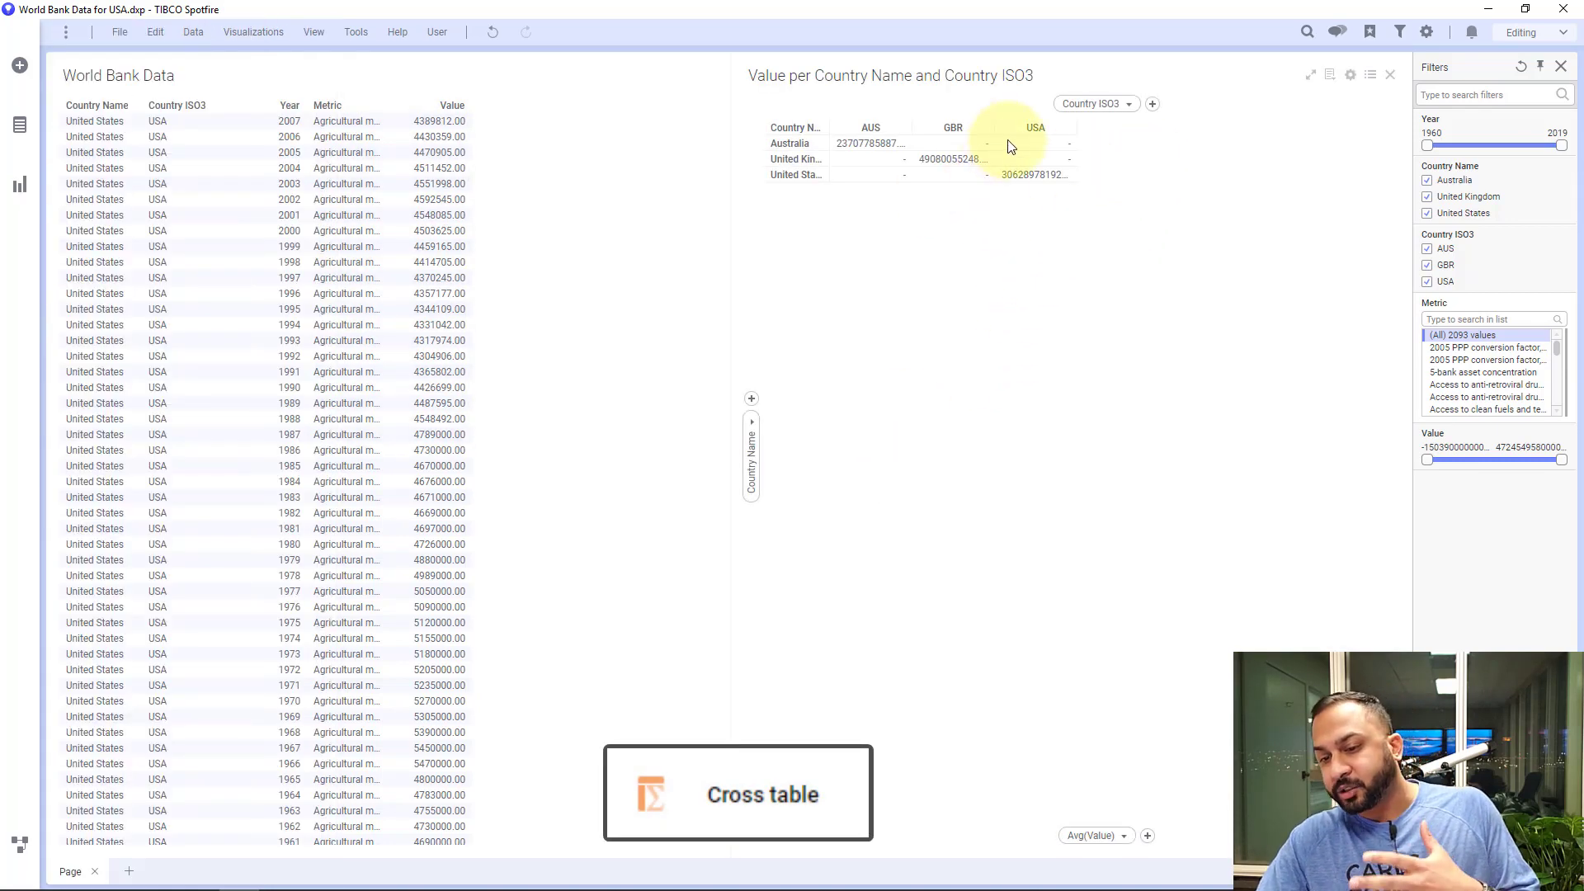
mouse_move(1108, 151)
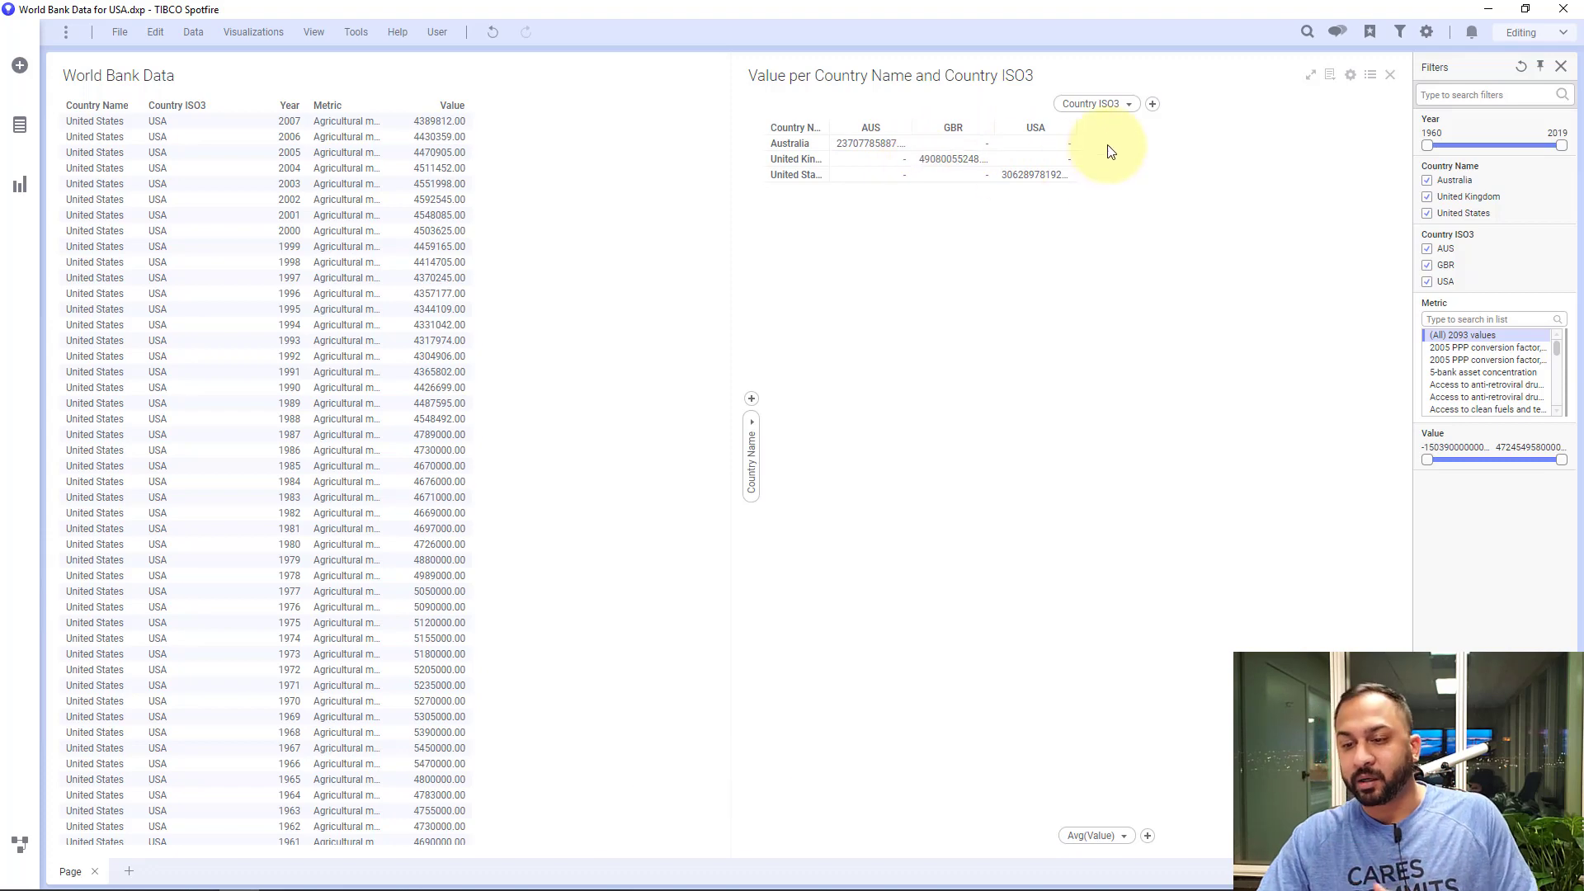
left_click(1096, 102)
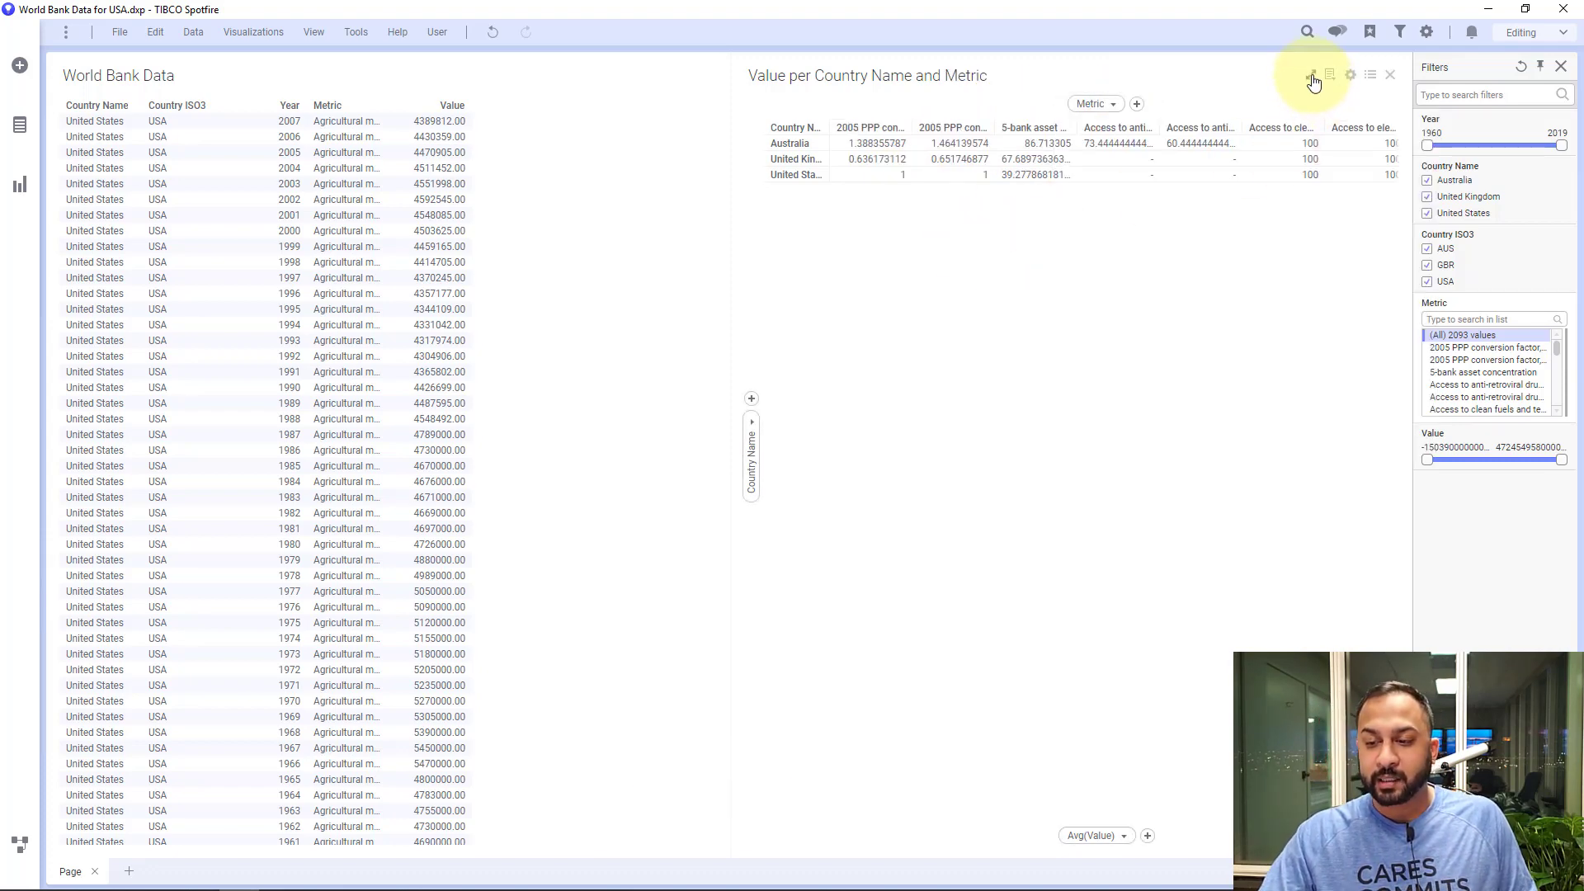
left_click(1310, 74)
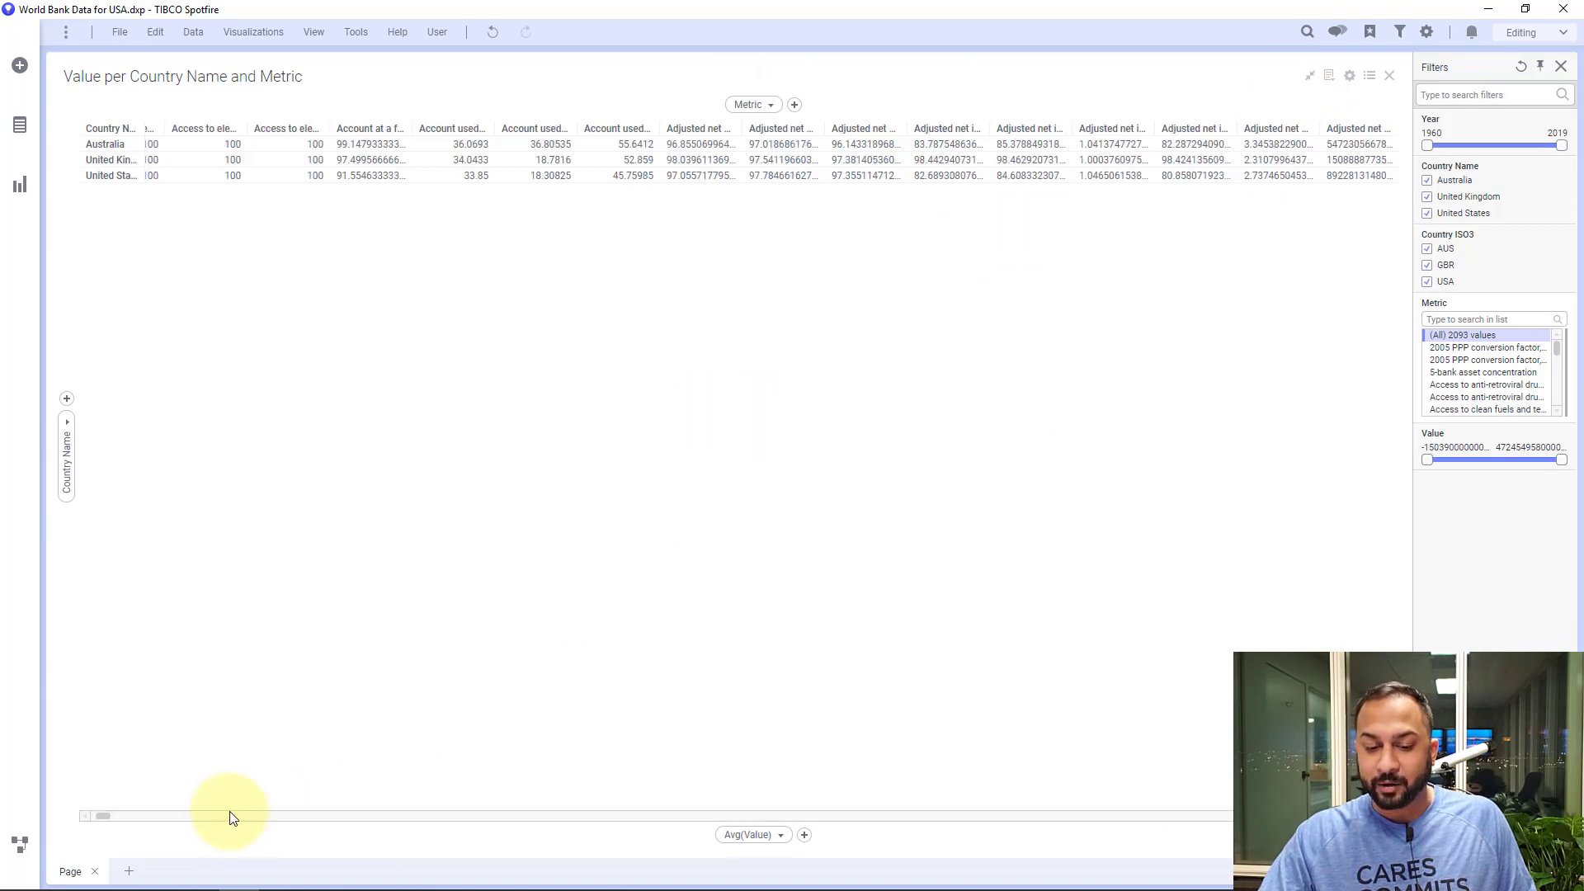
left_click_drag(231, 817, 287, 817)
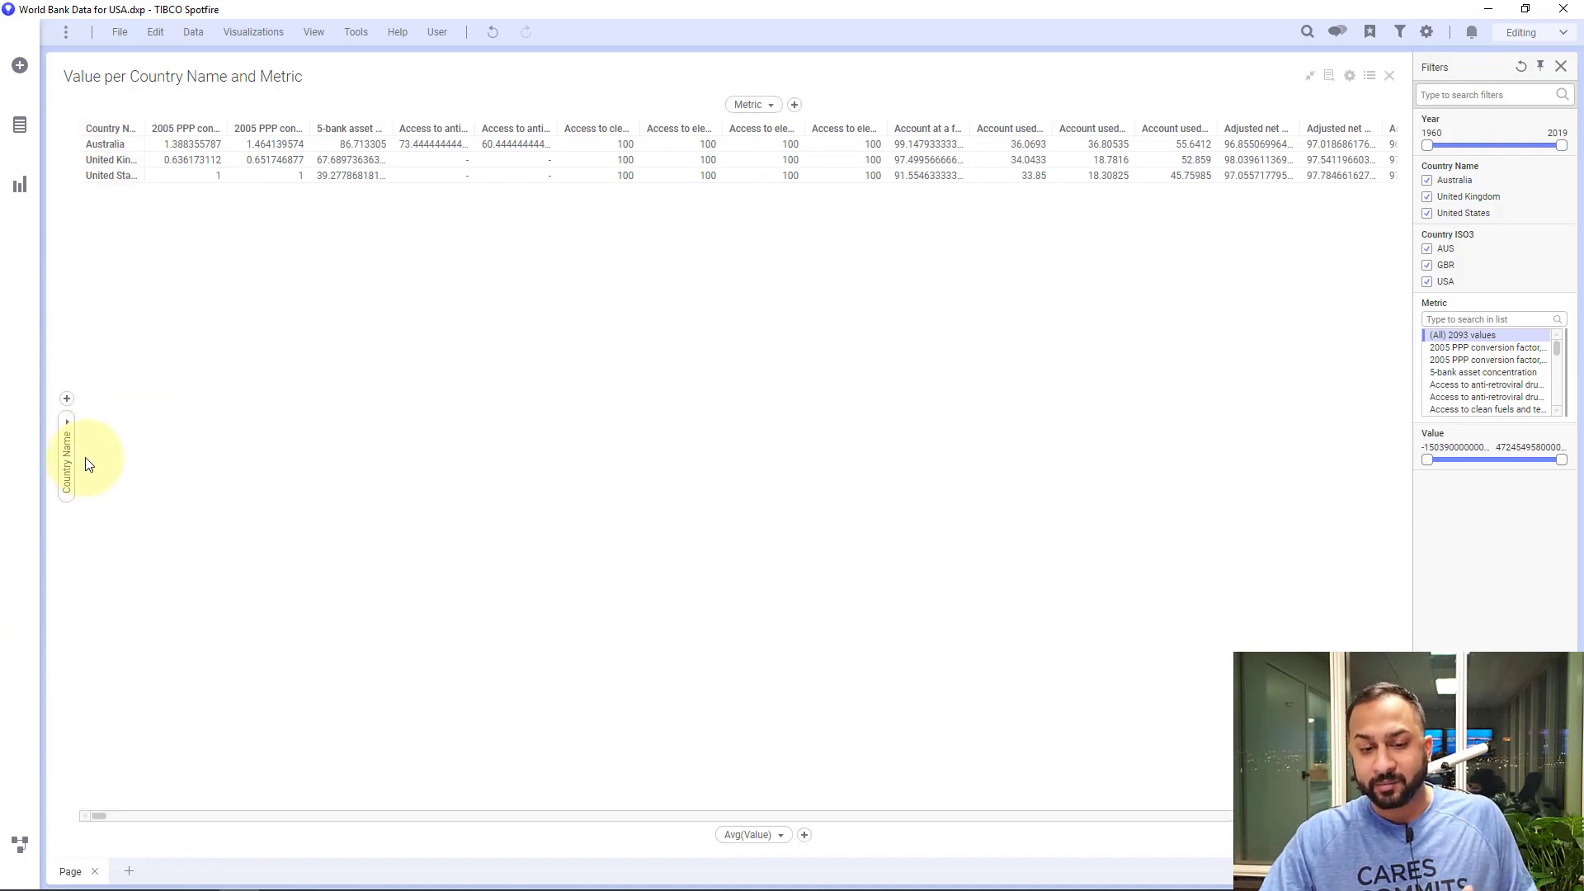
Add Year to the cross table rows as the outer grouping before Country Name.
left_click(66, 397)
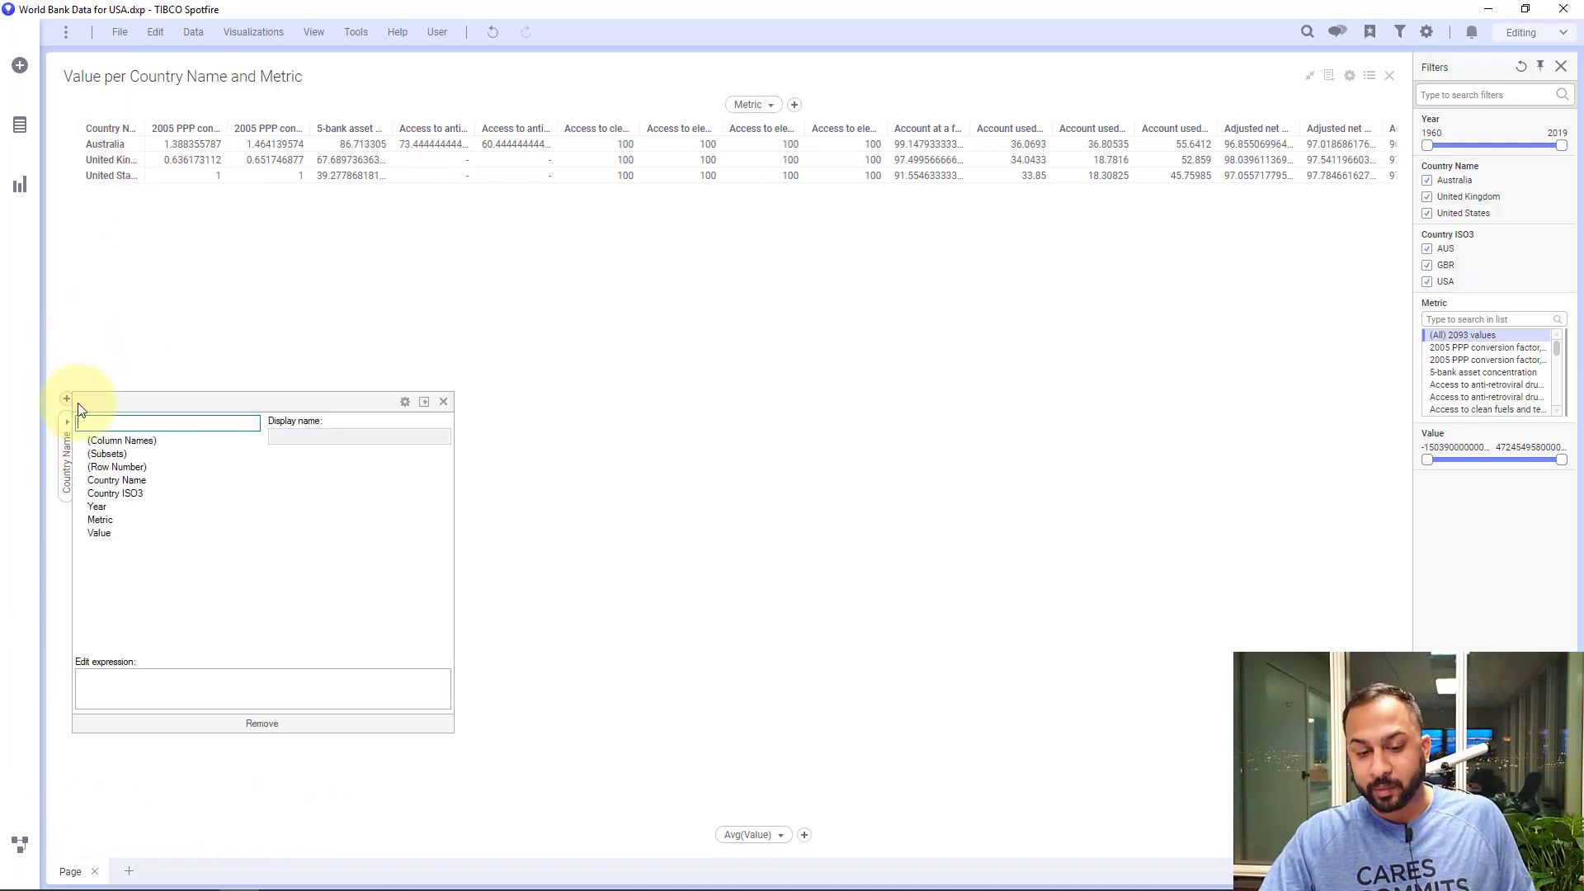
left_click(97, 506)
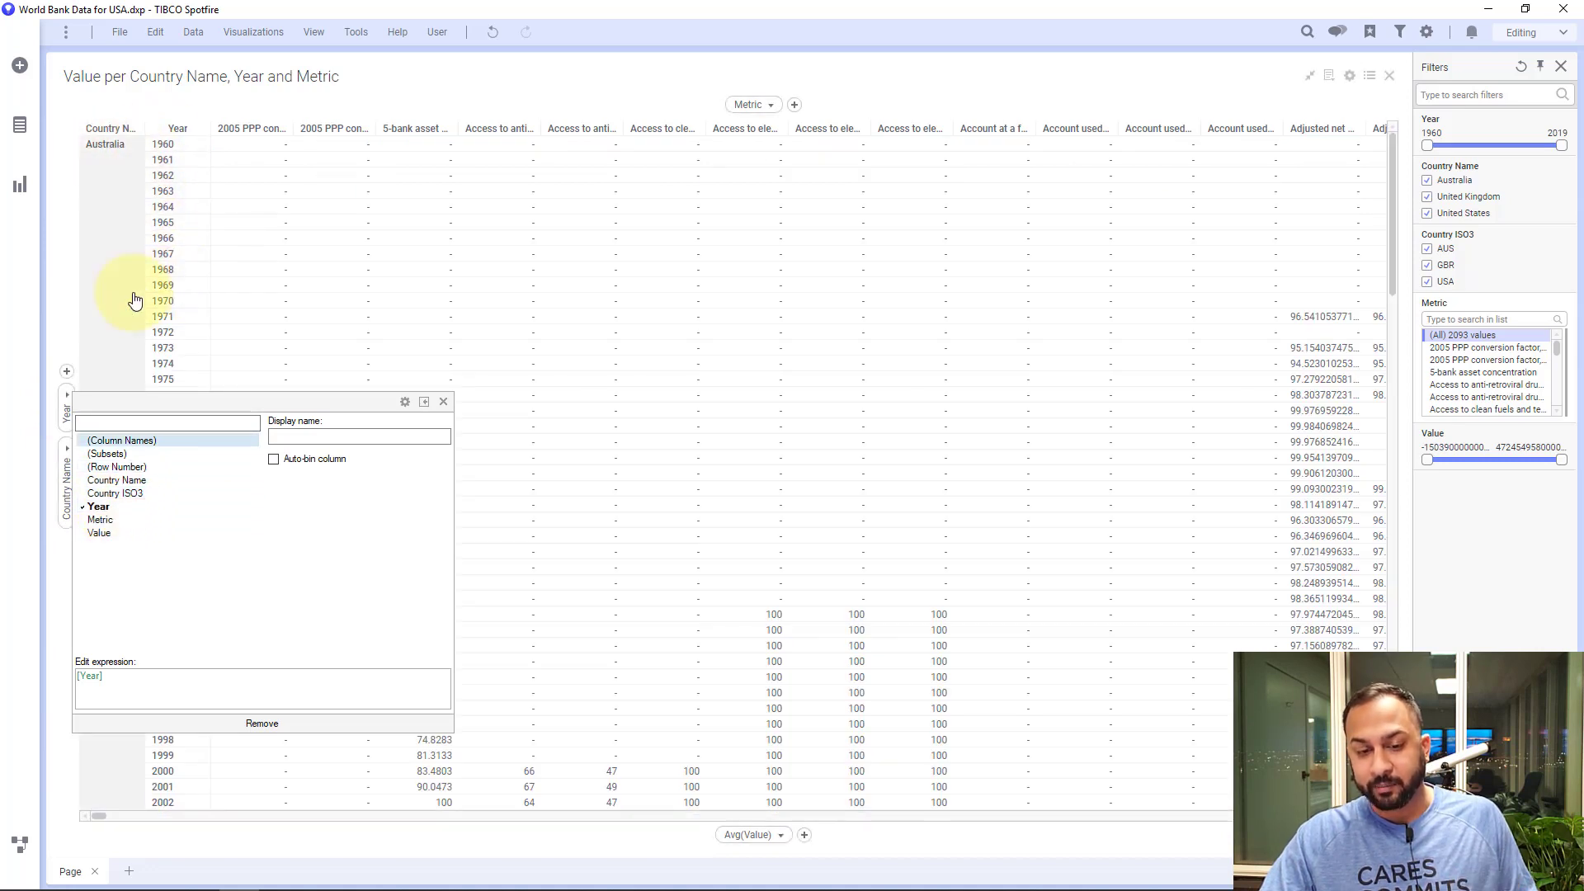
left_click(442, 401)
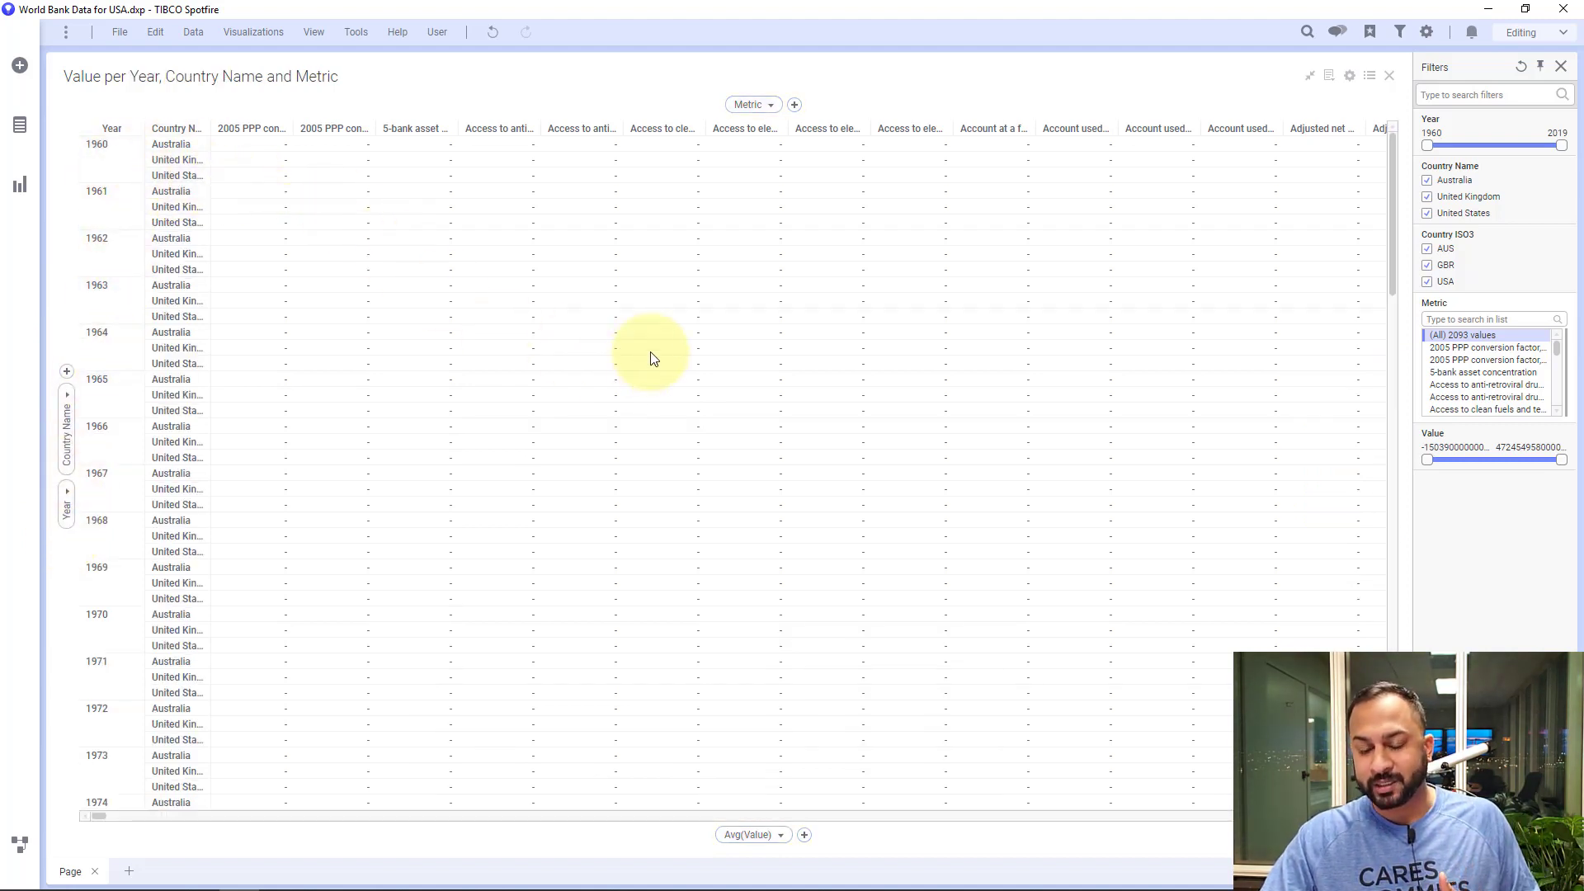
scroll("down", 3)
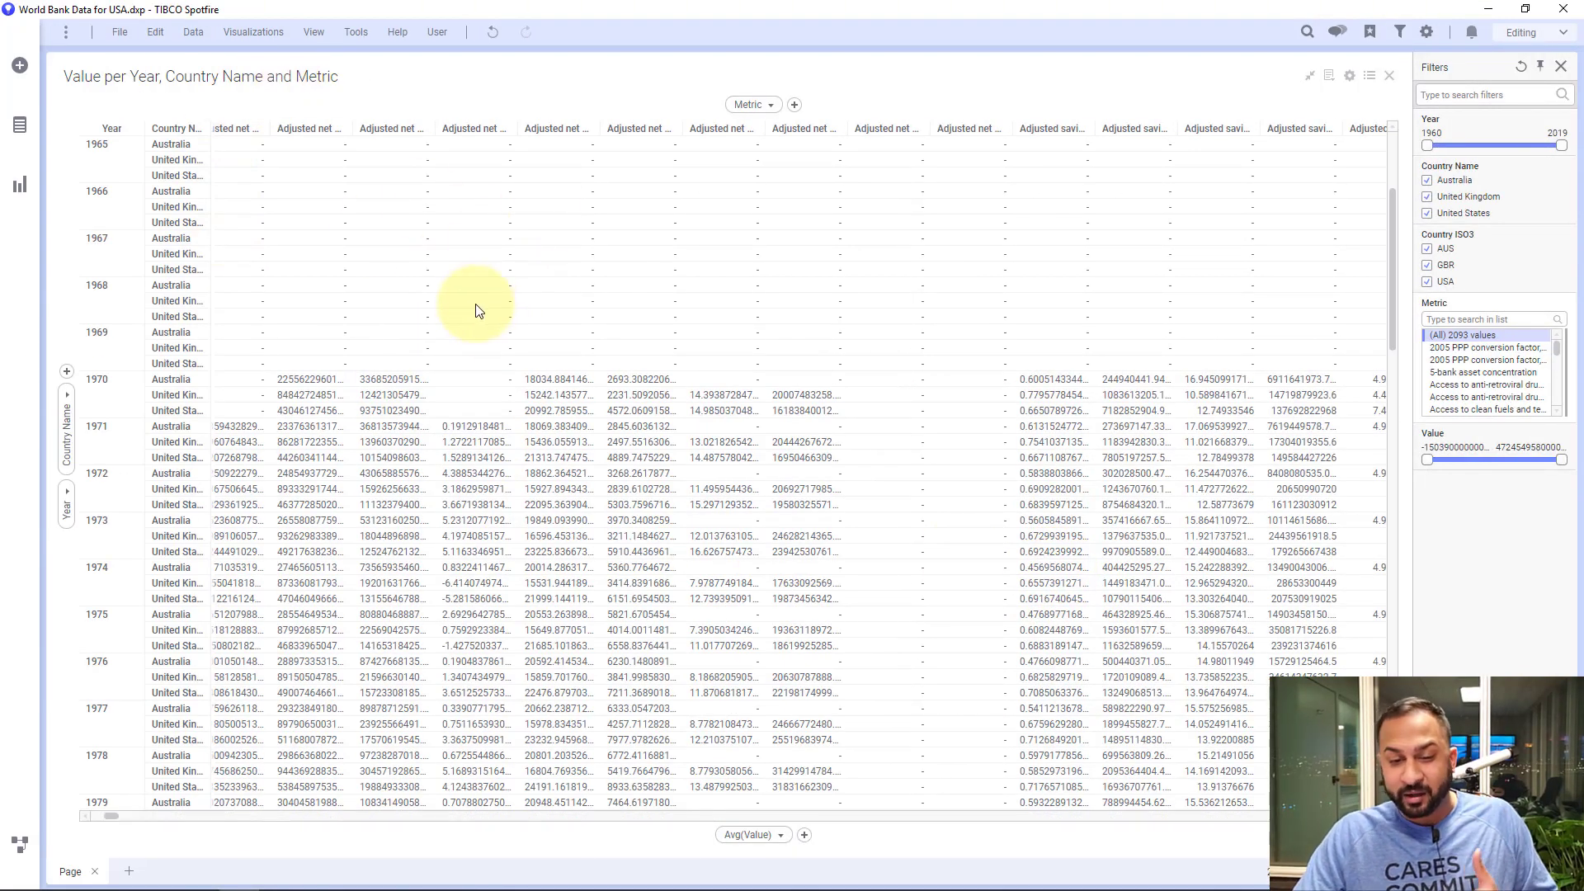
Remove Year from the cross table rows and change the Value aggregation from Avg to Max.
left_click(66, 495)
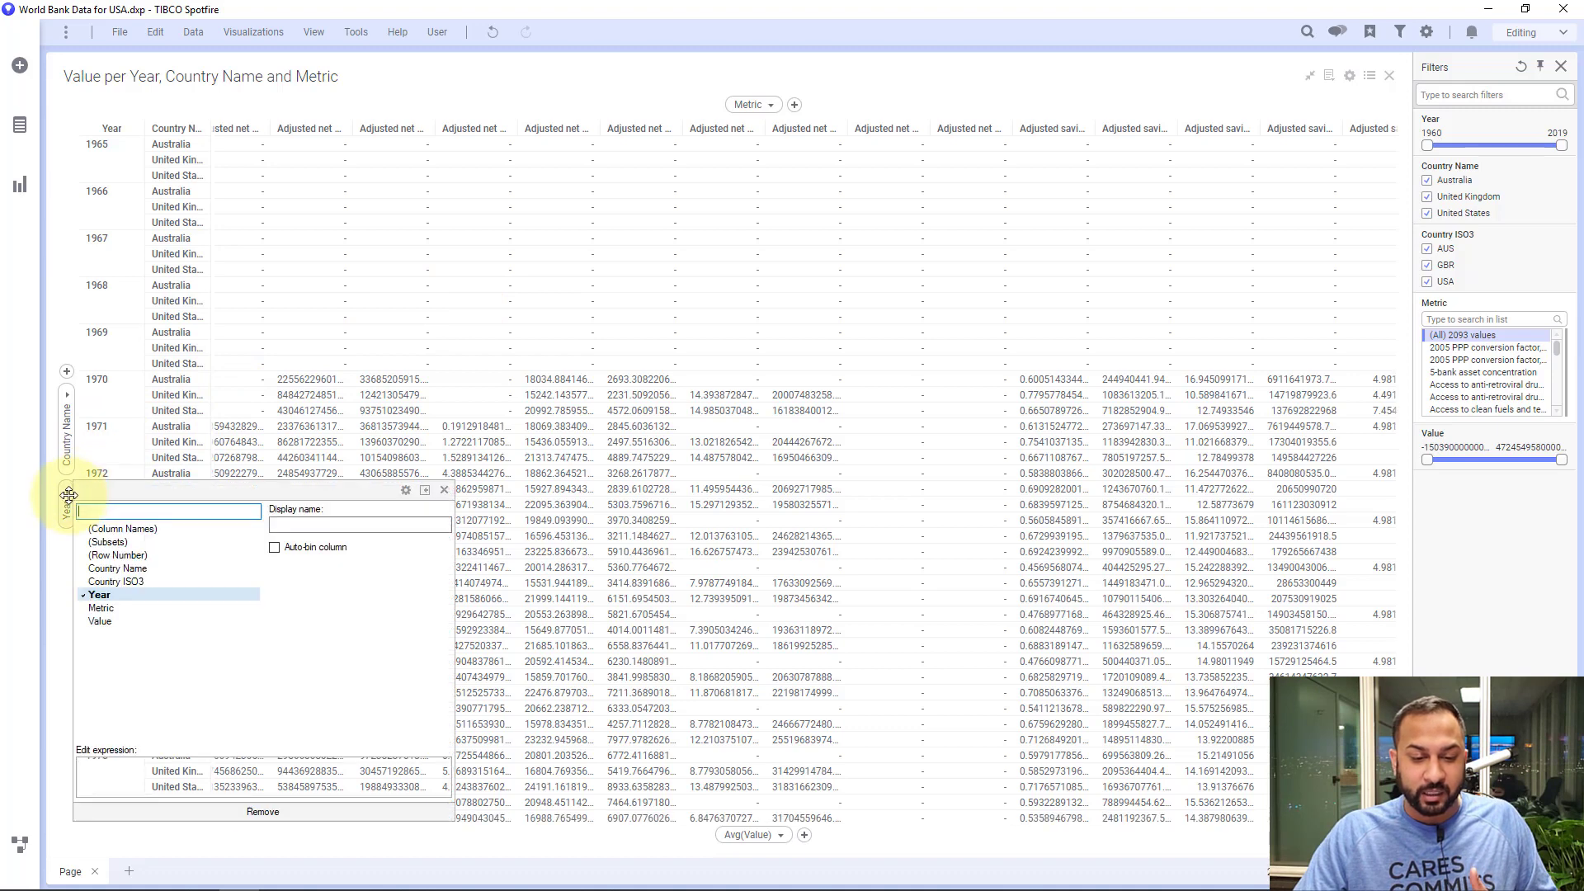
left_click(262, 812)
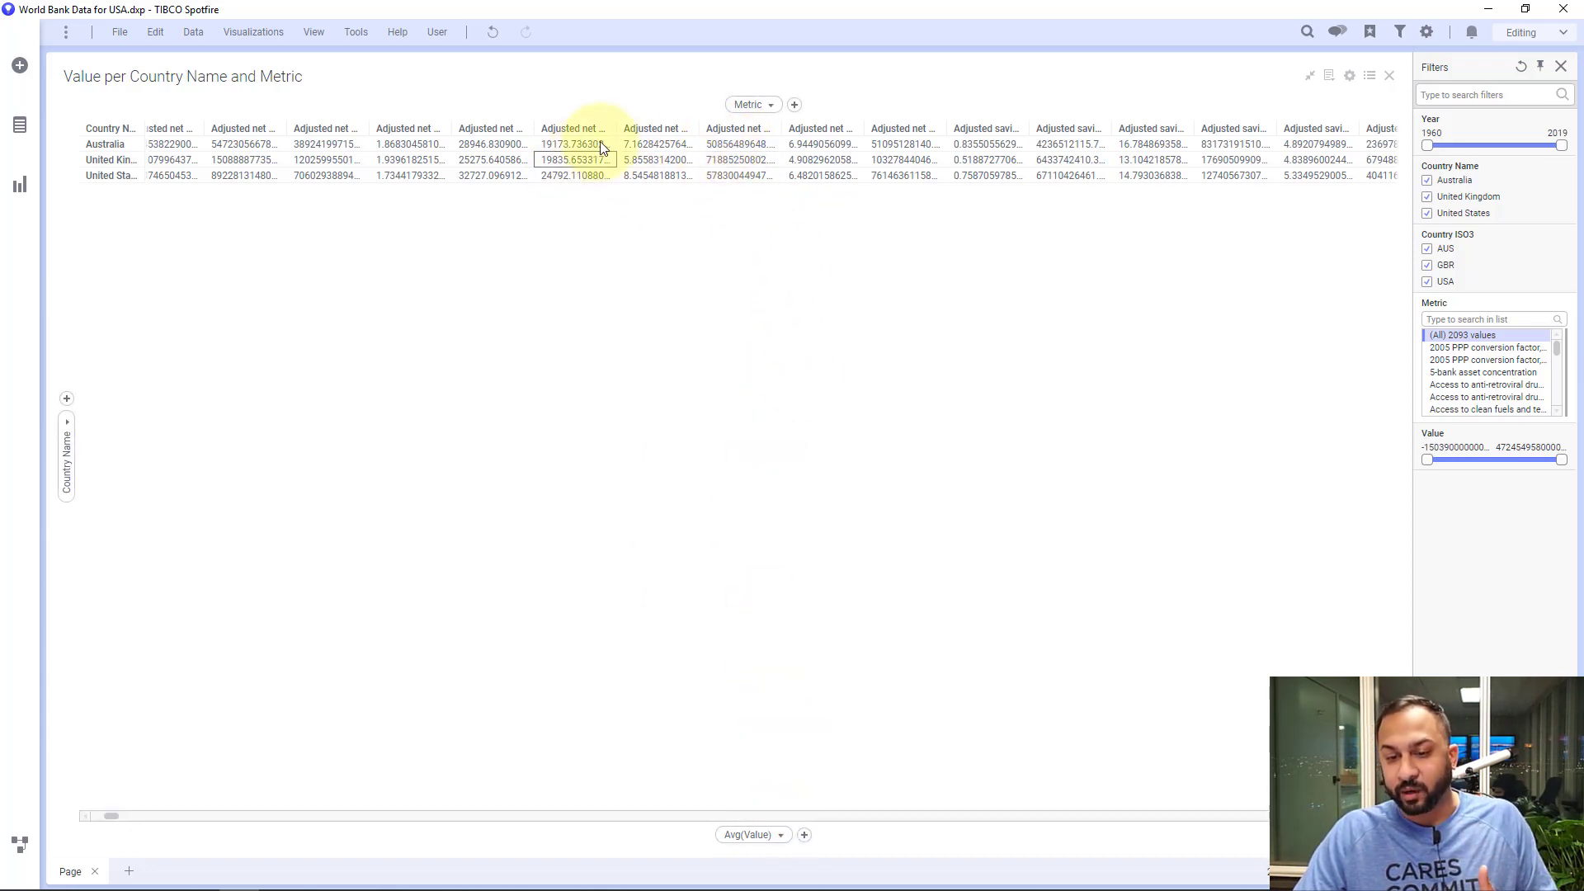
left_click(752, 834)
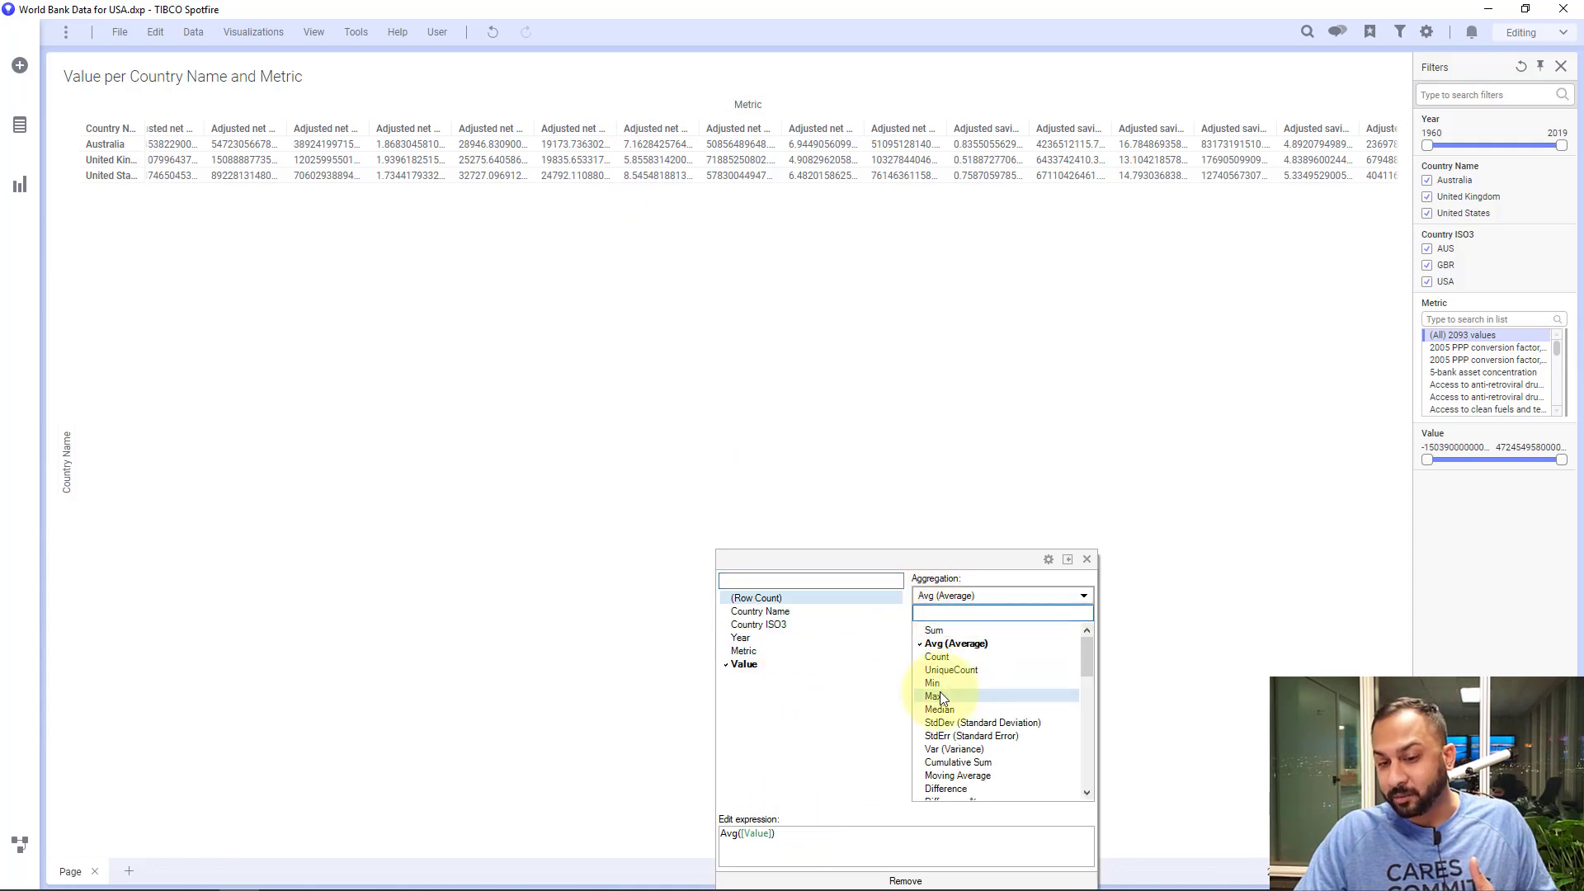
left_click(925, 696)
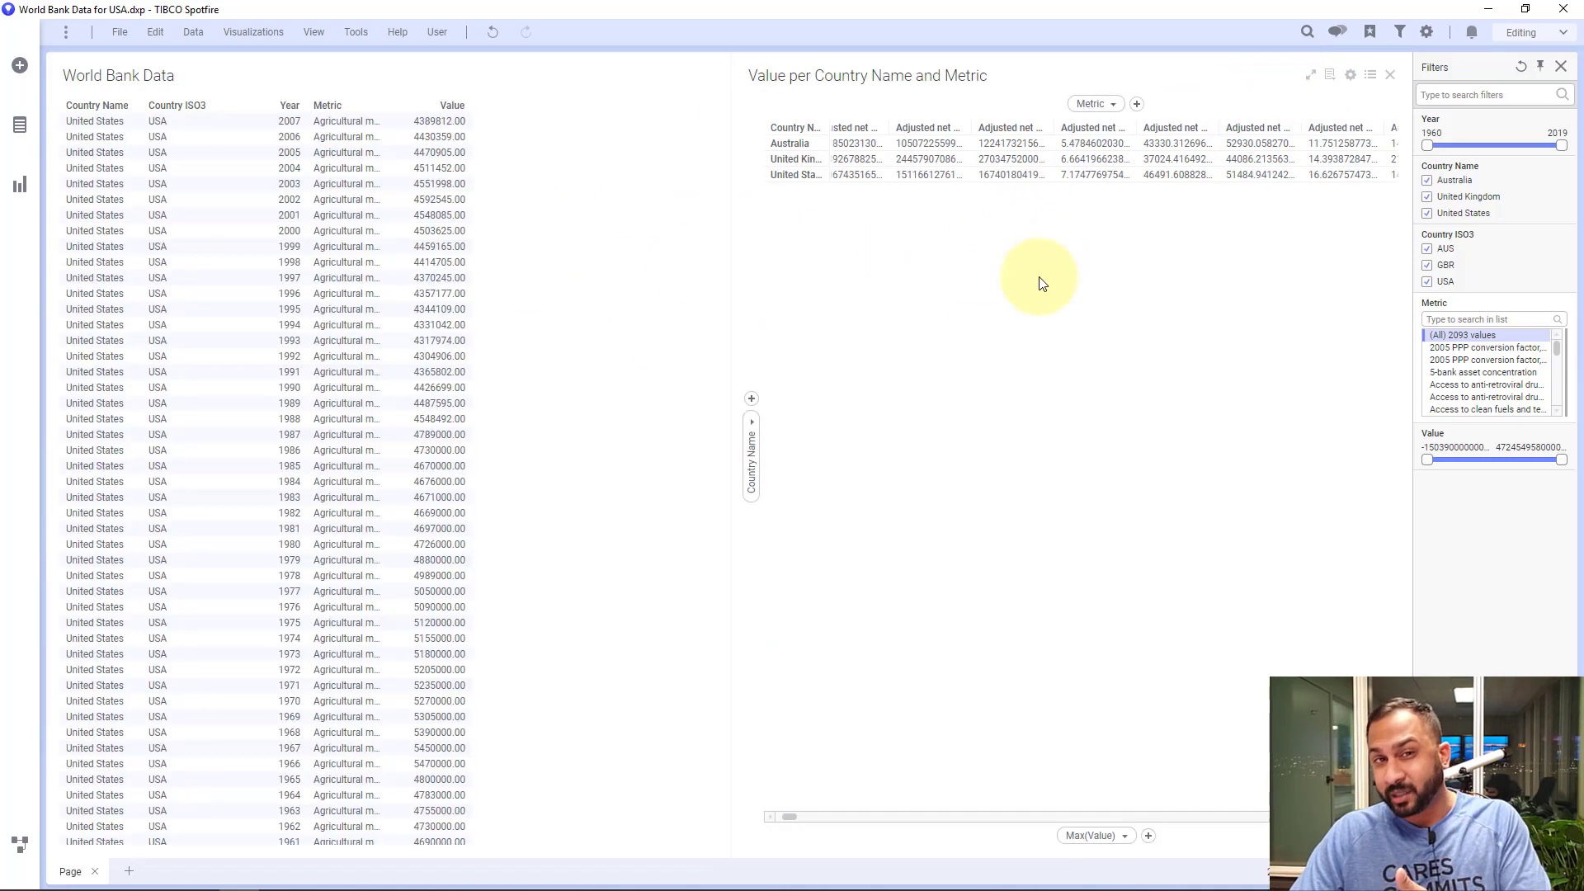
Add a Value-over-Year line chart with one line per Country Name, coloured by Metric.
left_click(20, 183)
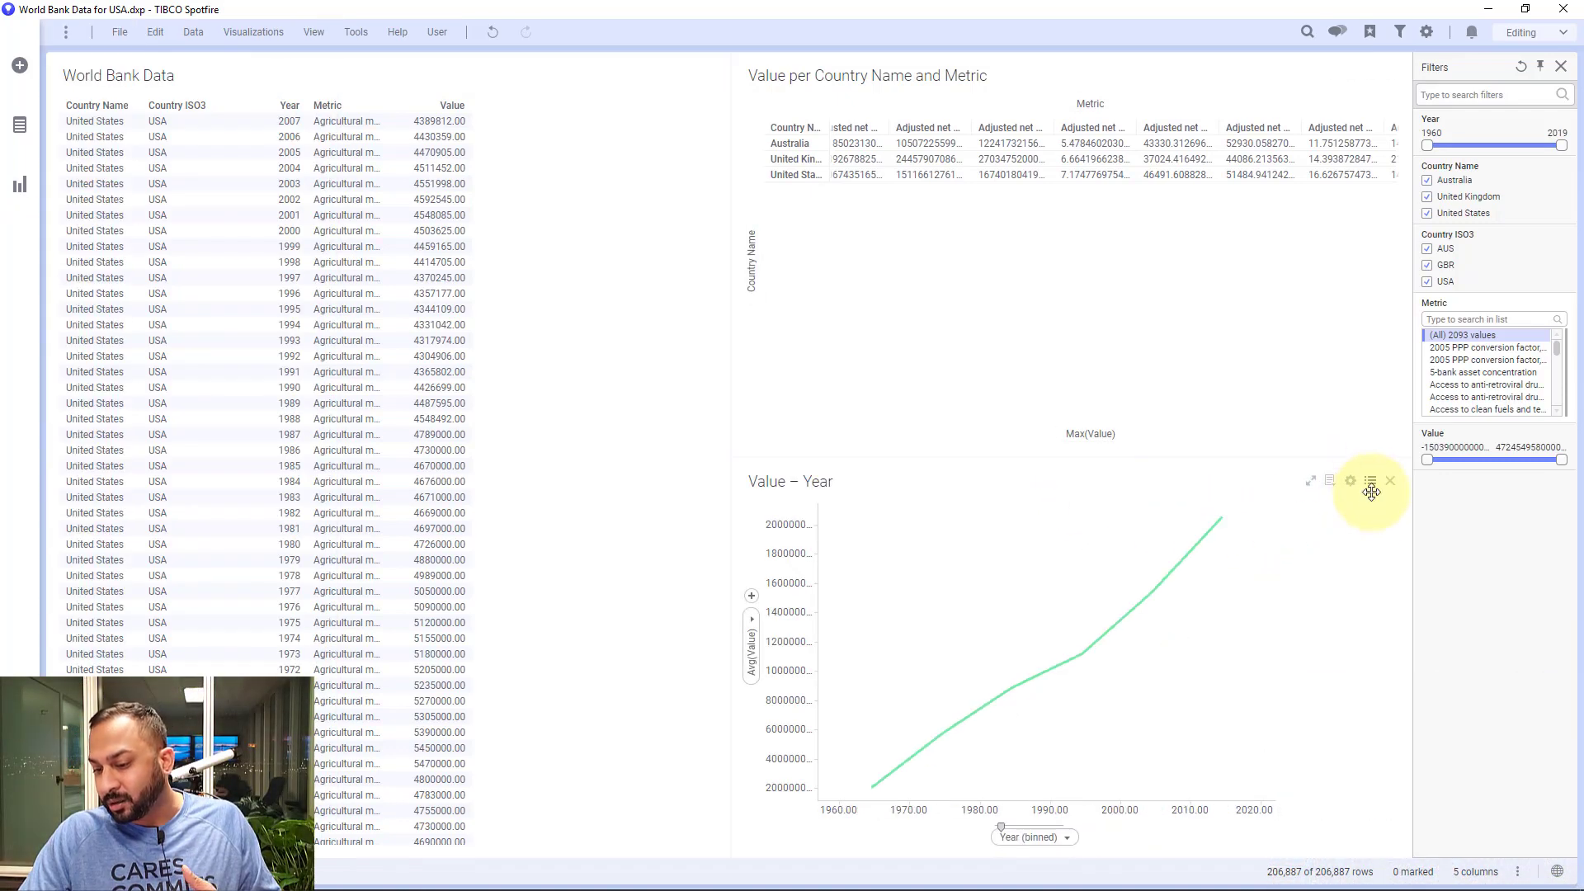
left_click(1371, 480)
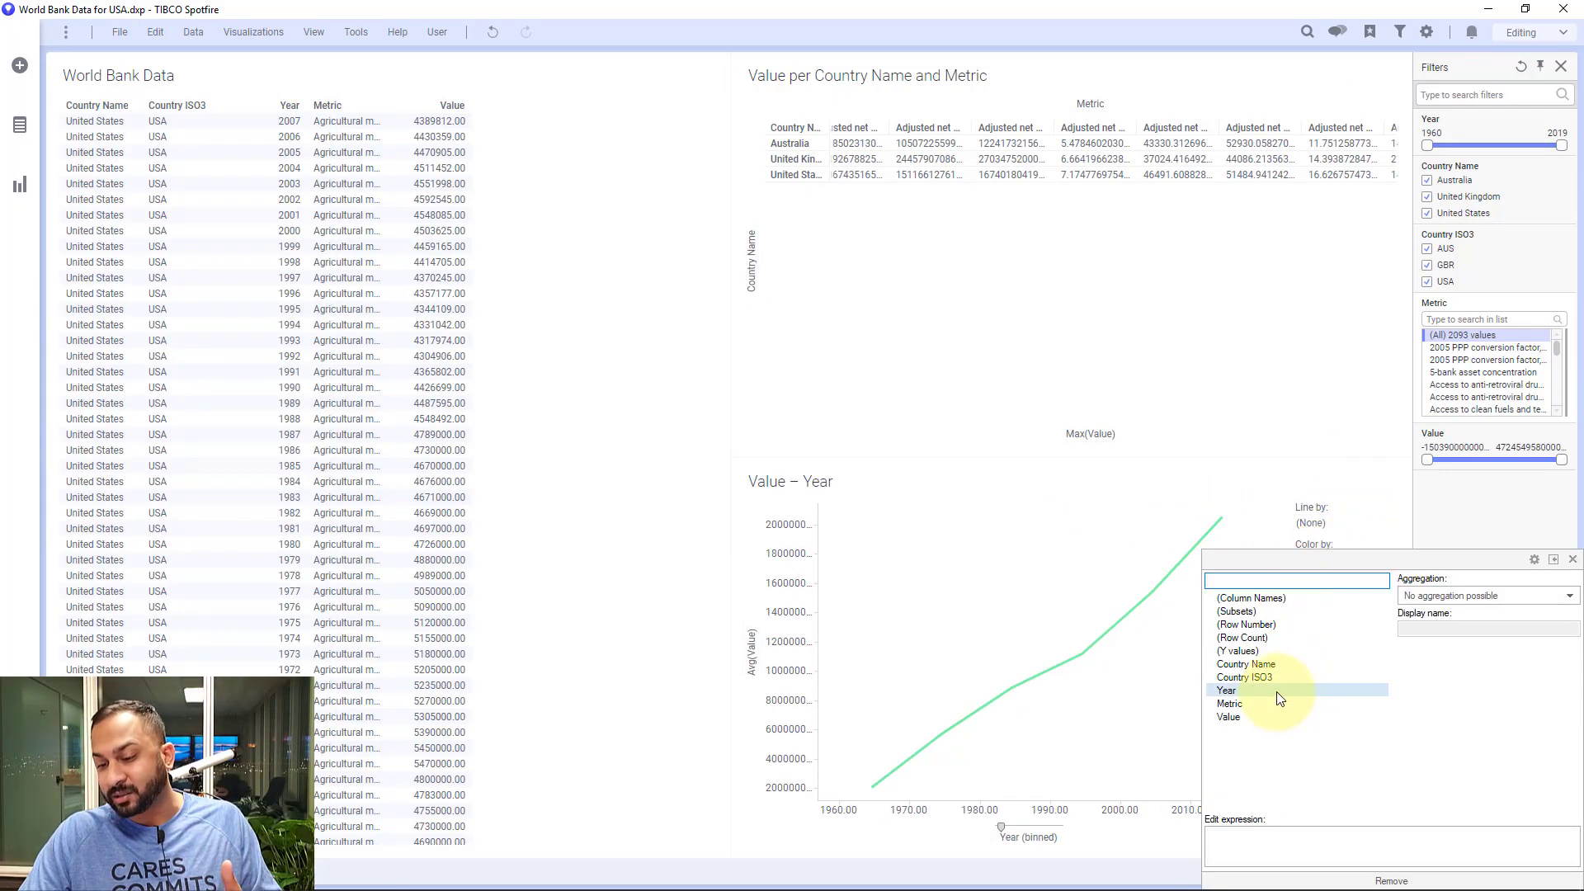
left_click(1231, 703)
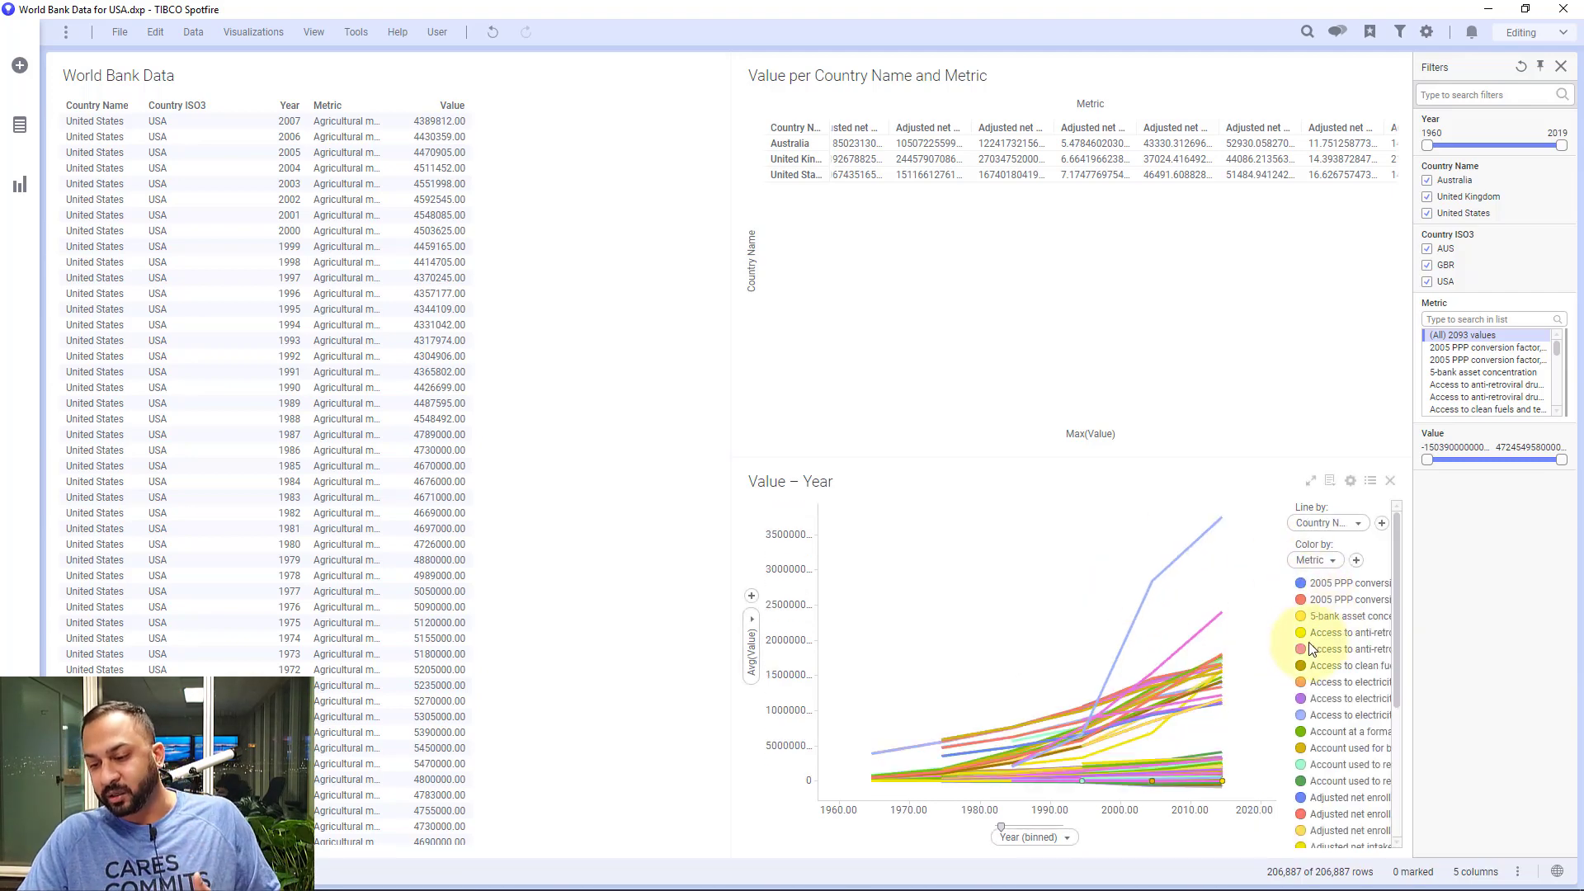
scroll("down", 3)
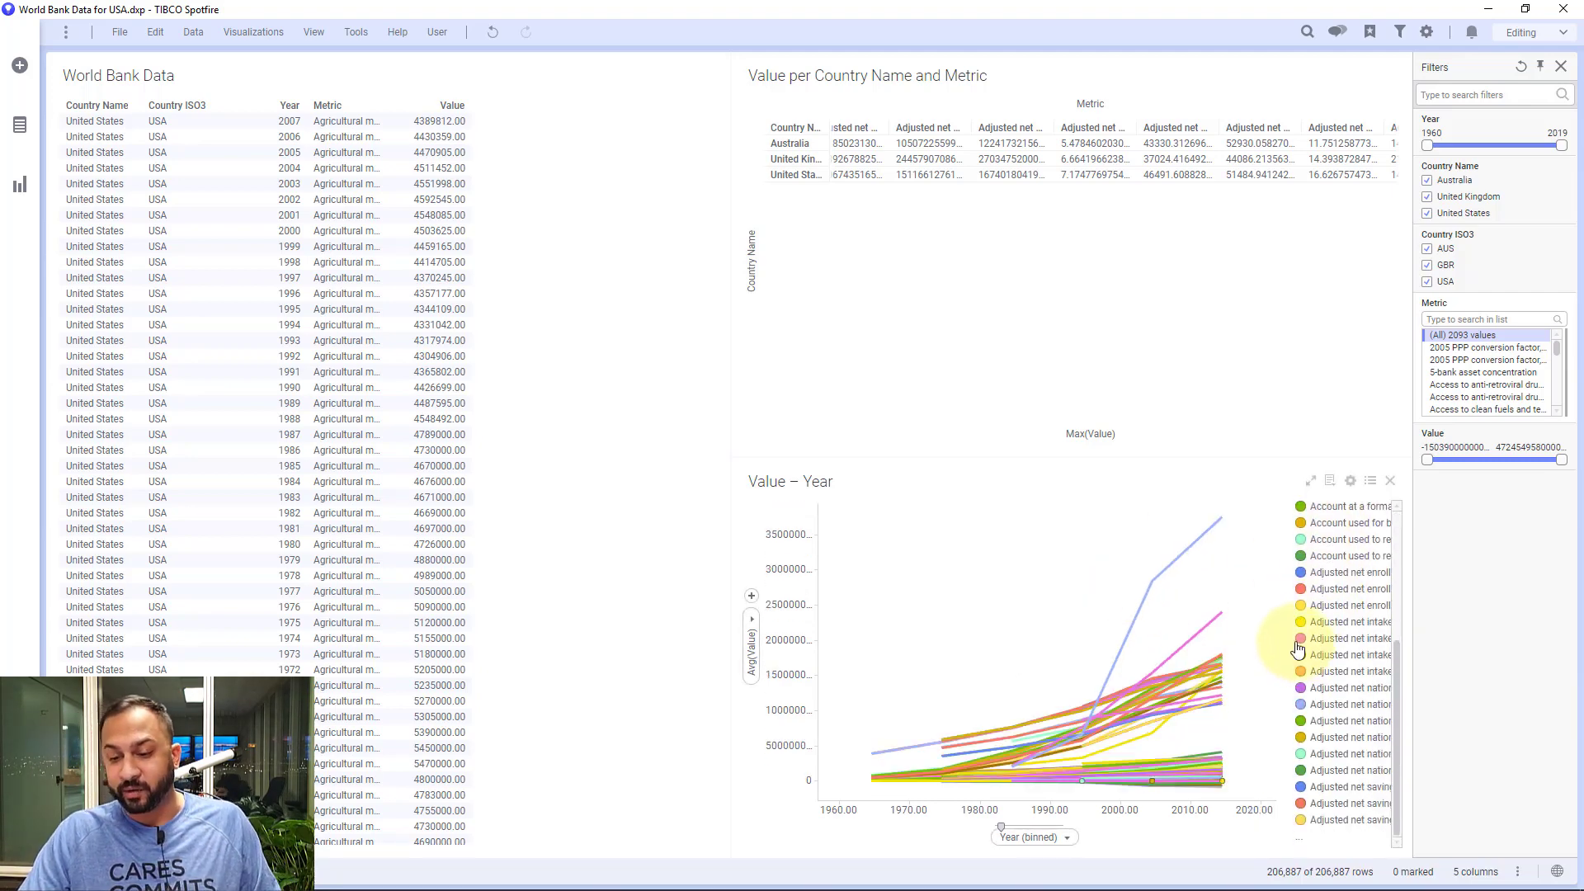
mouse_move(949, 501)
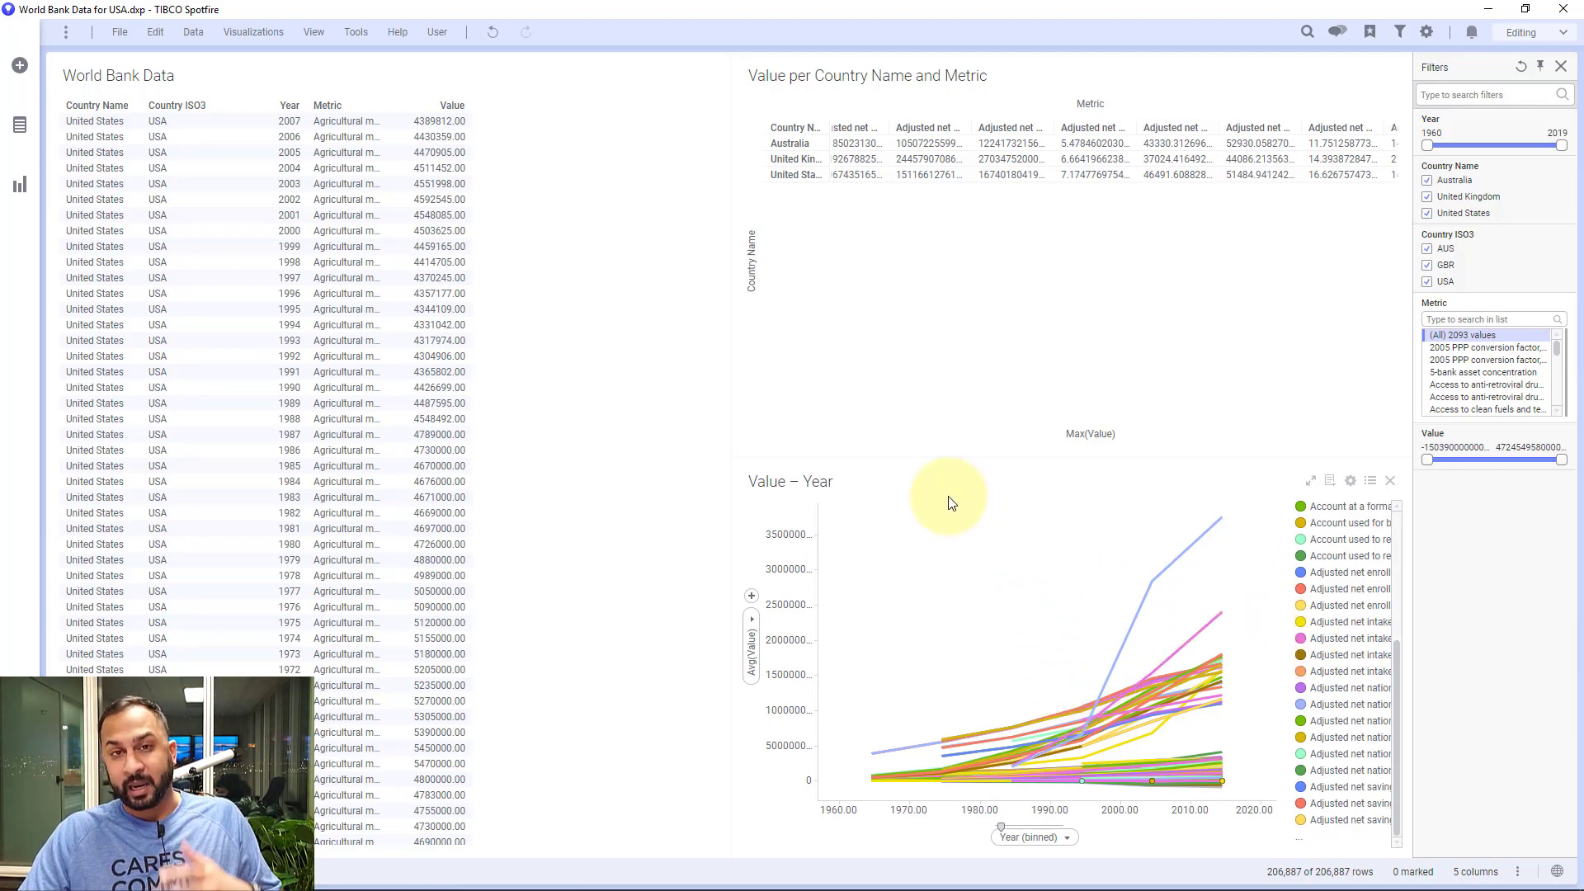
mouse_move(967, 502)
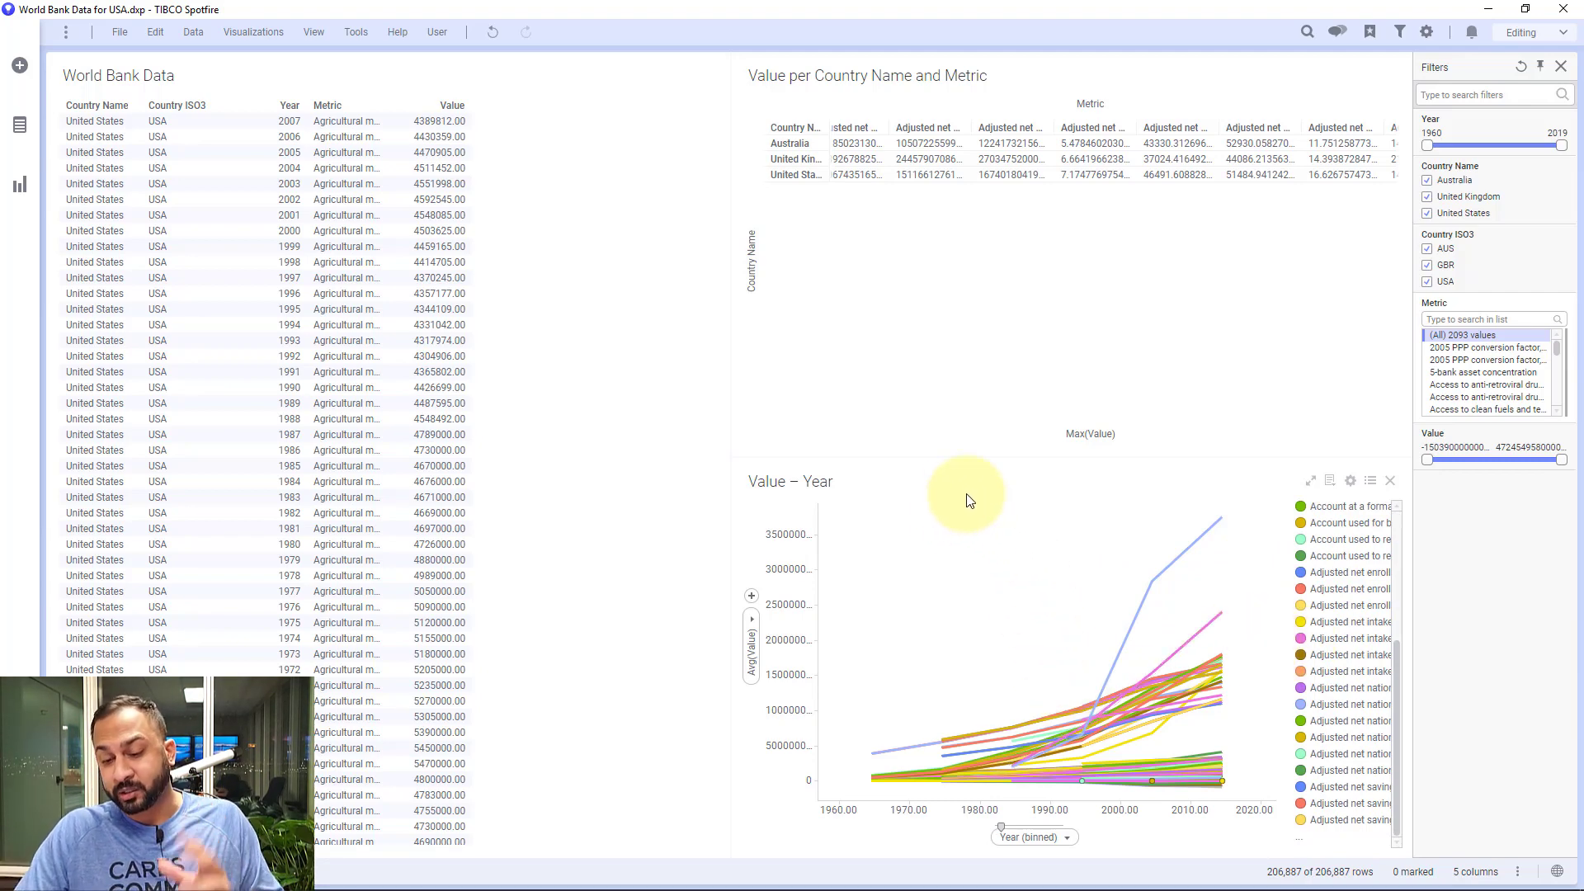
mouse_move(751, 596)
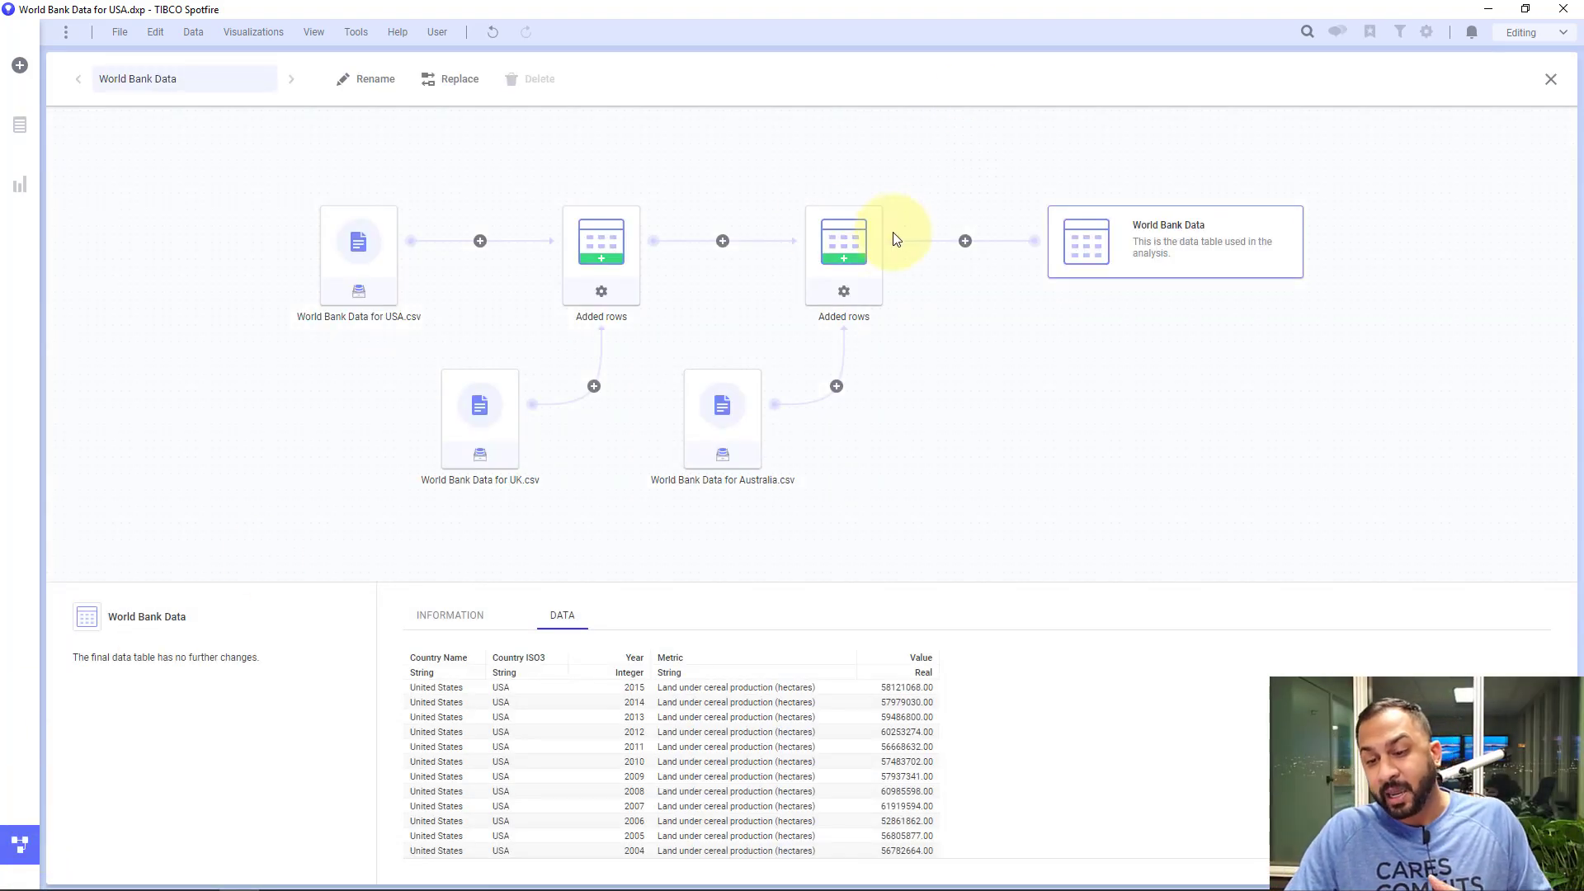
Inspect the second Added rows node, cancel a transformation on it, and show the Other data sources.
left_click(843, 240)
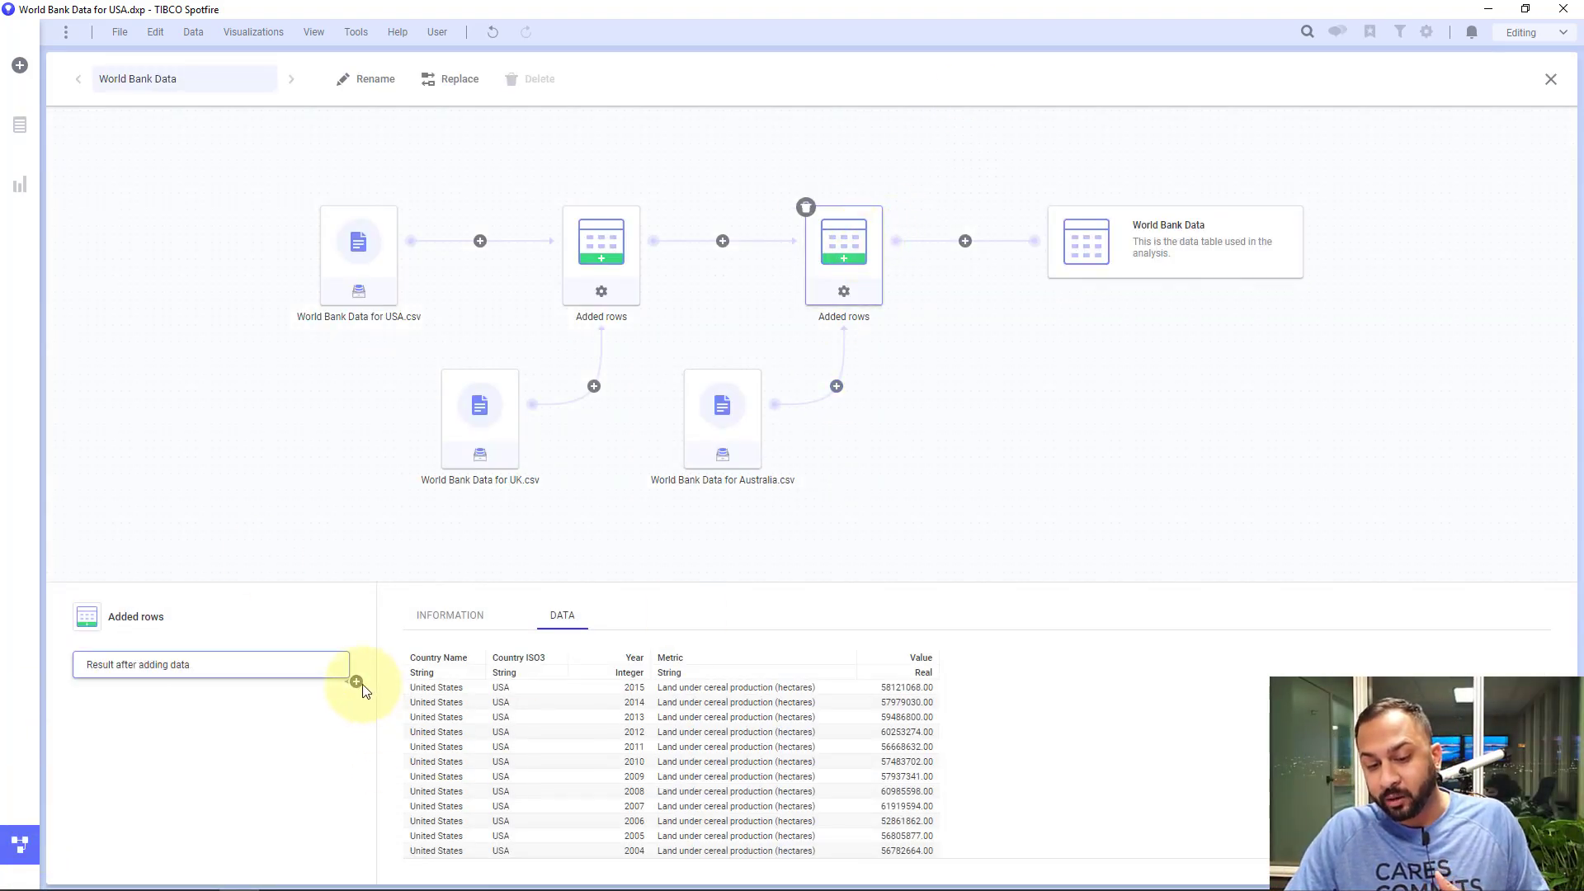
left_click(361, 683)
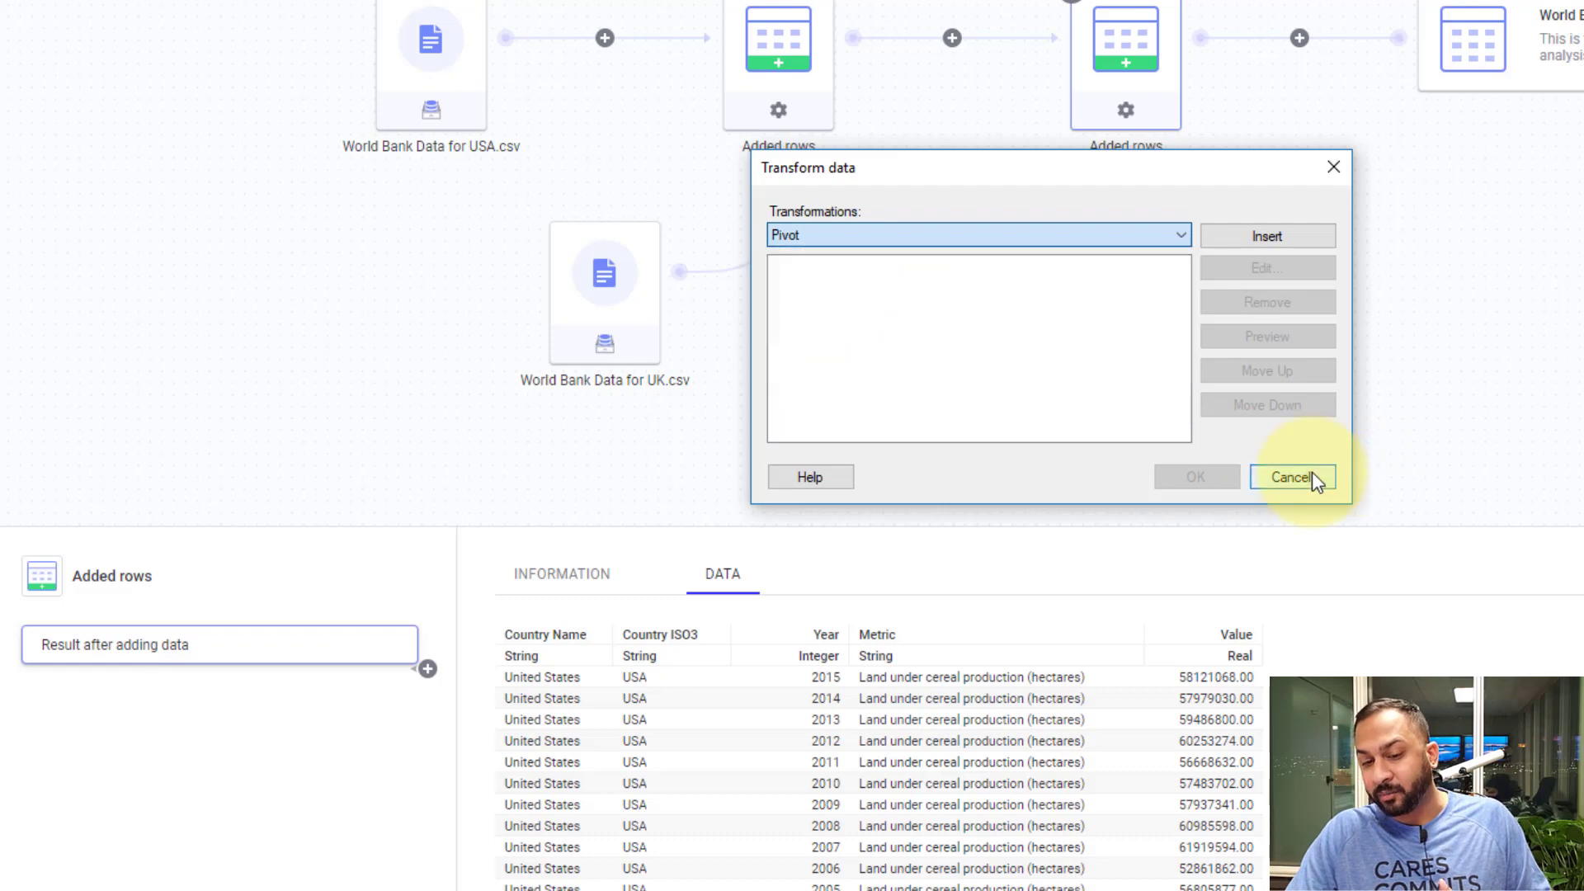
left_click(1292, 477)
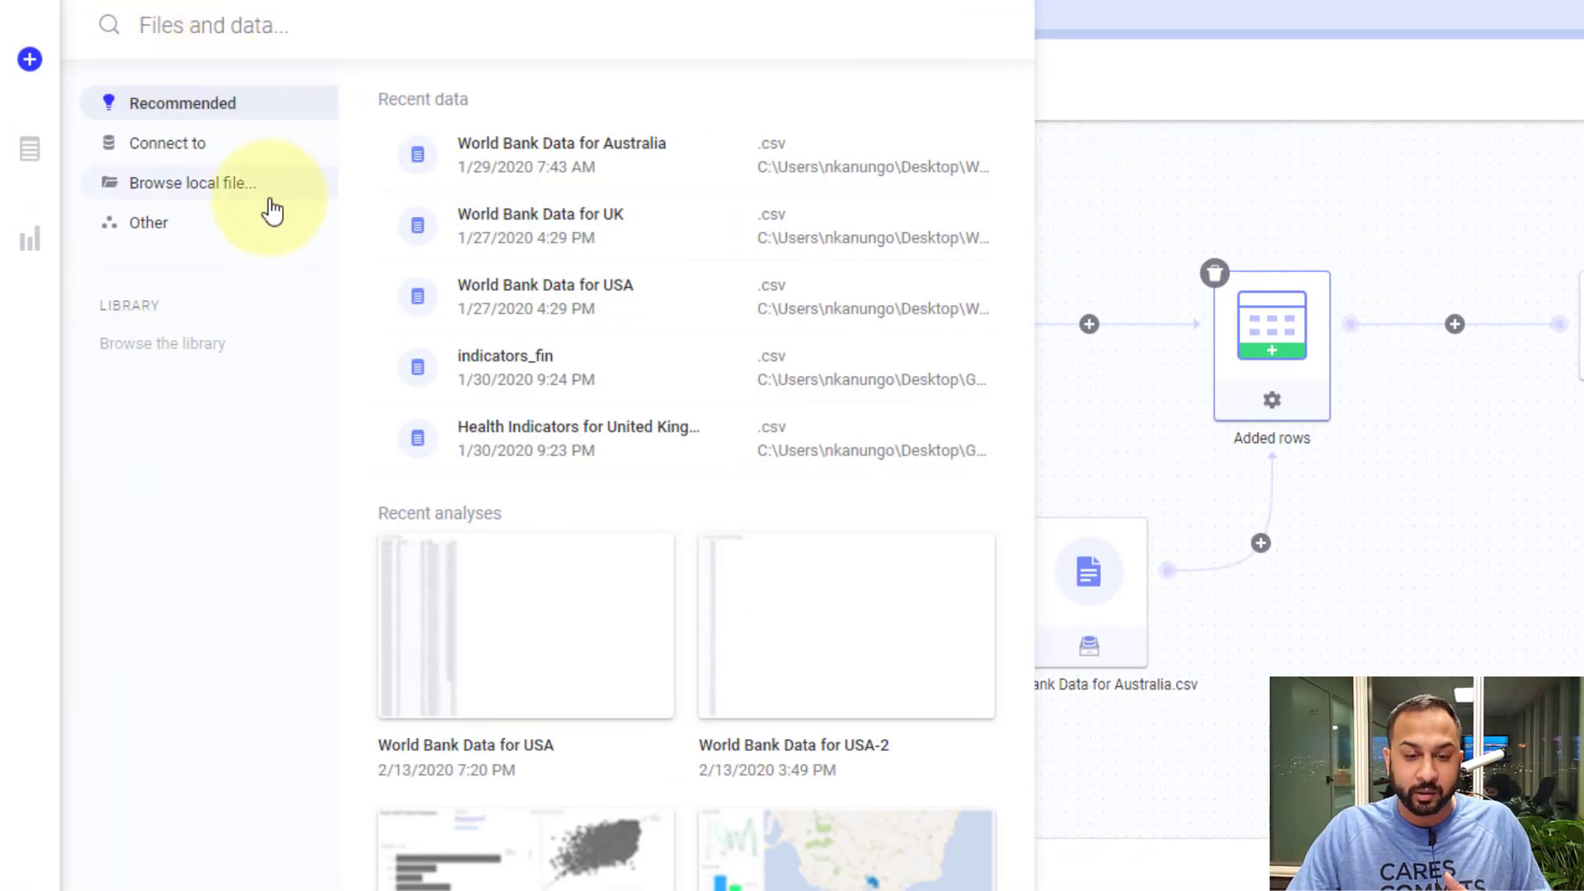
left_click(148, 222)
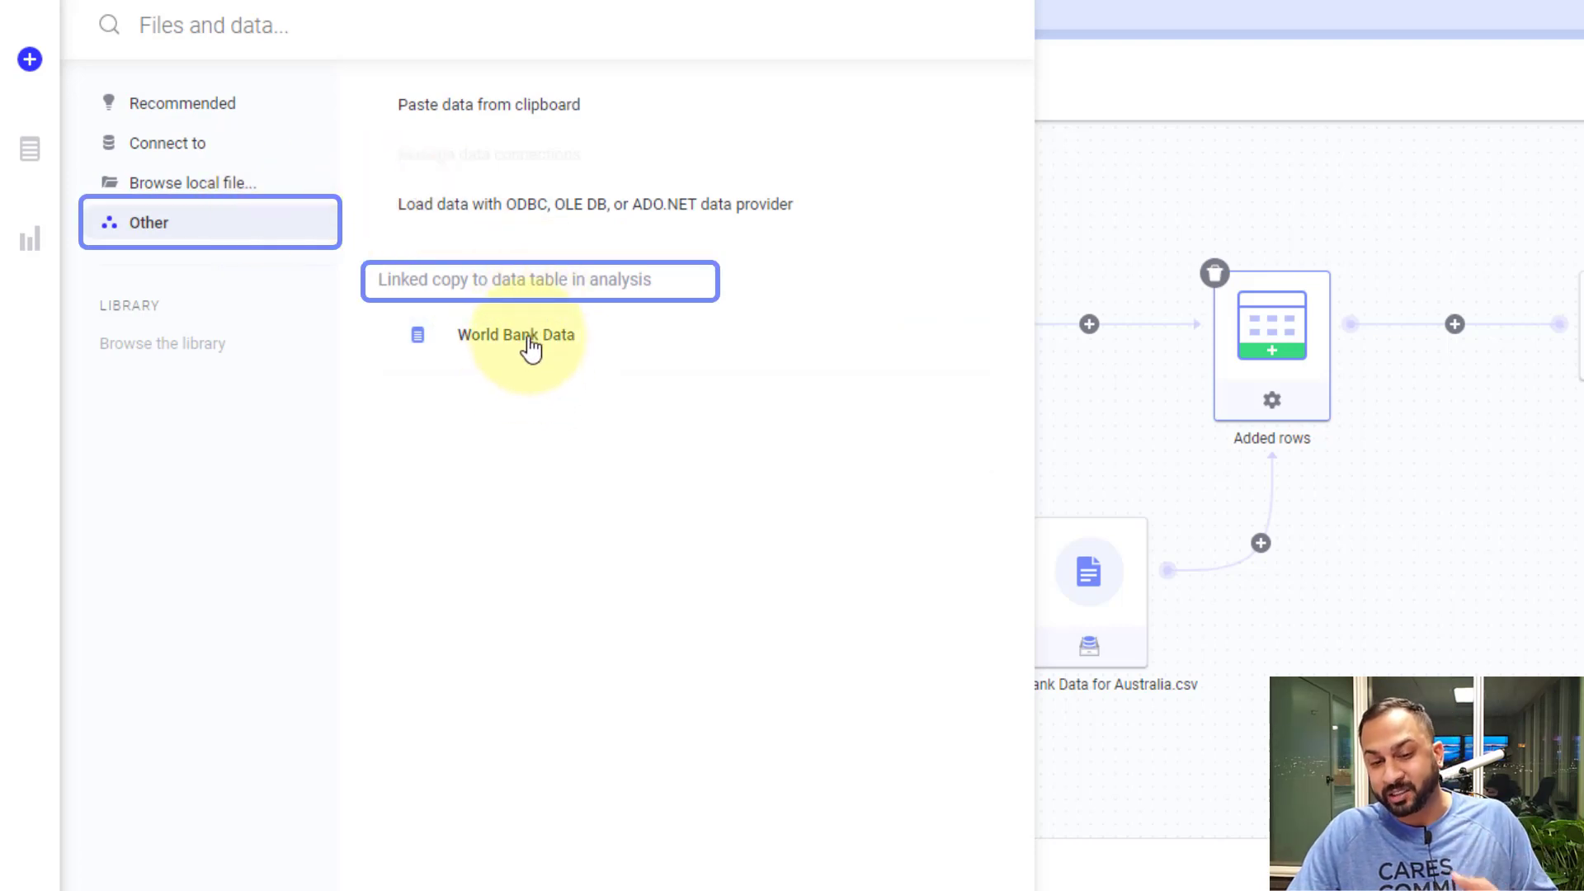
Add a linked copy of the table named World Bank Data (Pivoted).
left_click(515, 335)
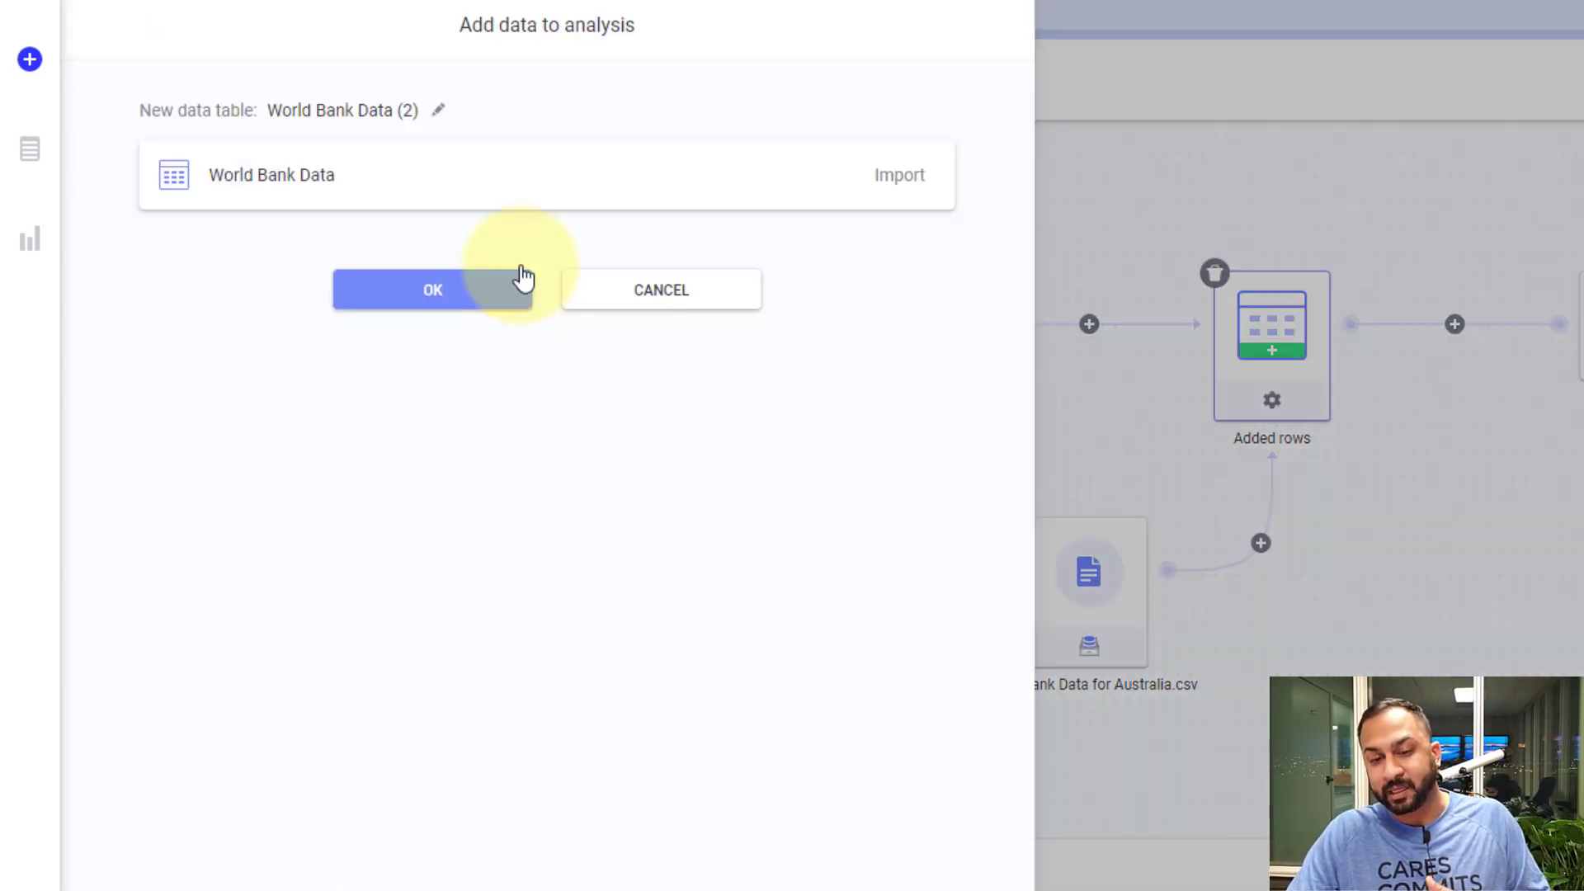
left_click(437, 111)
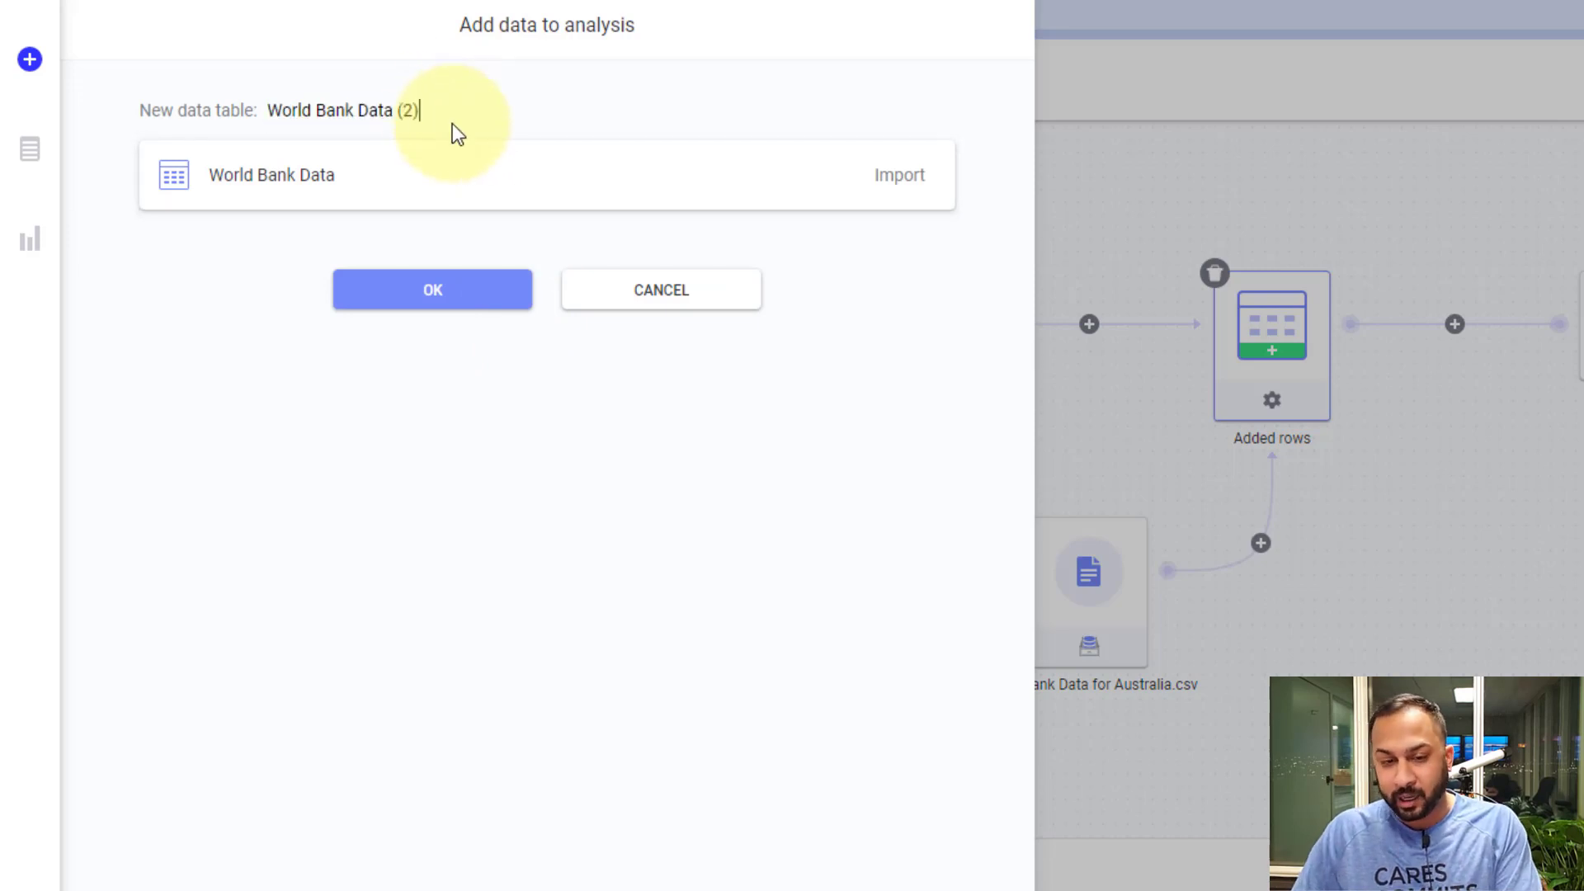
type("Pivo")
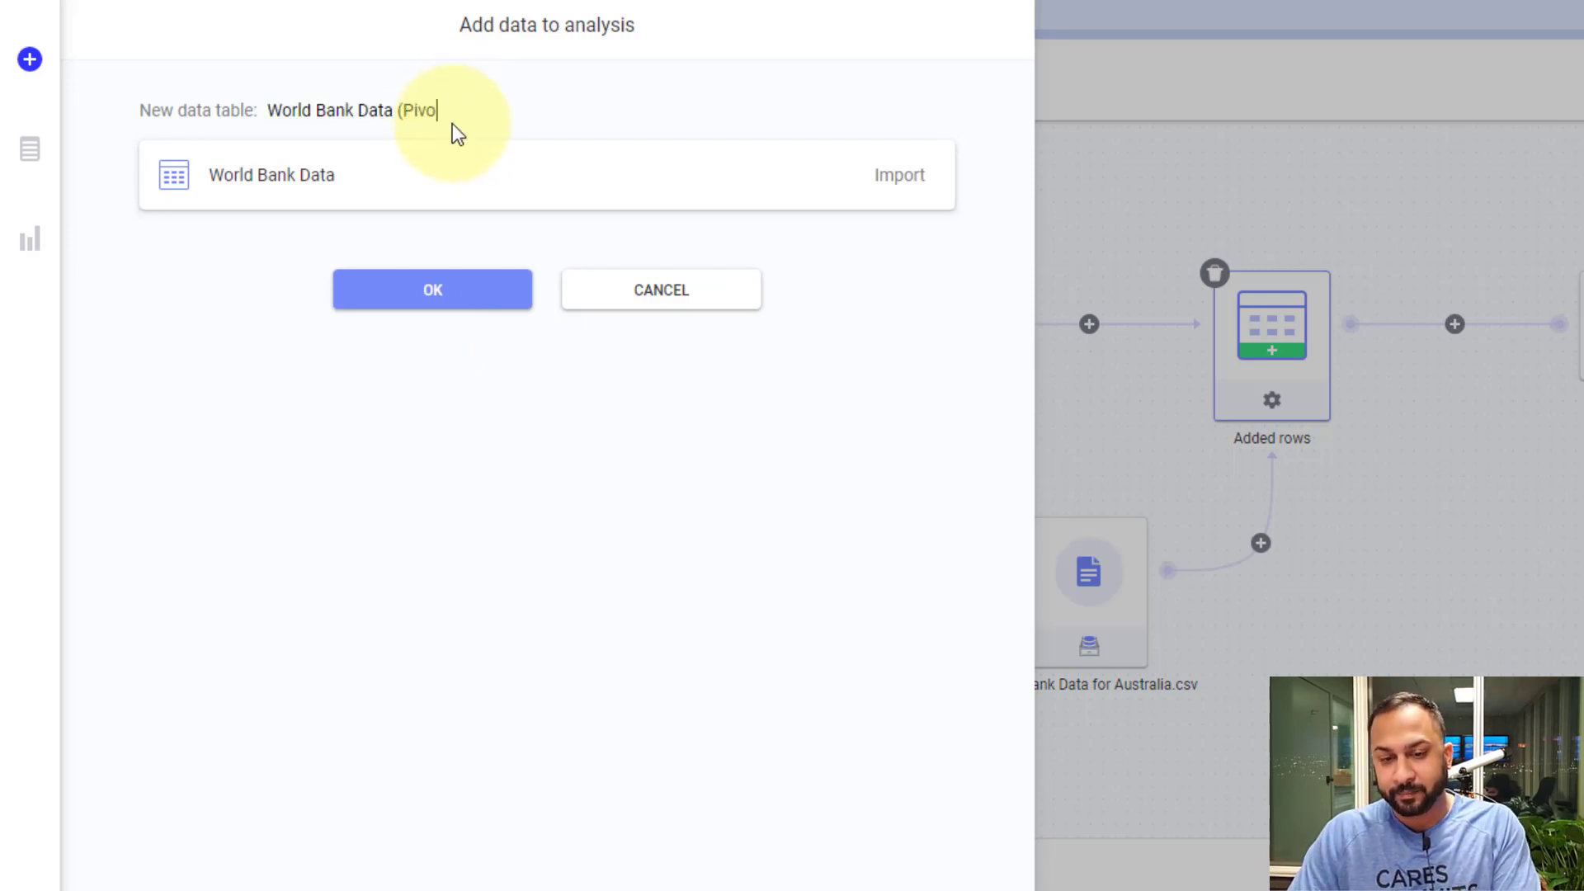
left_click(430, 289)
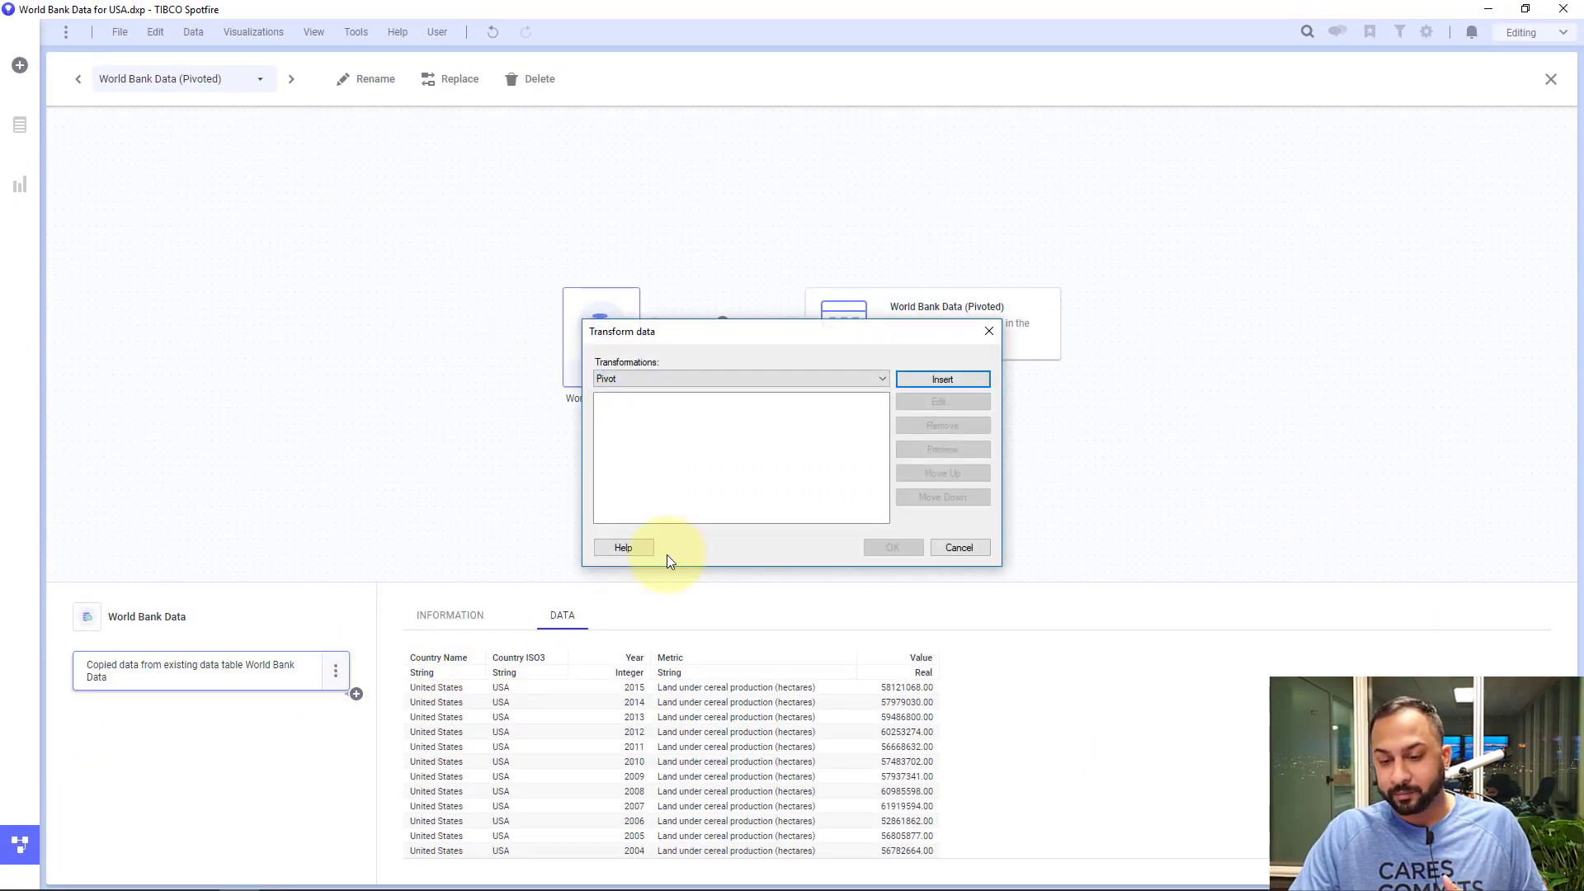
Set the pivot row identifiers to Country Name and Year and the column titles to Metric.
left_click(940, 378)
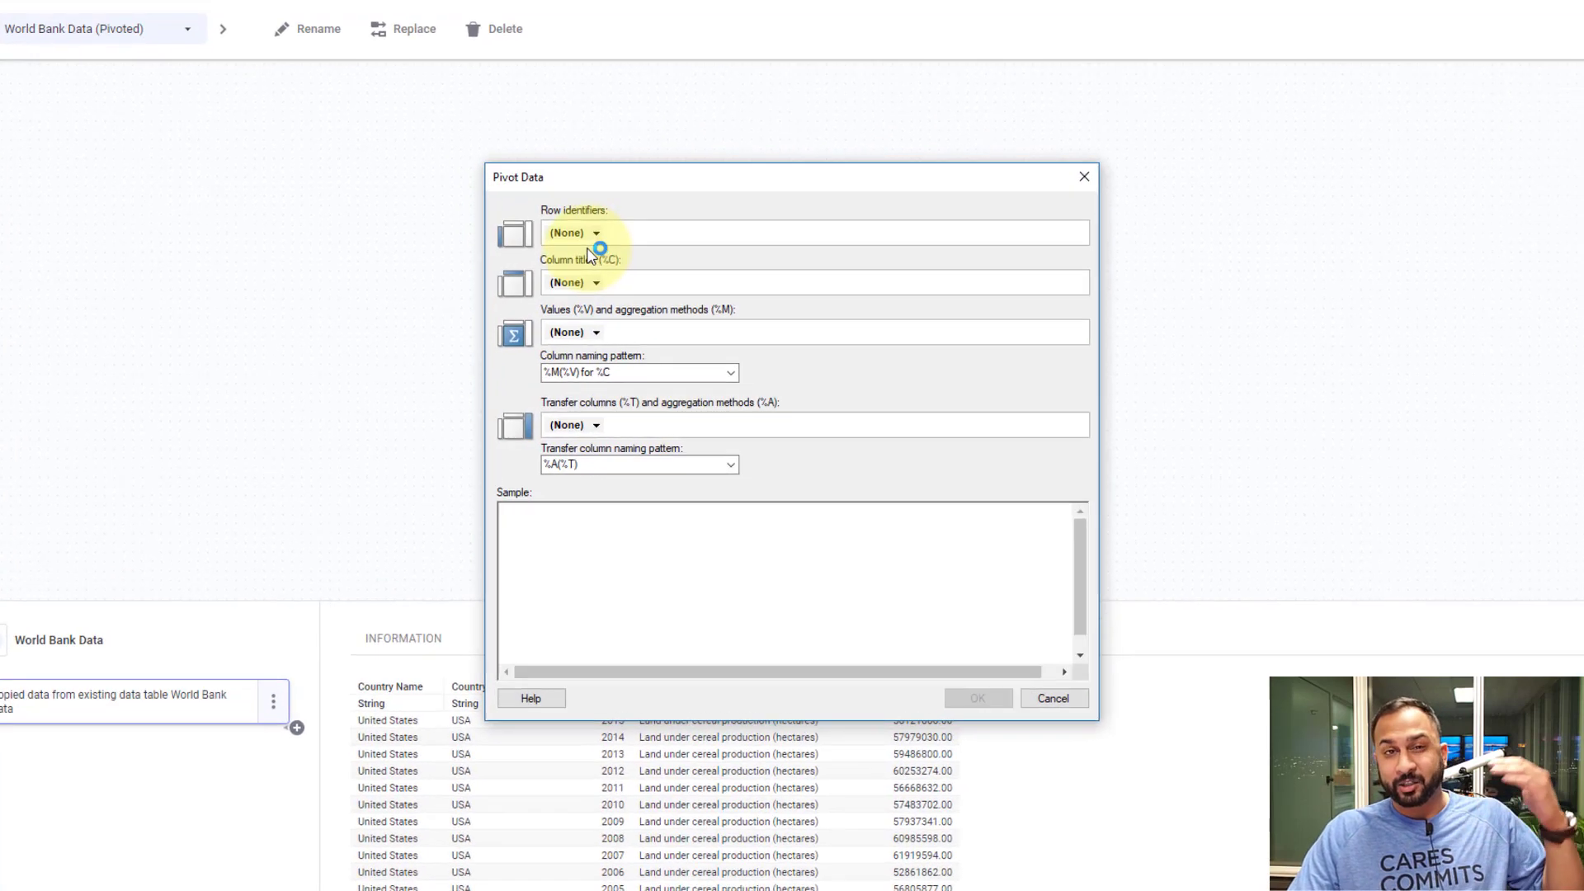
left_click(596, 233)
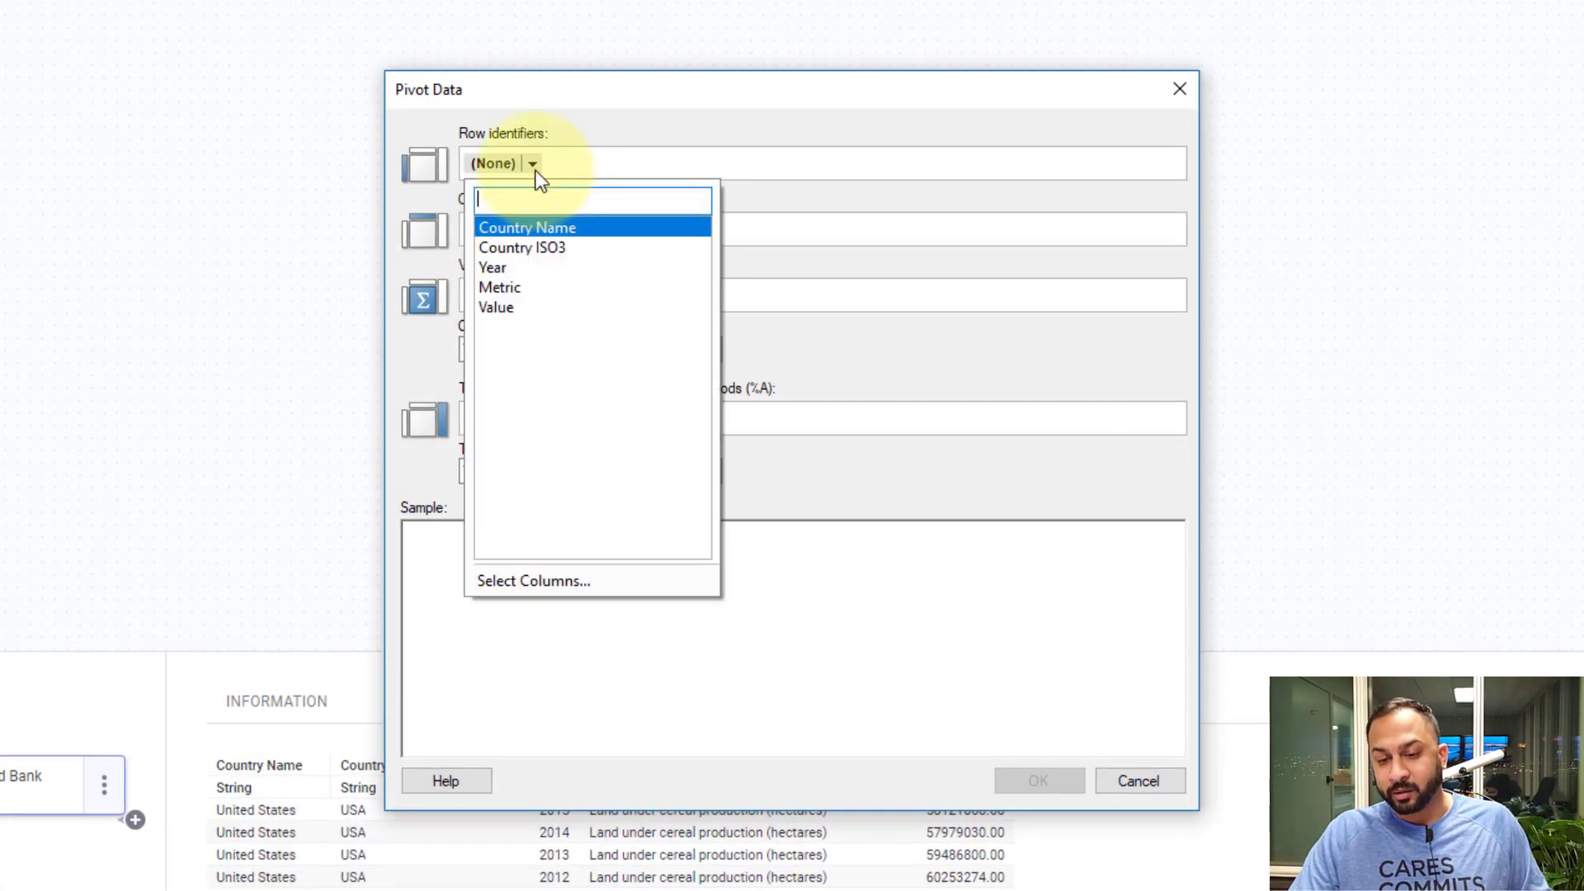
left_click(492, 267)
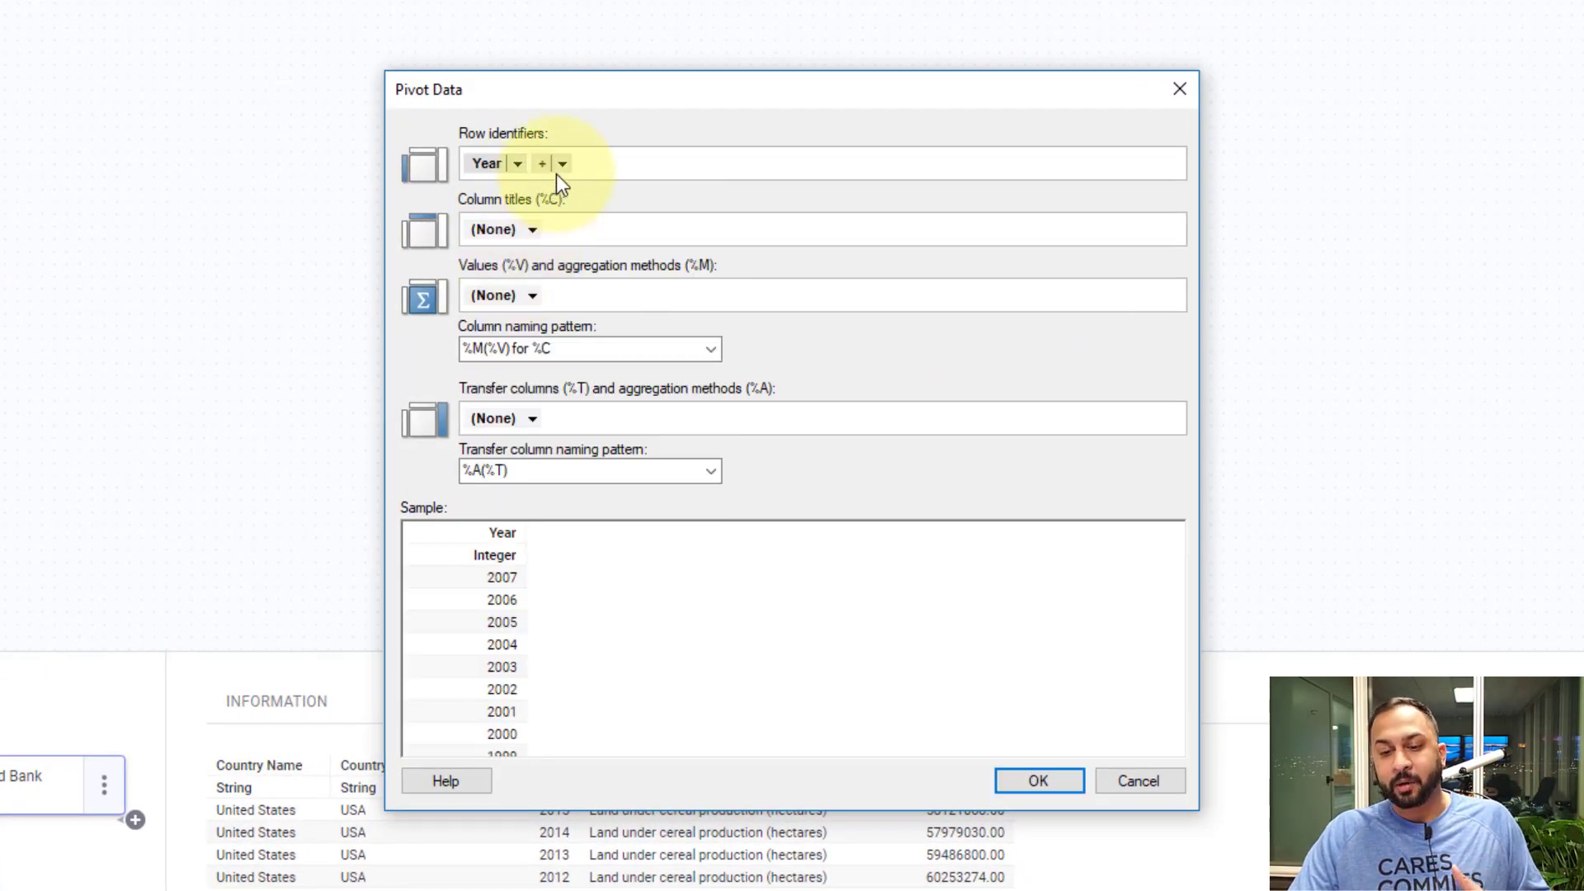
left_click(541, 164)
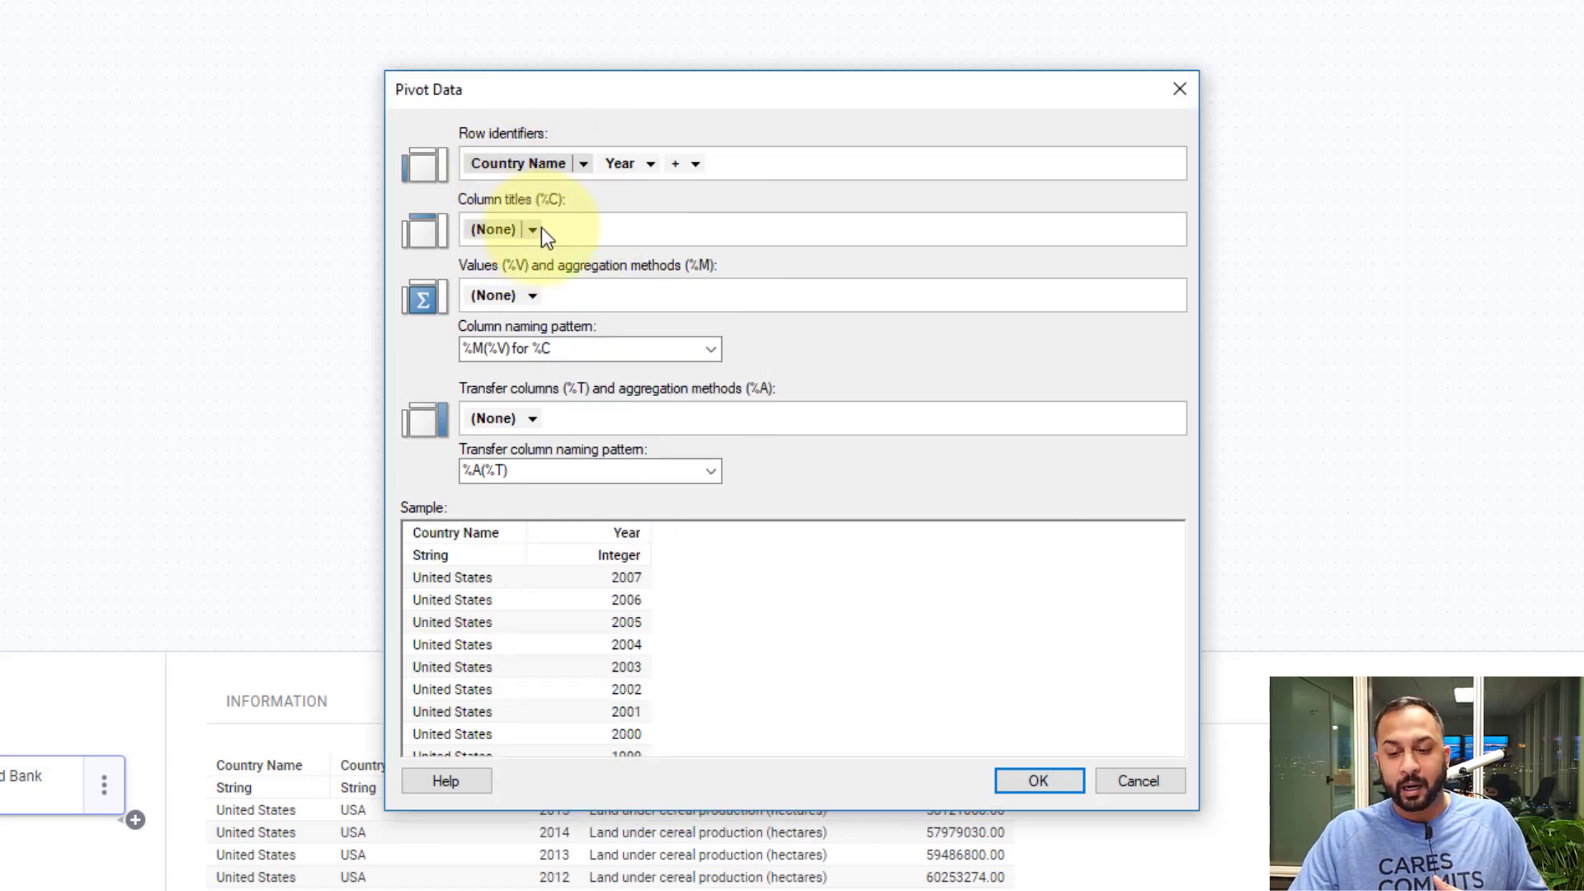
left_click(532, 229)
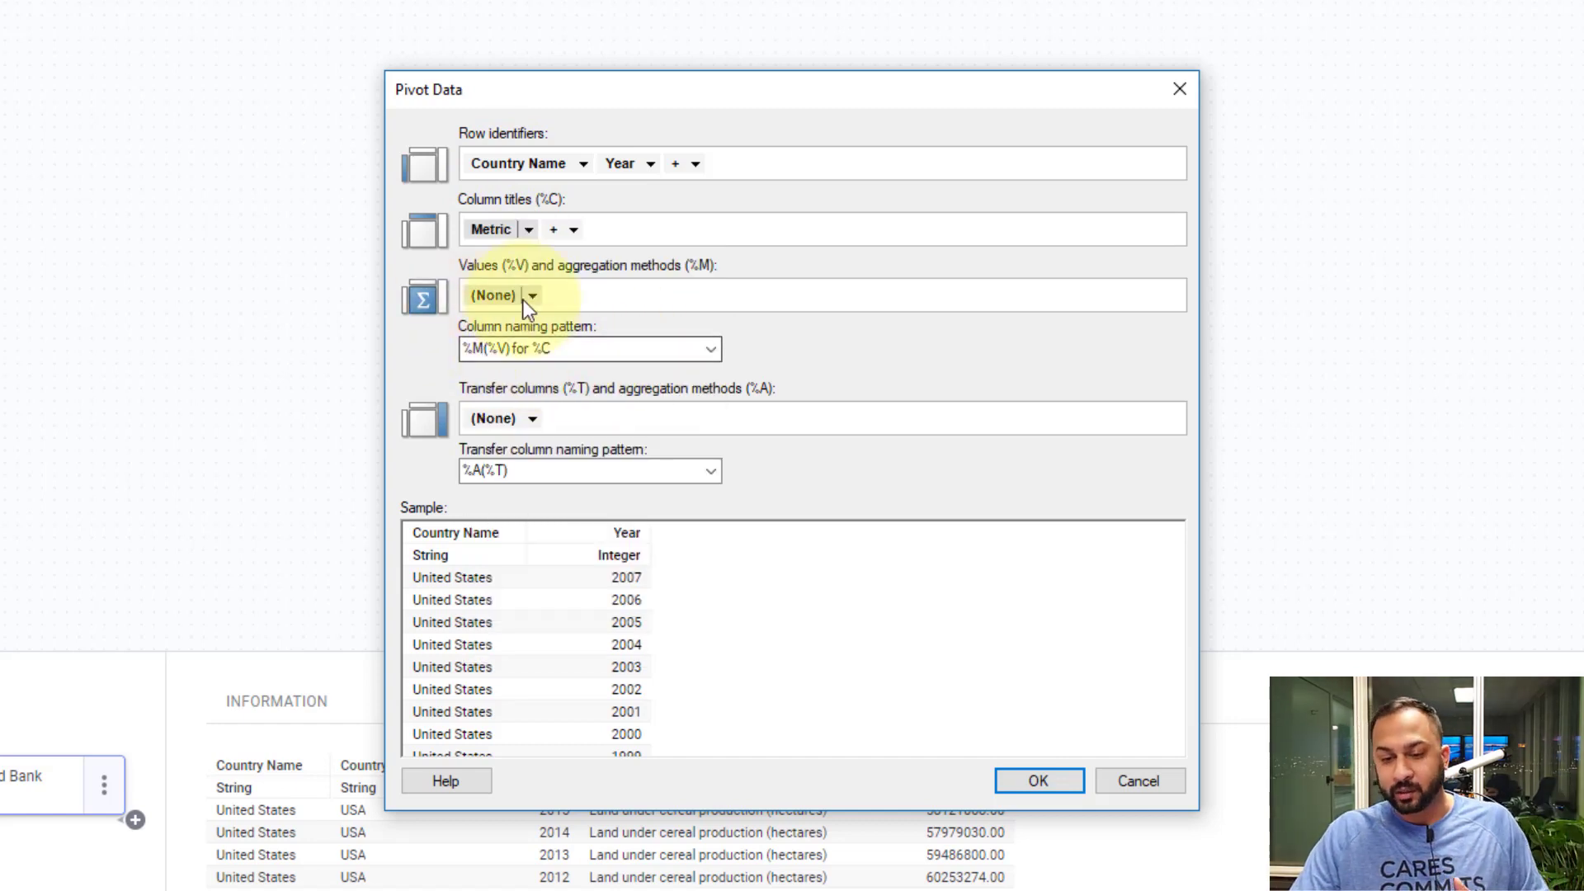
Set the pivot values to Avg(Value) with the column naming pattern %C.
left_click(532, 295)
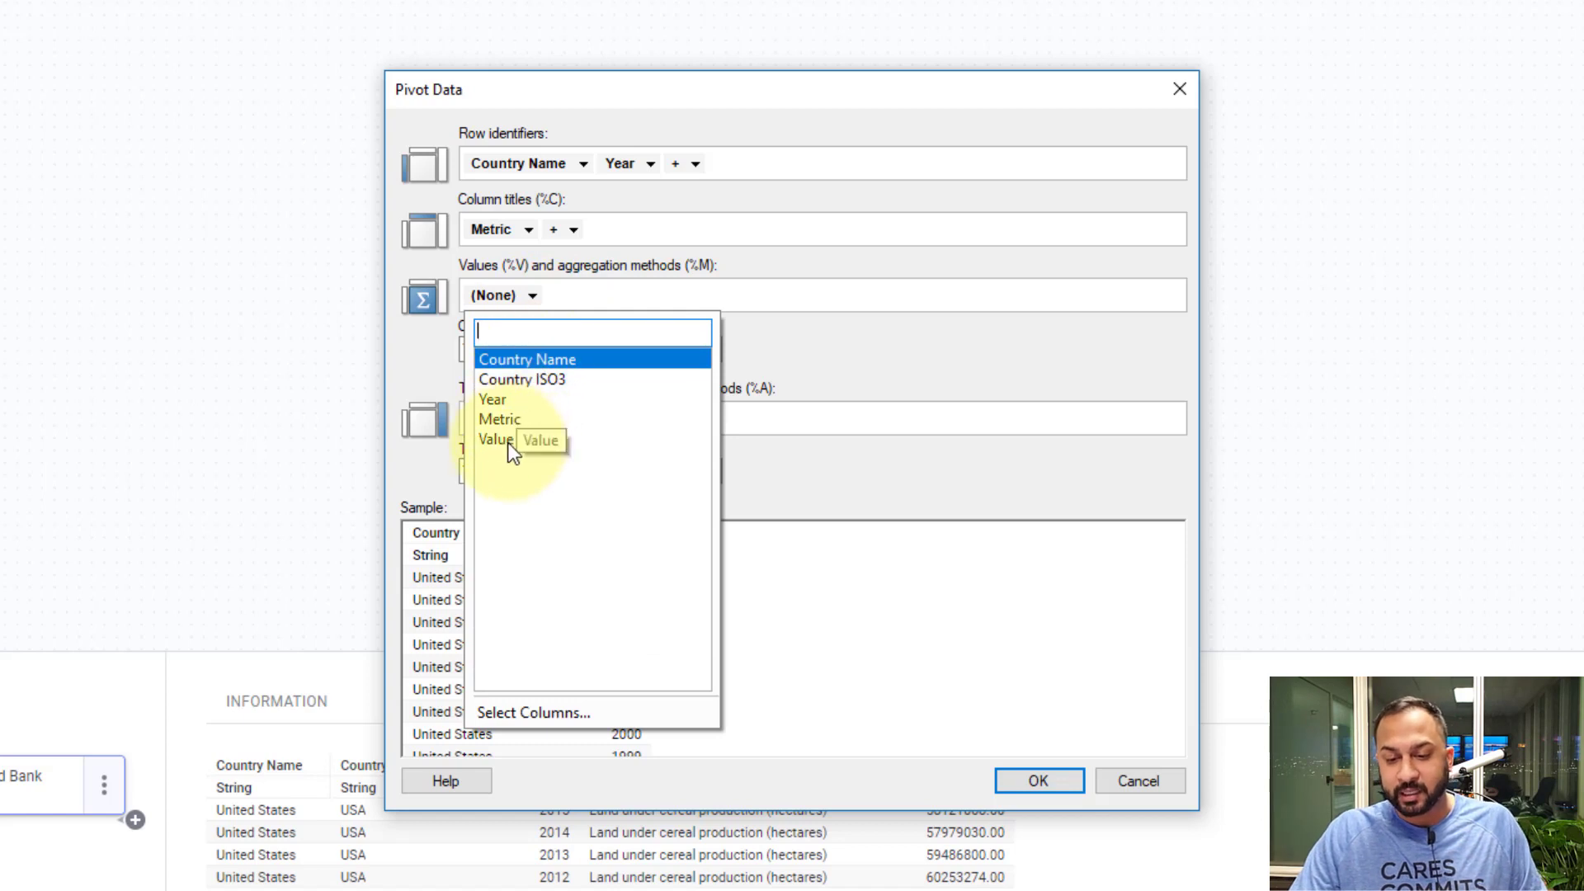
left_click(493, 439)
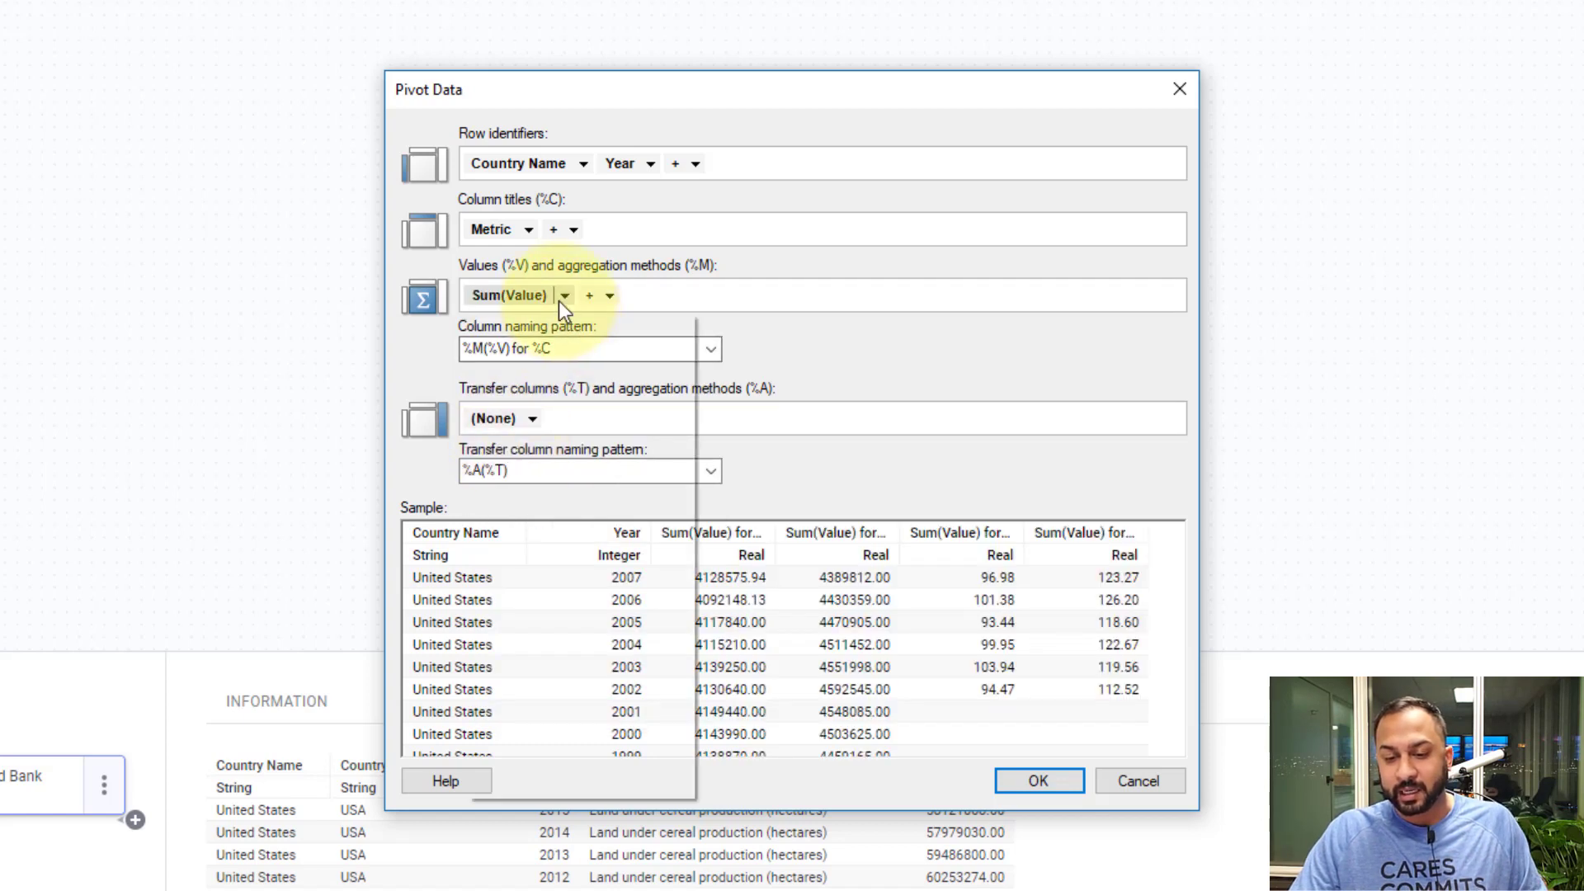
left_click(562, 296)
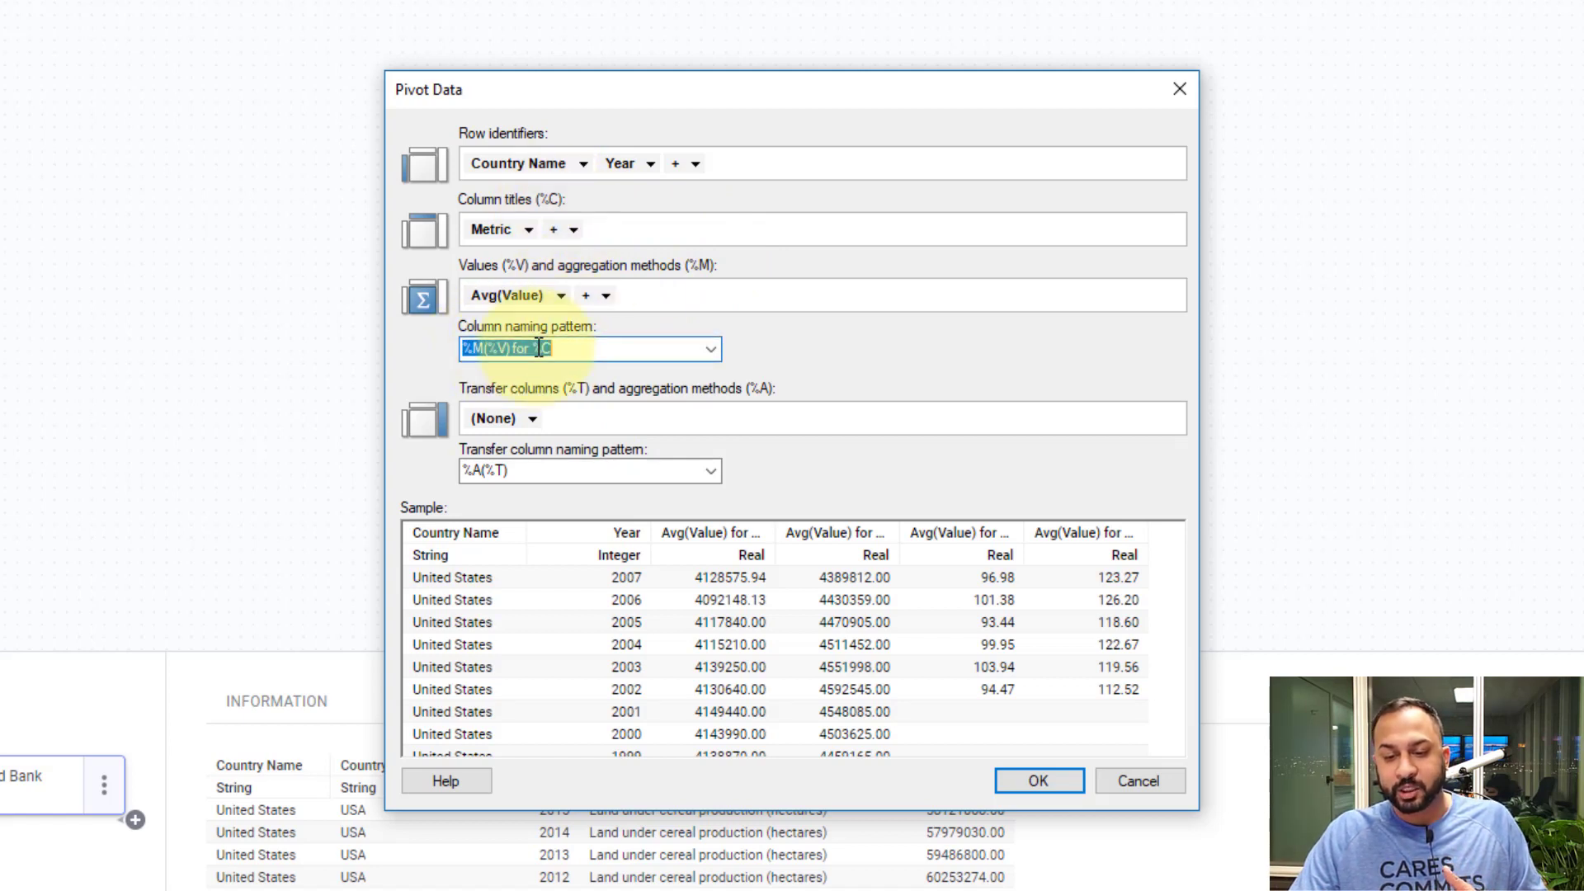
type("%C")
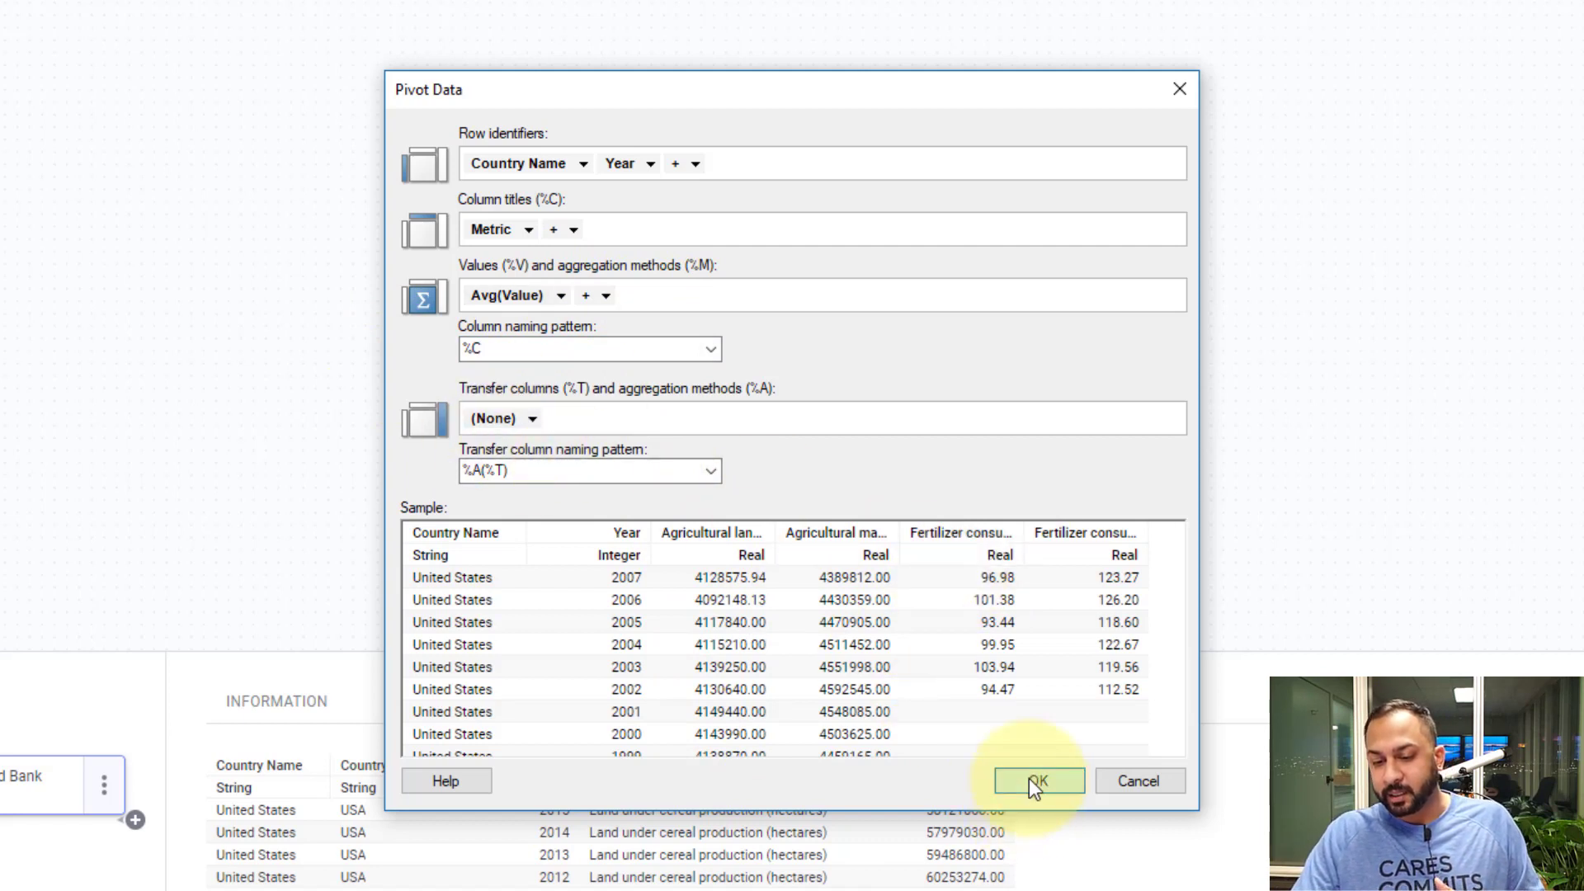
Apply the pivot and add a table visualization showing World Bank Data (Pivoted).
left_click(1036, 781)
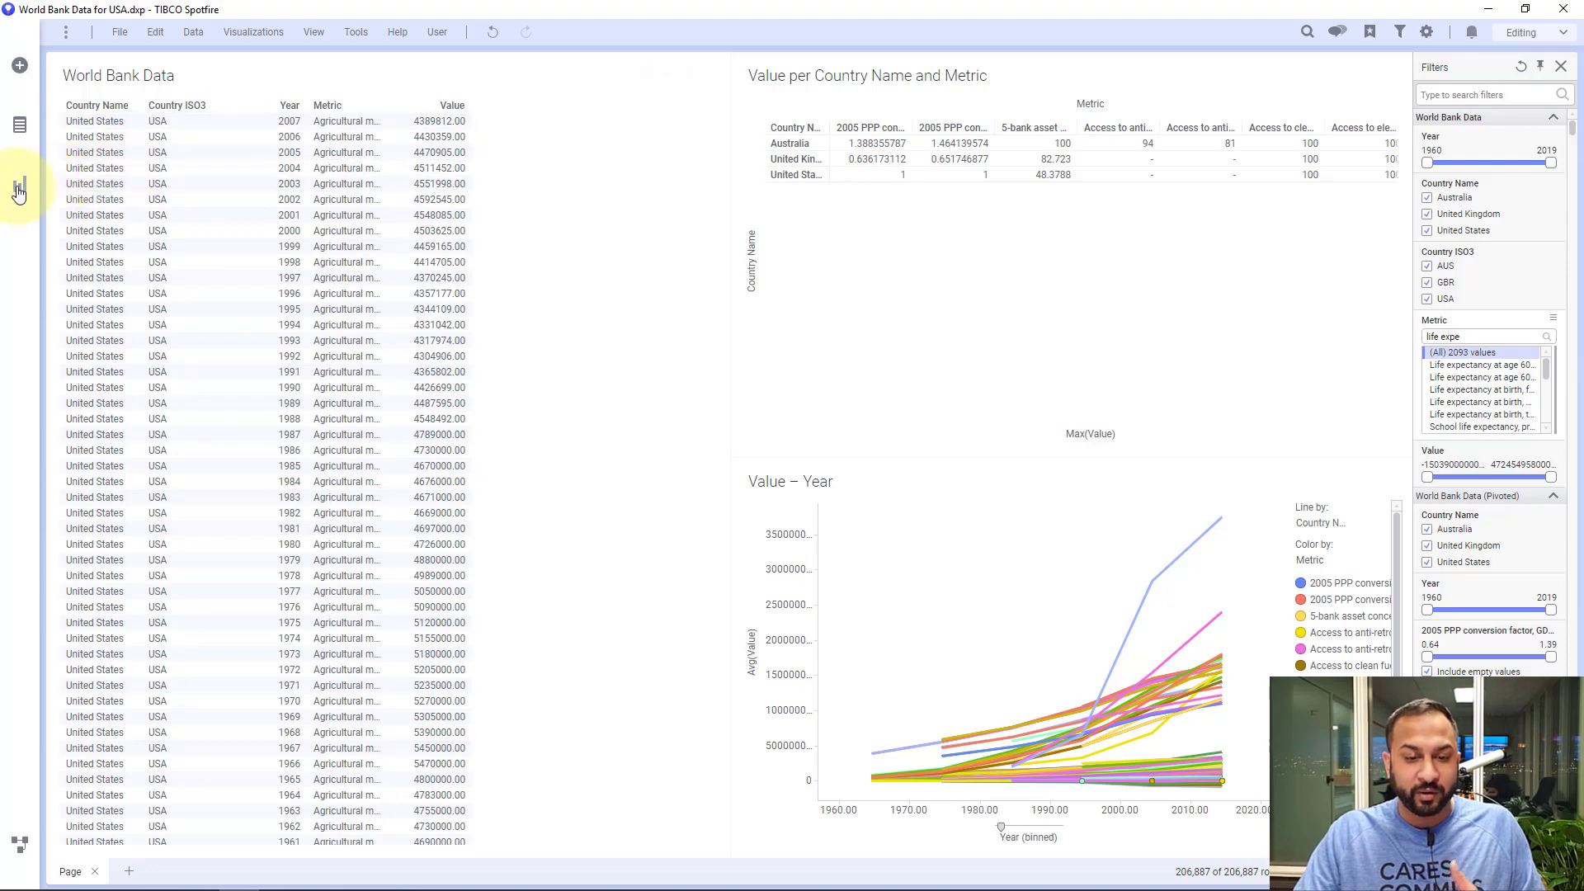
left_click(20, 188)
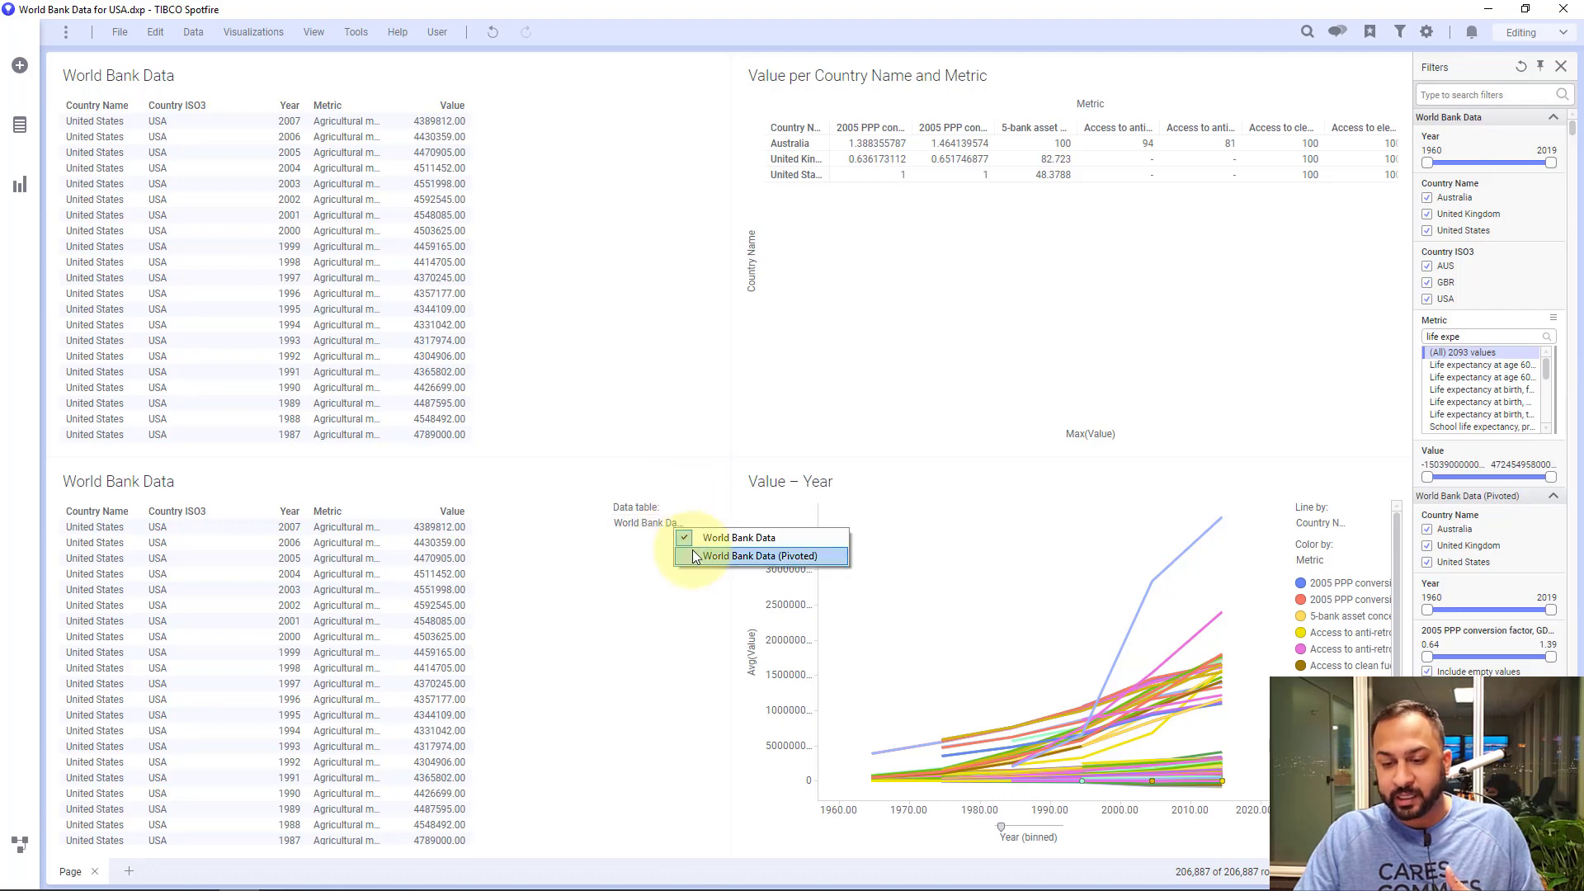
left_click(765, 556)
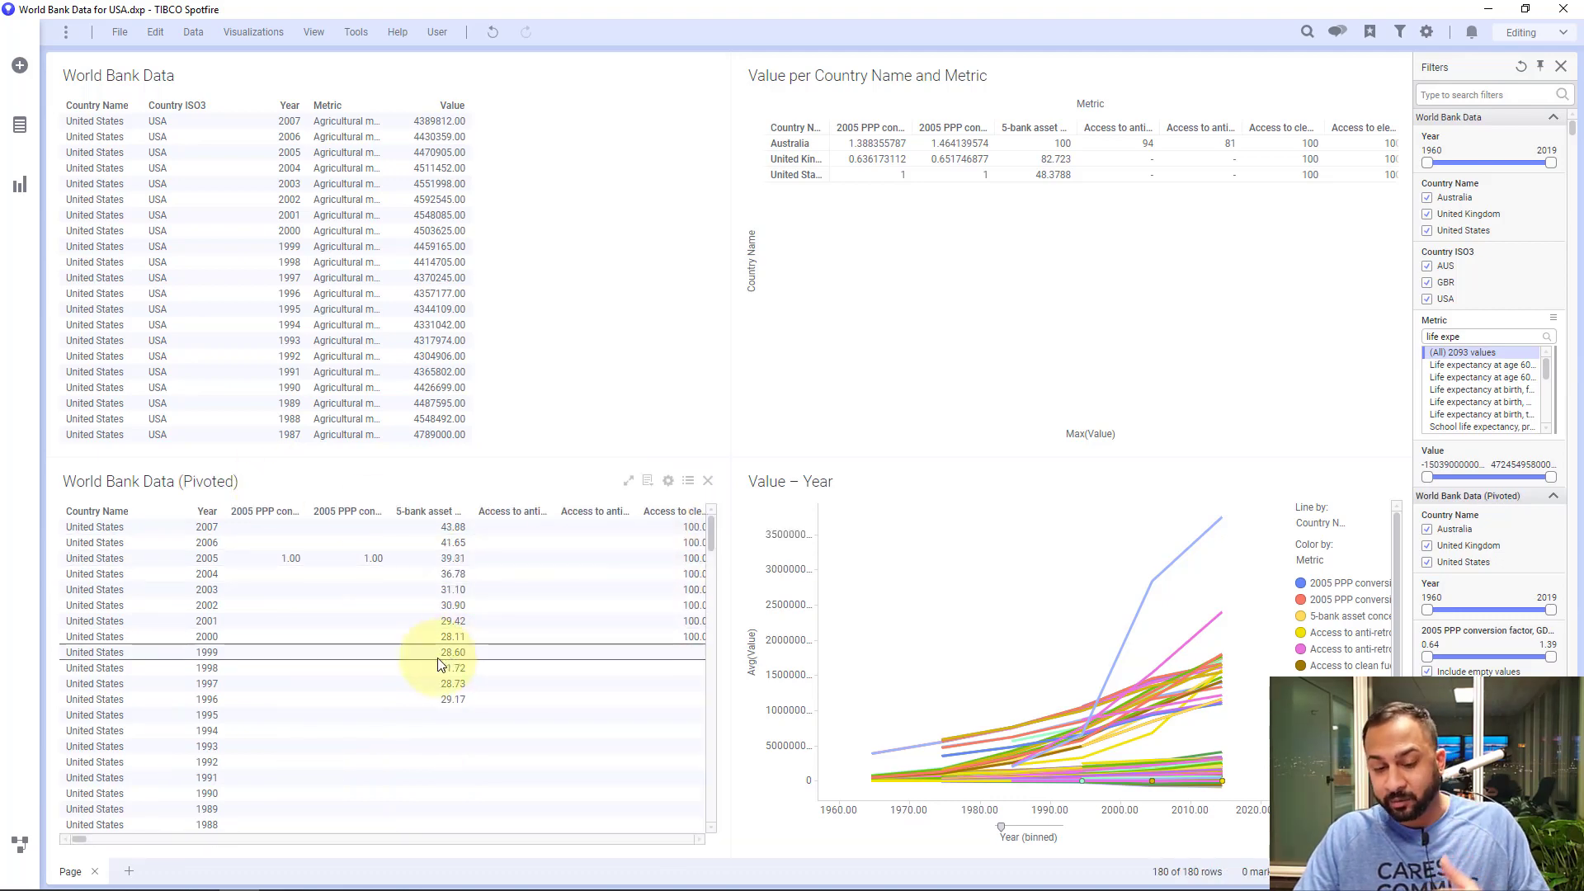
left_click_drag(81, 840, 162, 840)
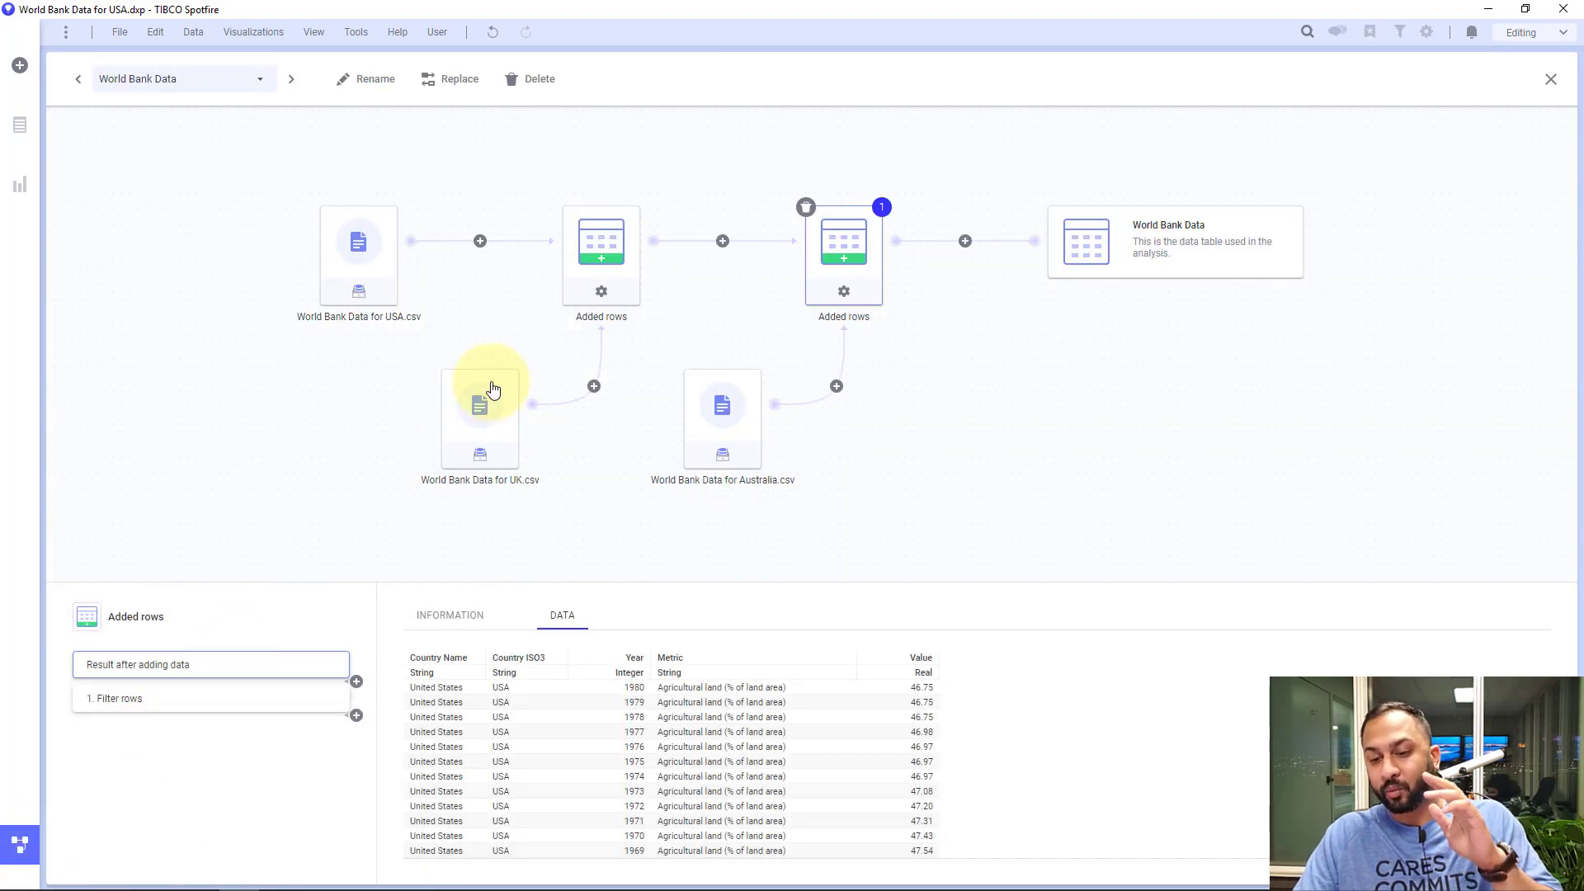
Preview the Filter rows step output listing United States life expectancy by year.
left_click(119, 698)
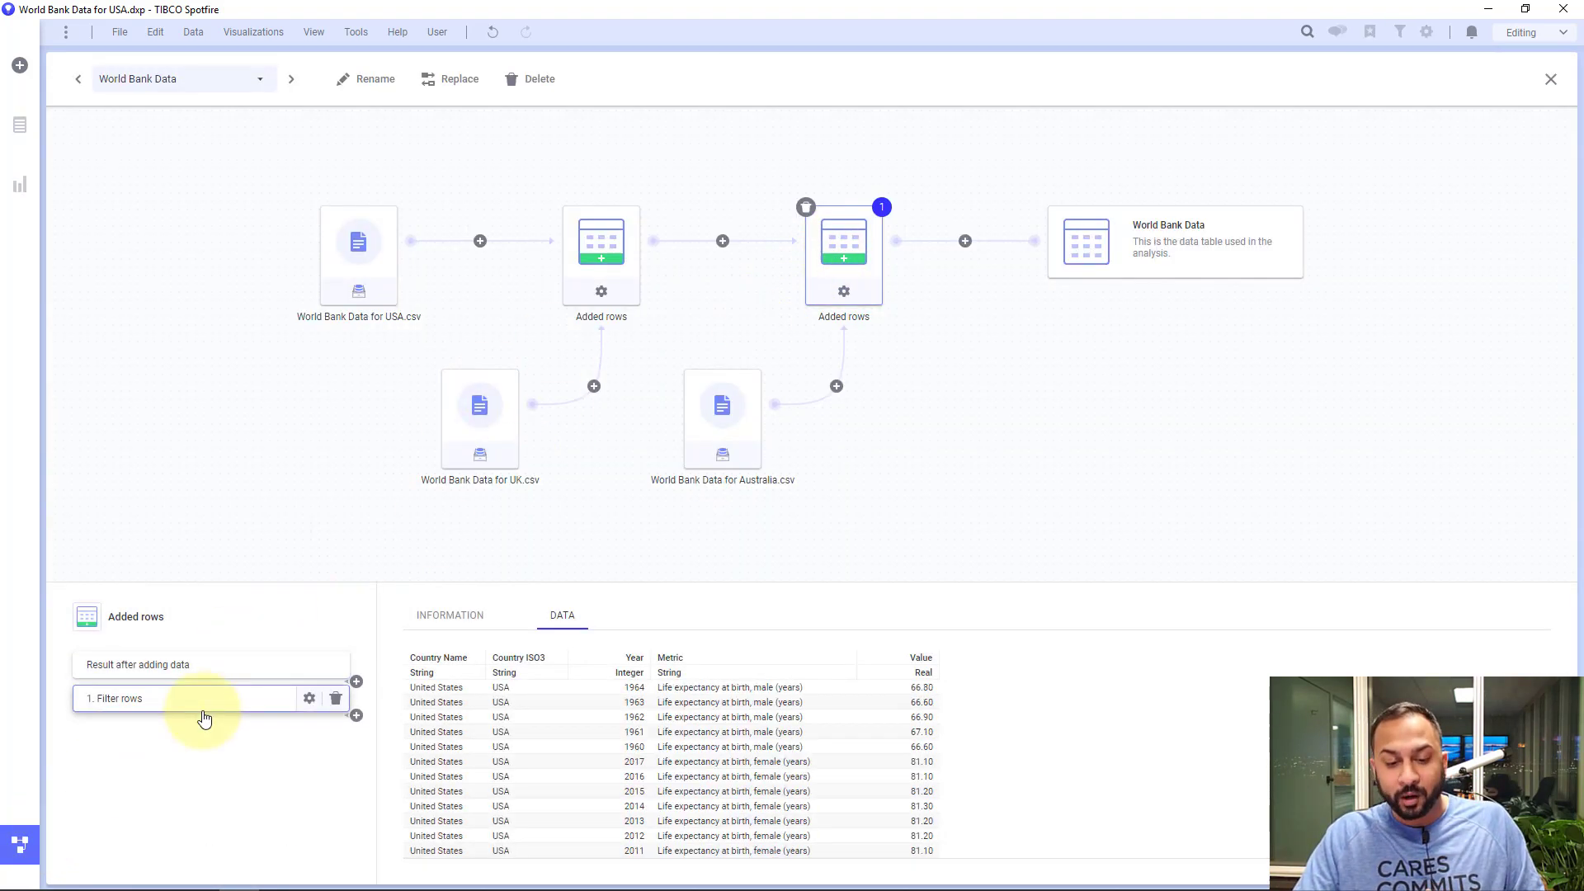
mouse_move(358, 241)
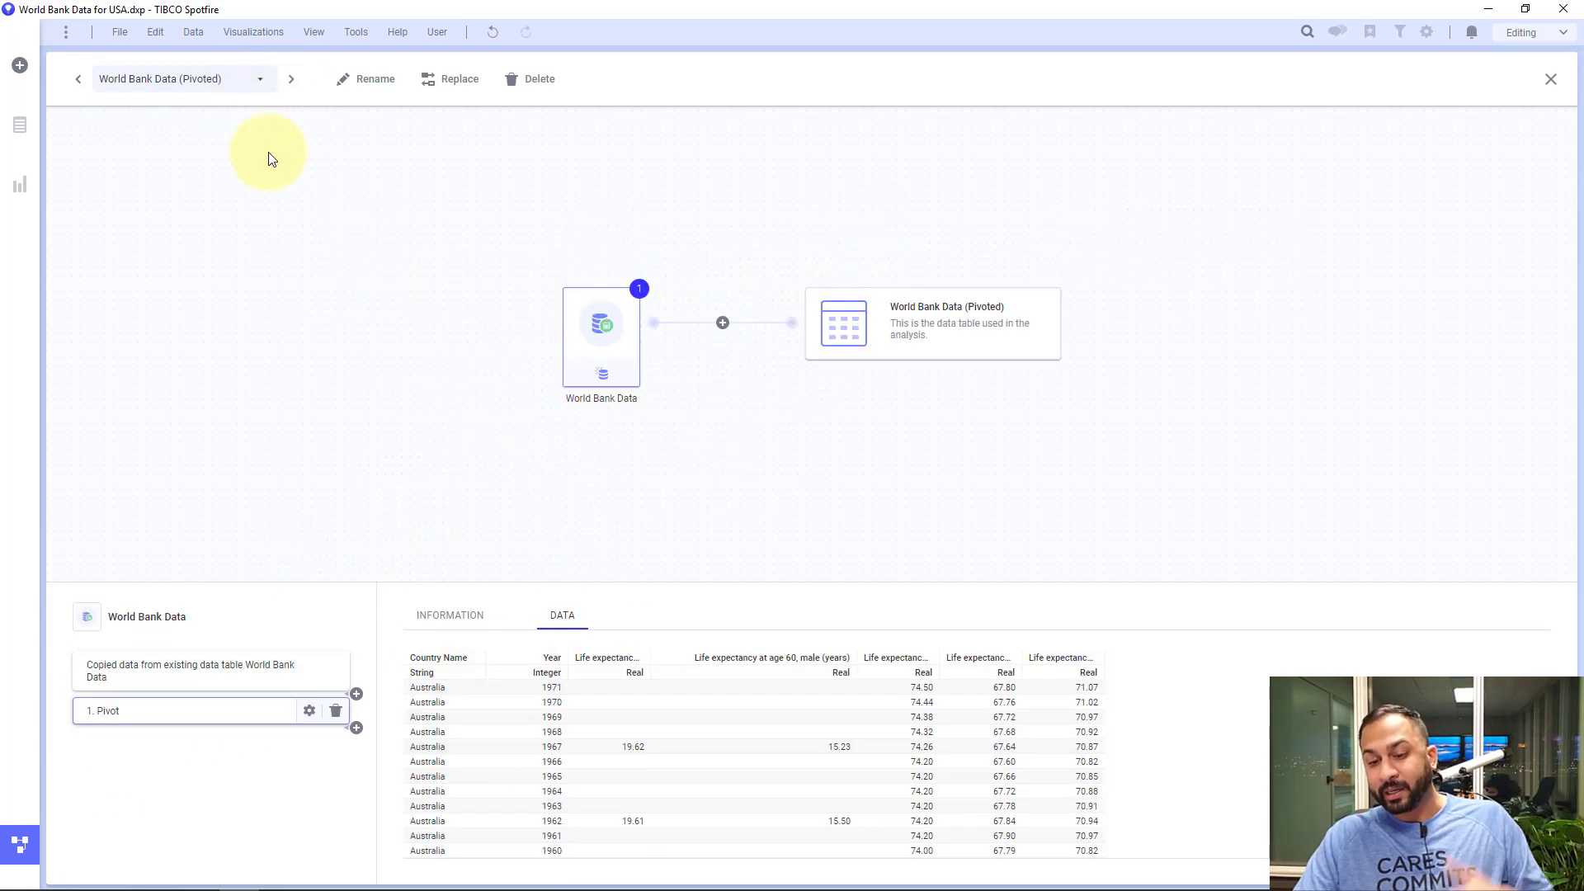
mouse_move(687, 538)
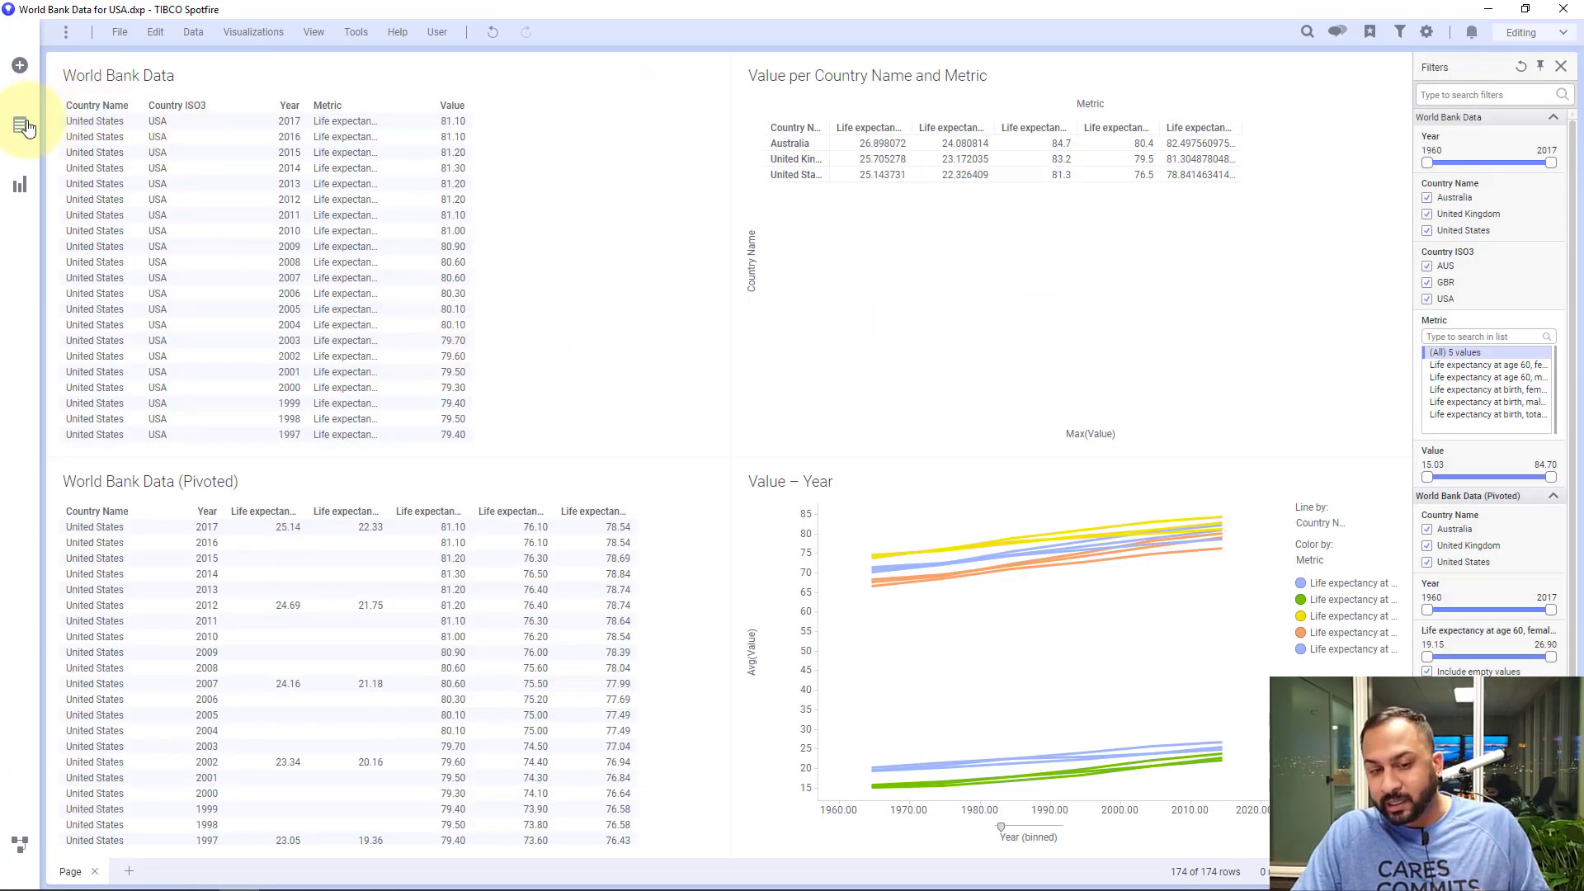
Show chart recommendations for the Life expectancy at birth, male column of World Bank Data (Pivoted).
left_click(20, 127)
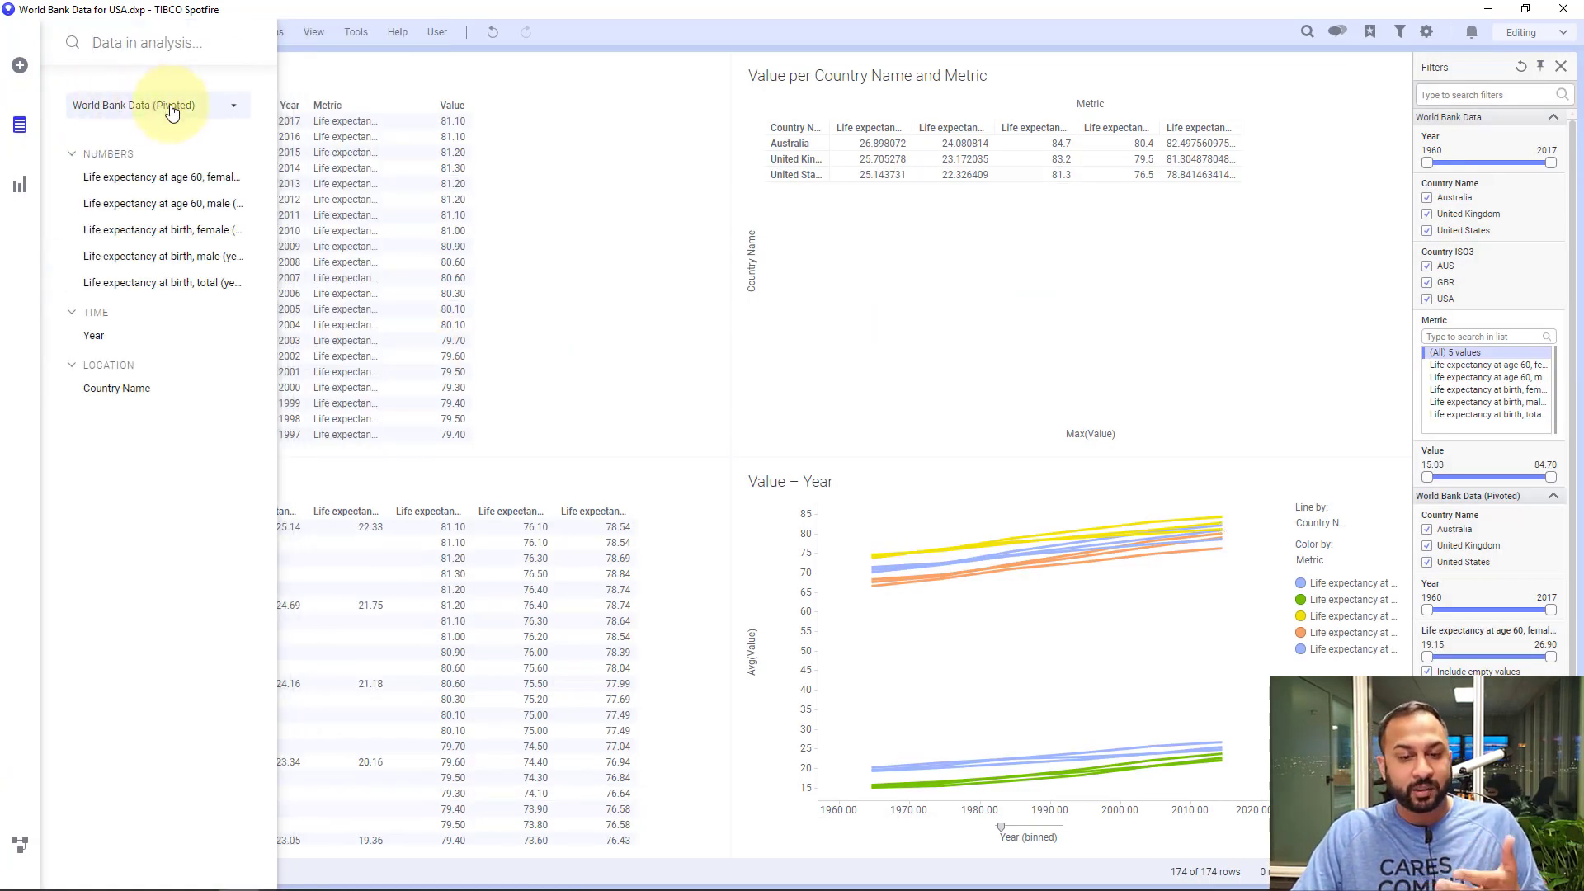
left_click(161, 256)
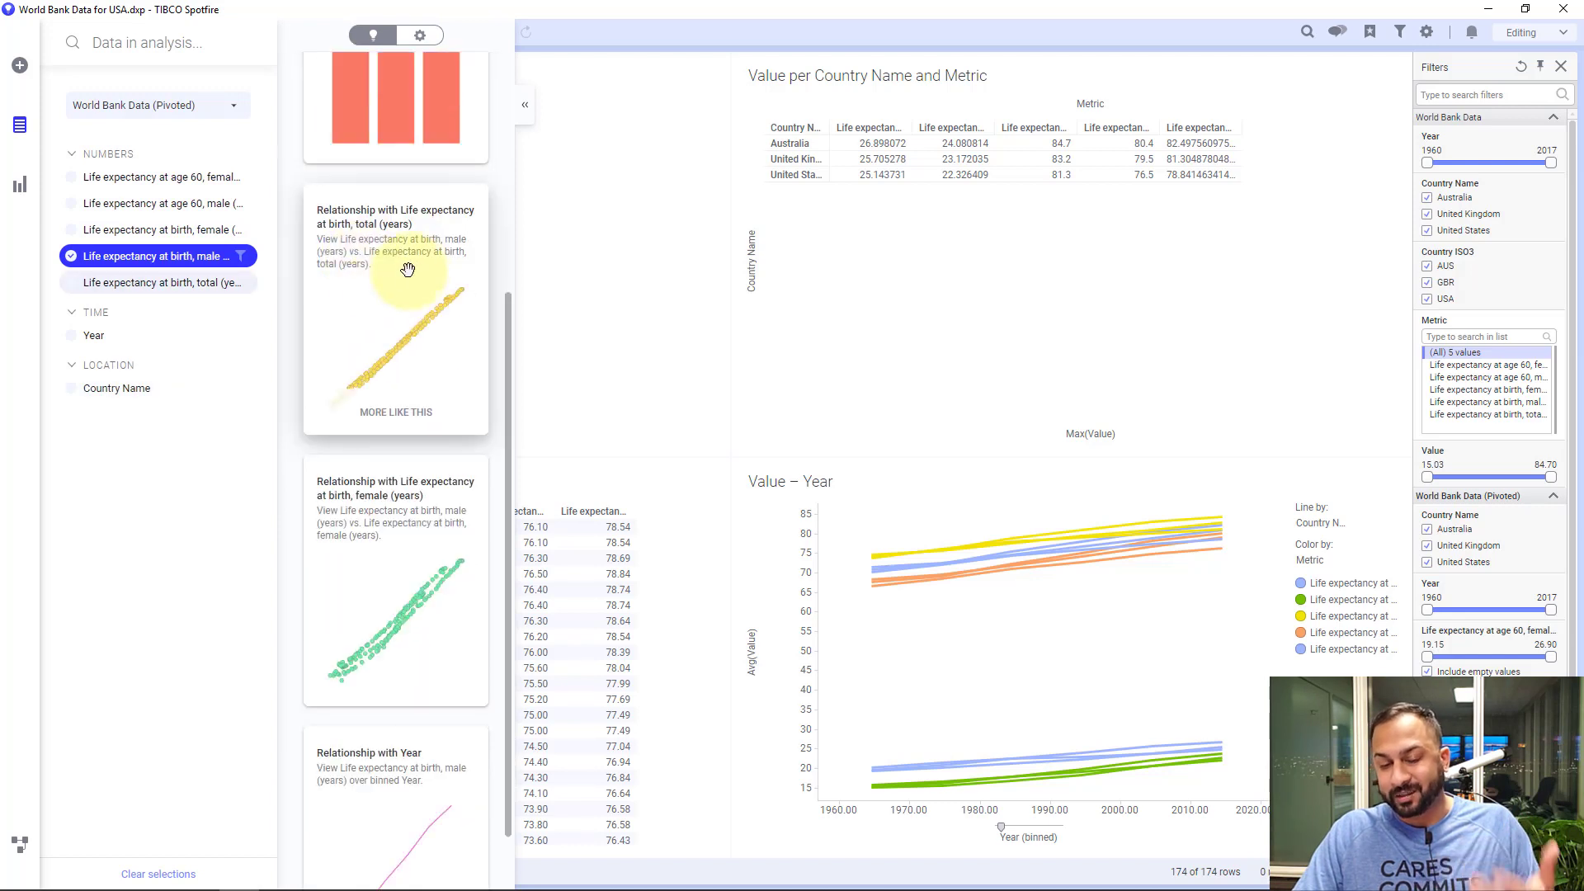
scroll("down", 3)
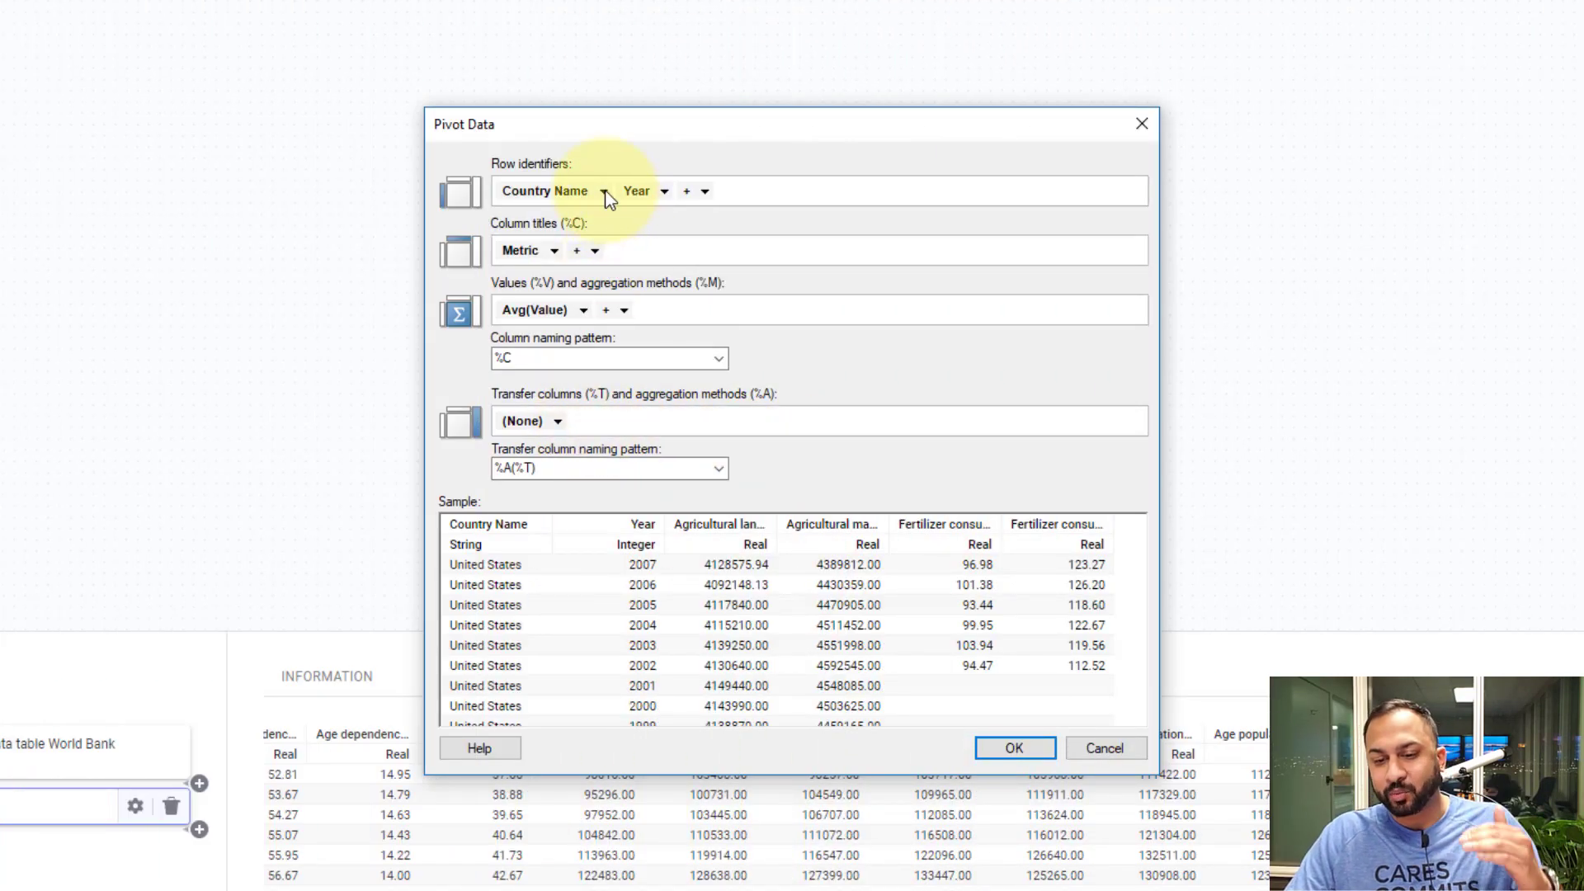
Key the pivot by Year only, transferring Country Name with UniqueConcatenate aggregation.
left_click(602, 191)
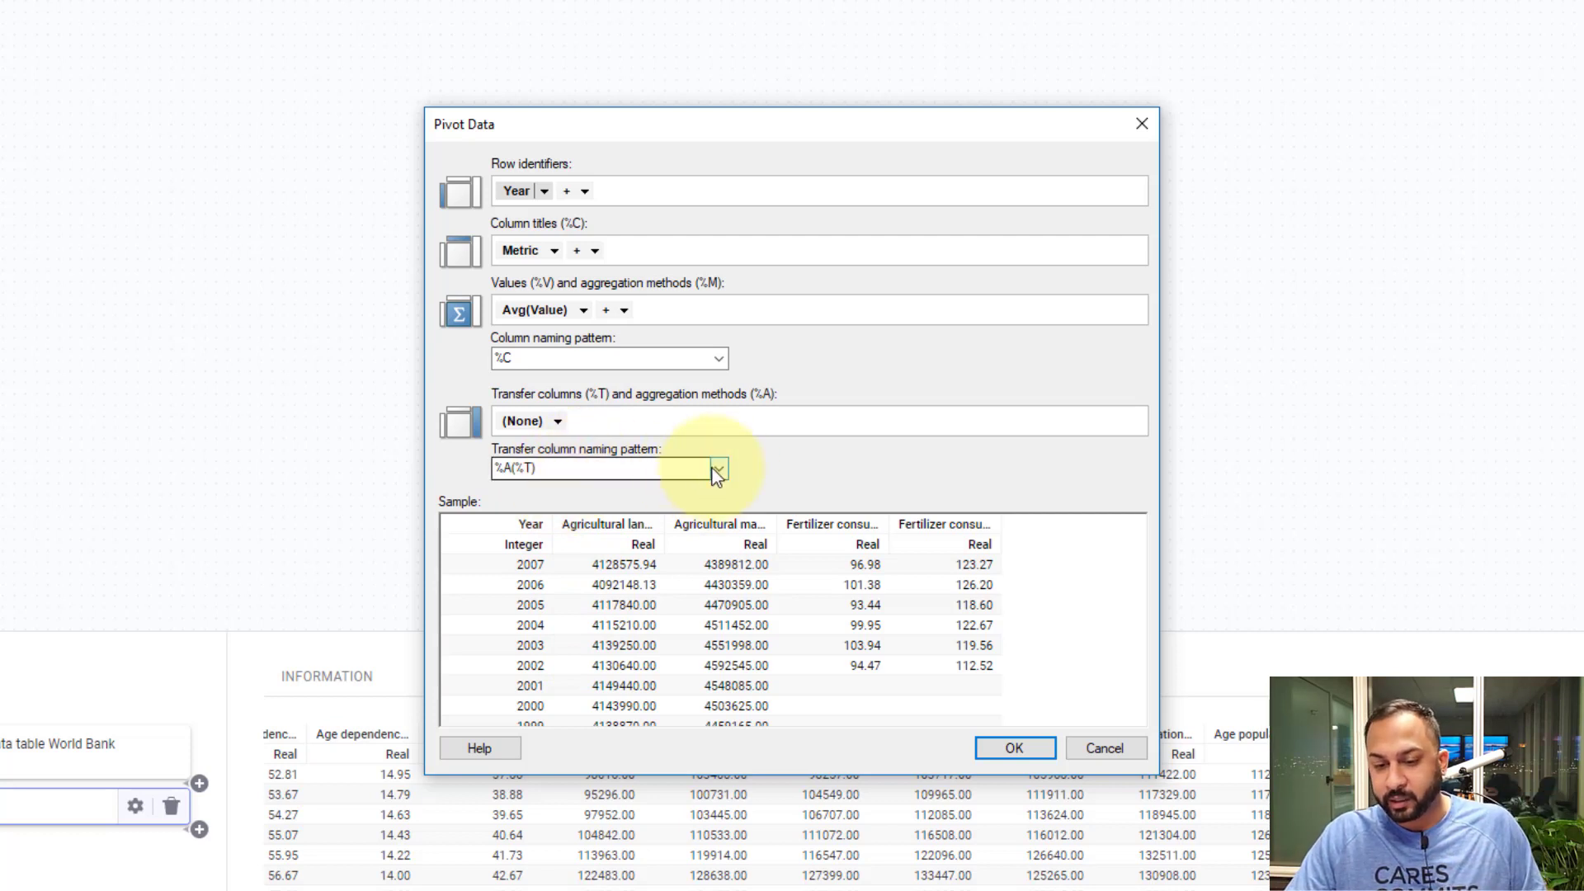
left_click(556, 420)
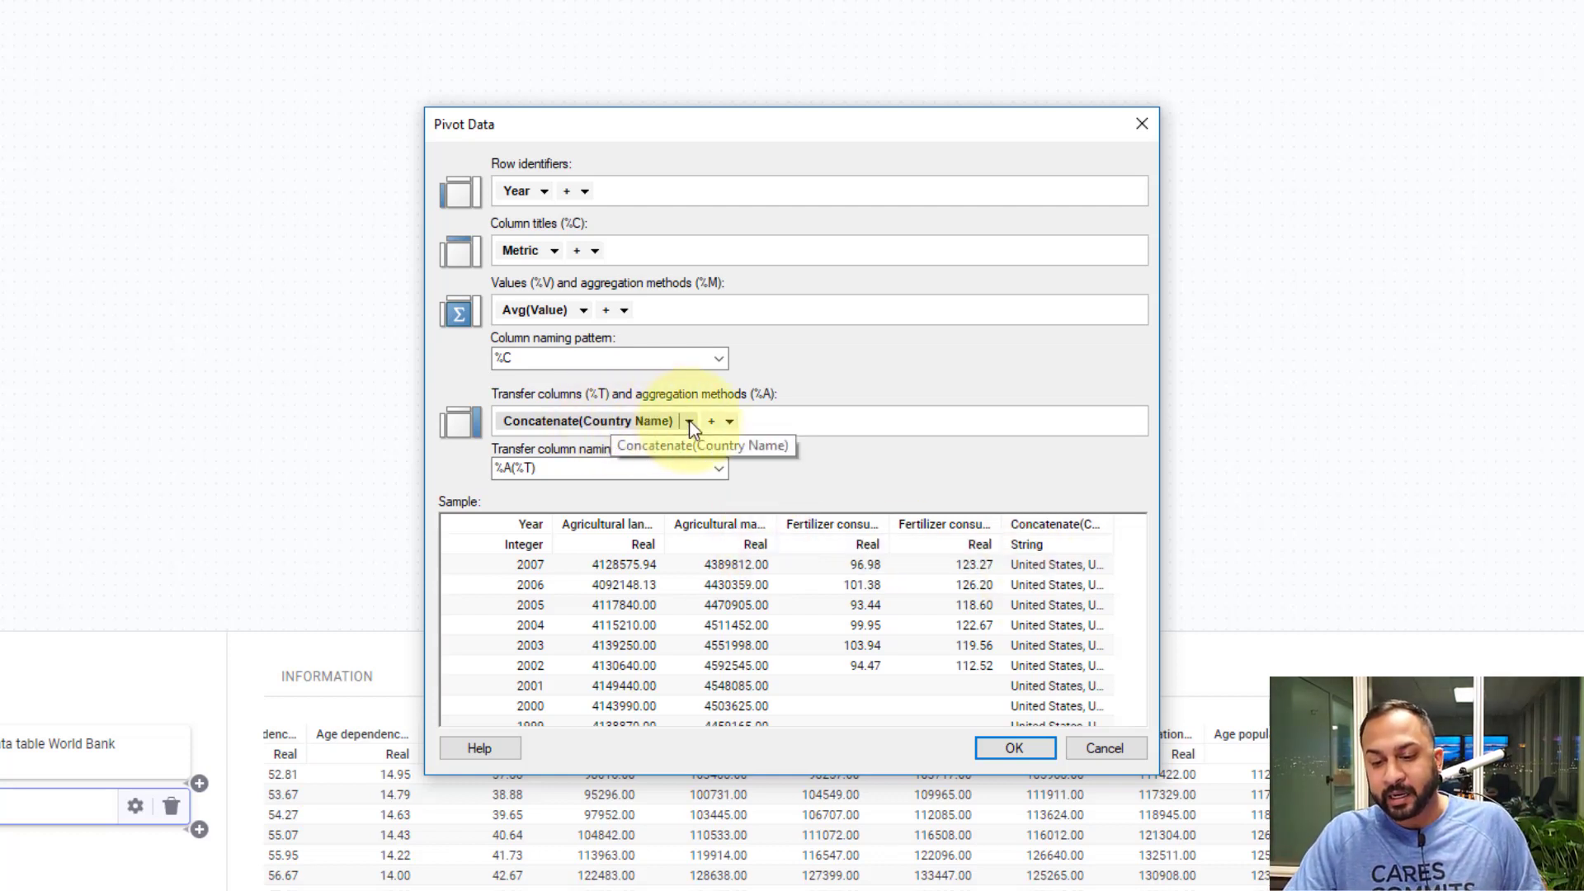
left_click(688, 421)
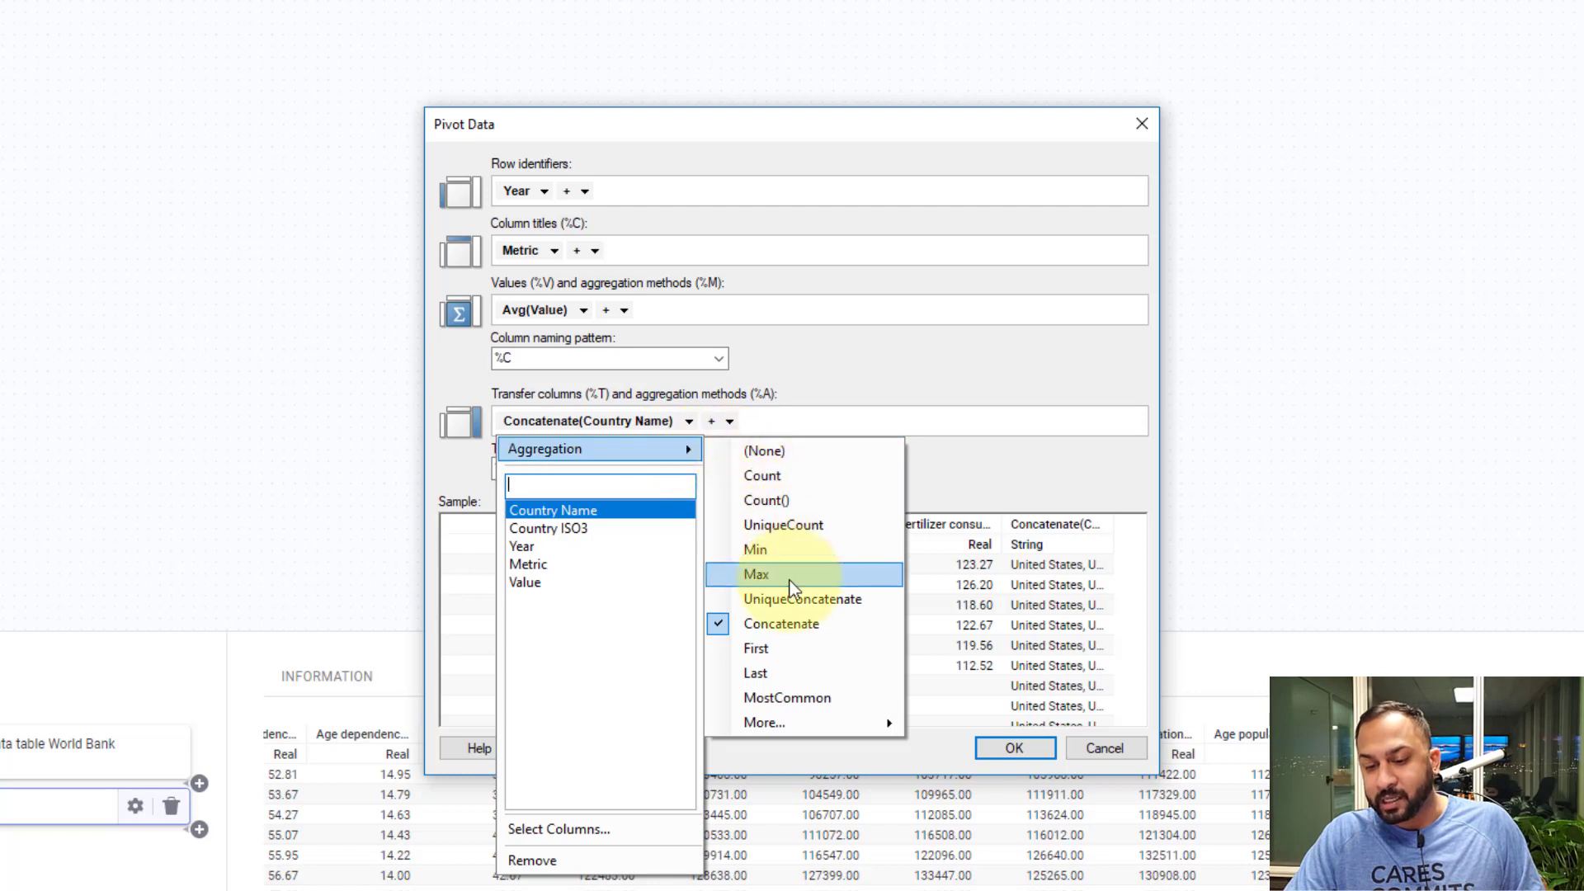
left_click(802, 597)
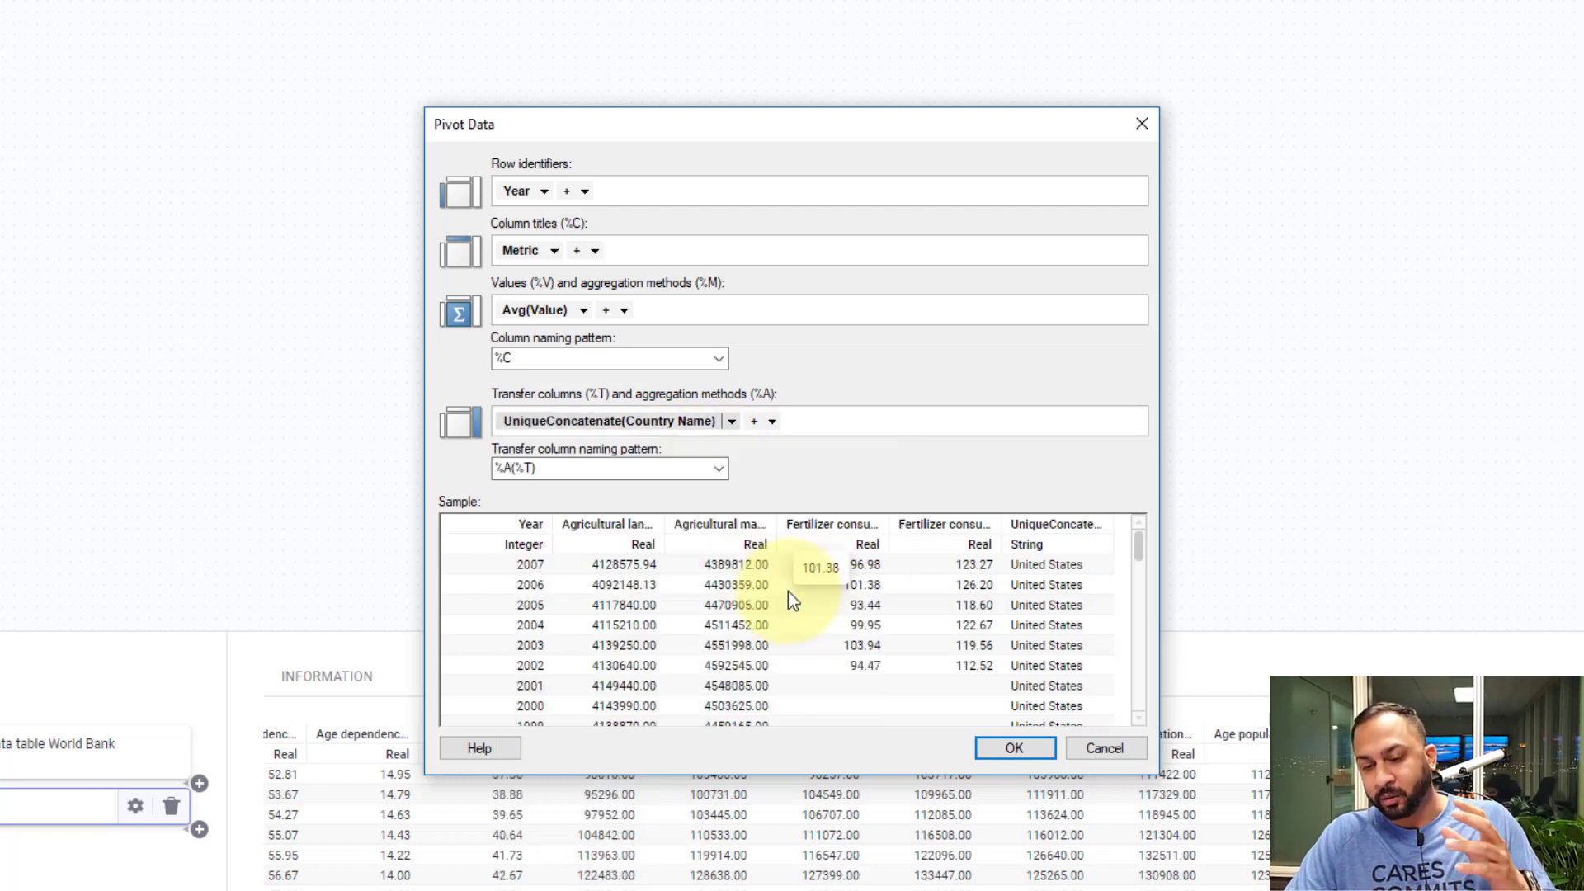
mouse_move(980, 624)
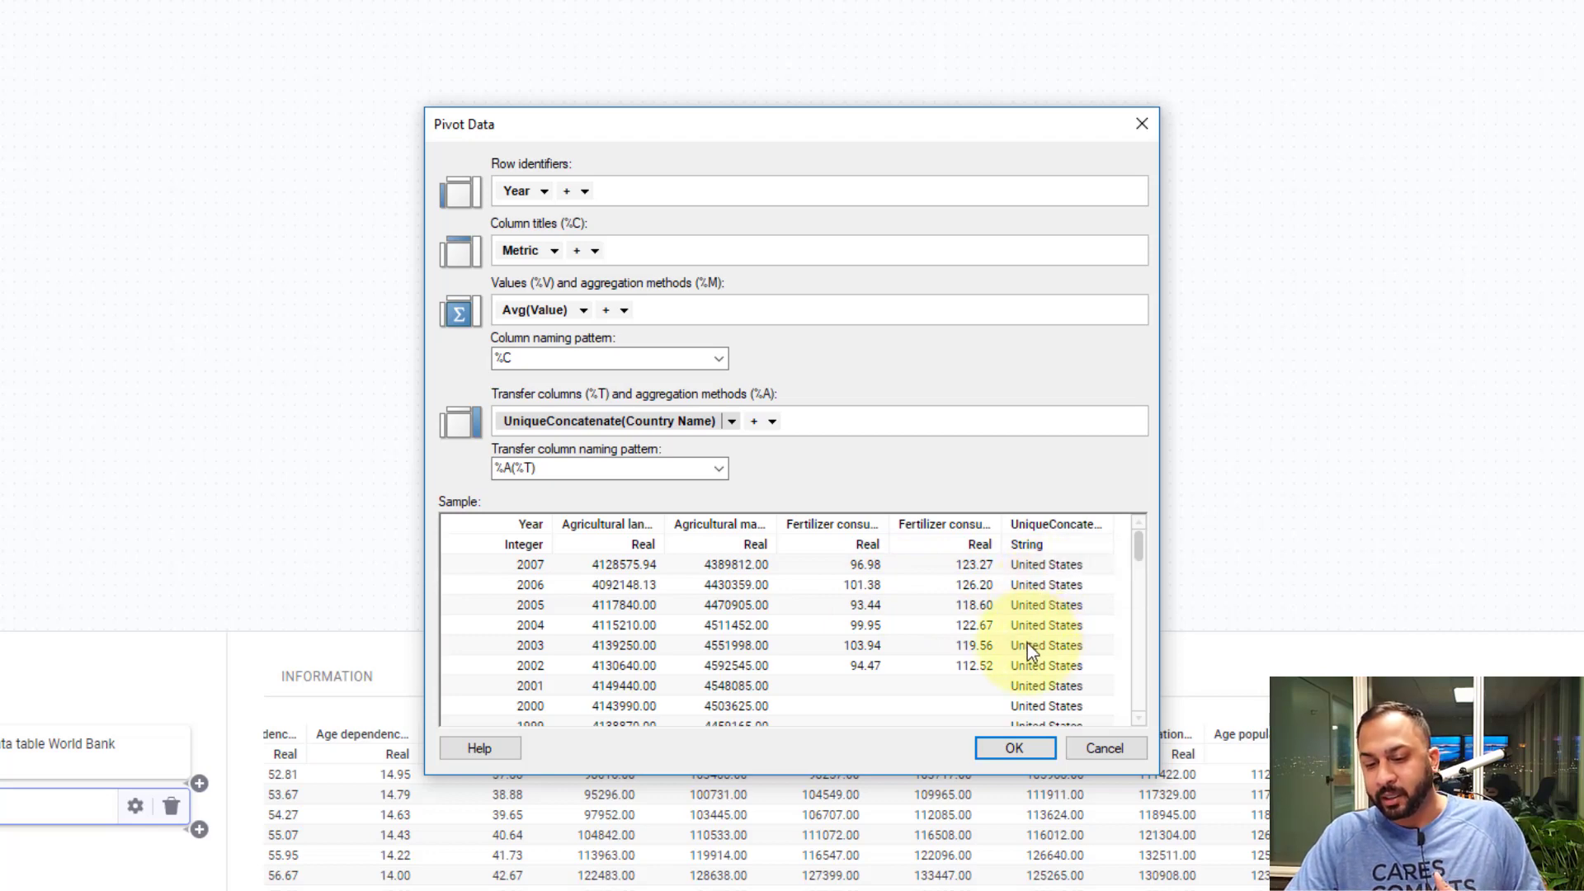
left_click(1015, 748)
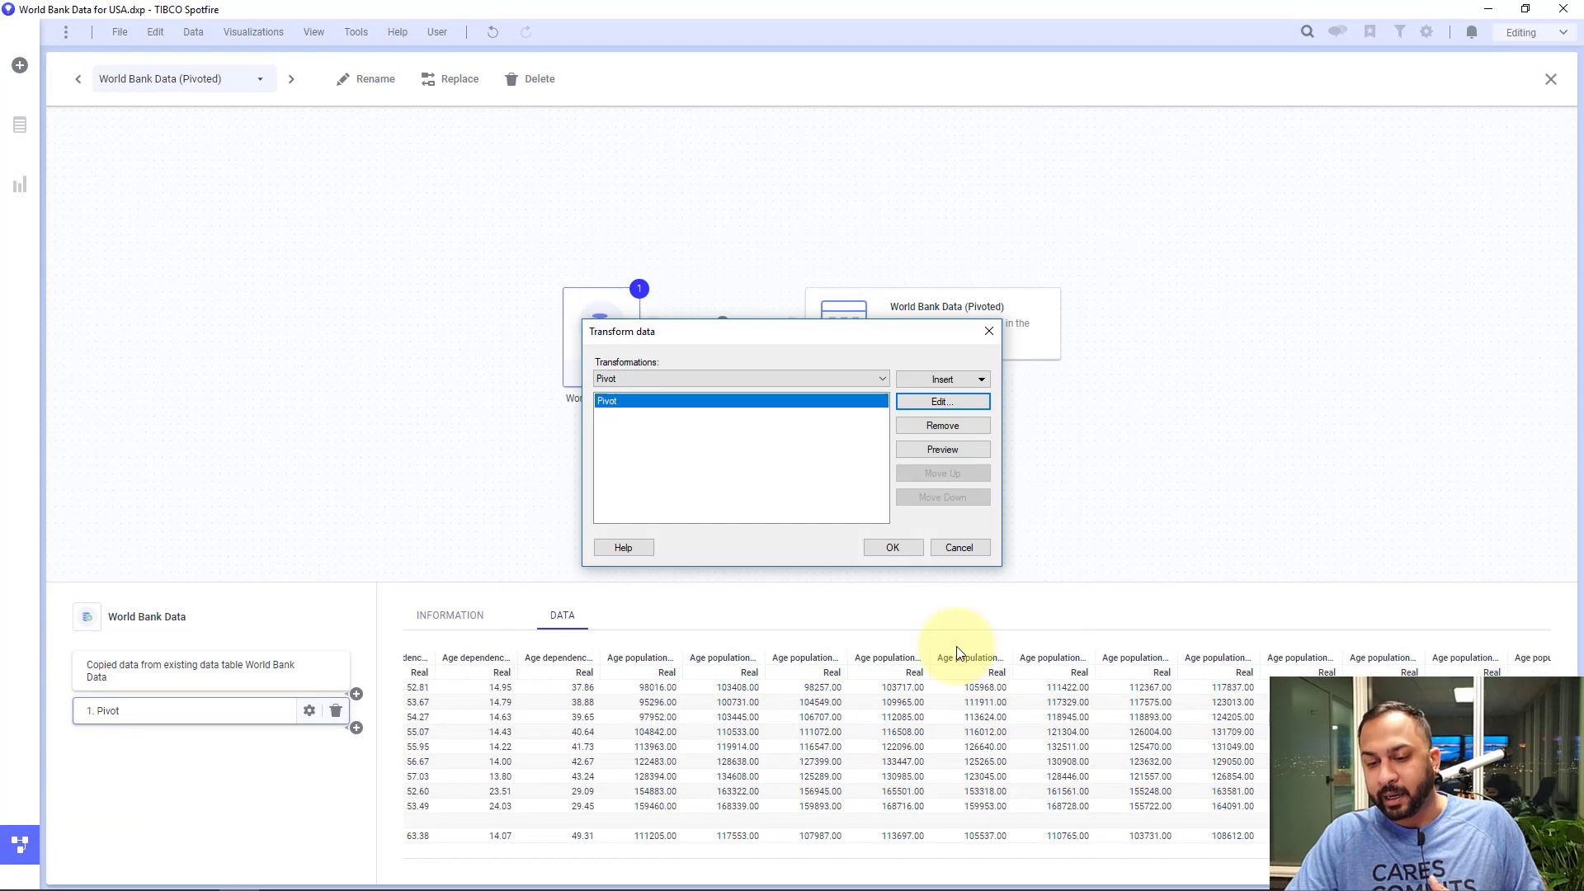
Confirm the transformation and review the 60-row, one-per-year pivoted table.
left_click(891, 546)
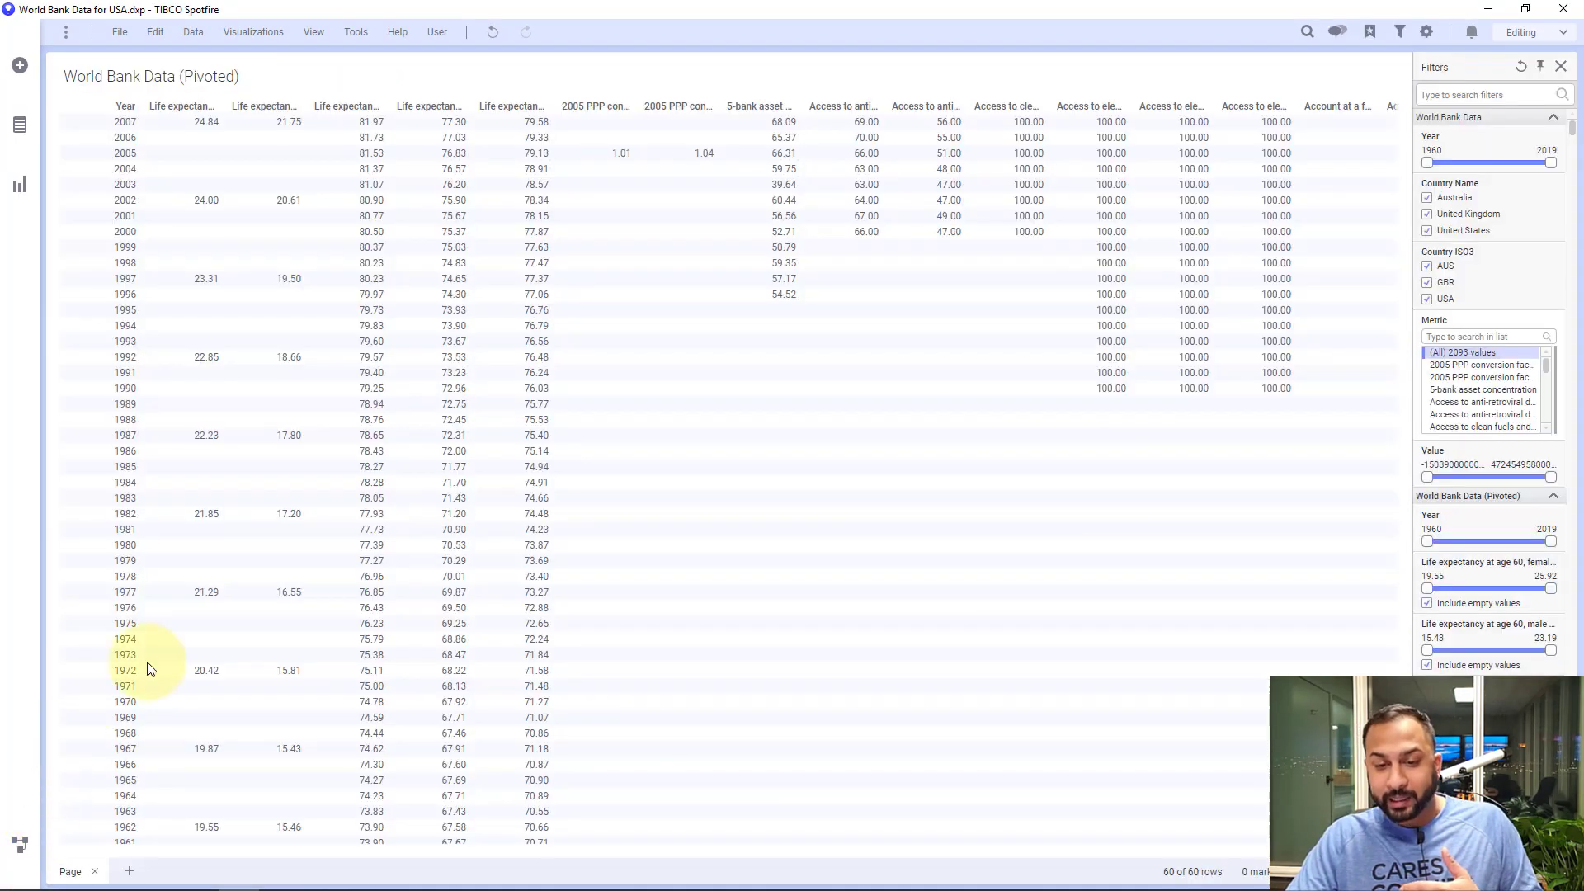
scroll("right", 3)
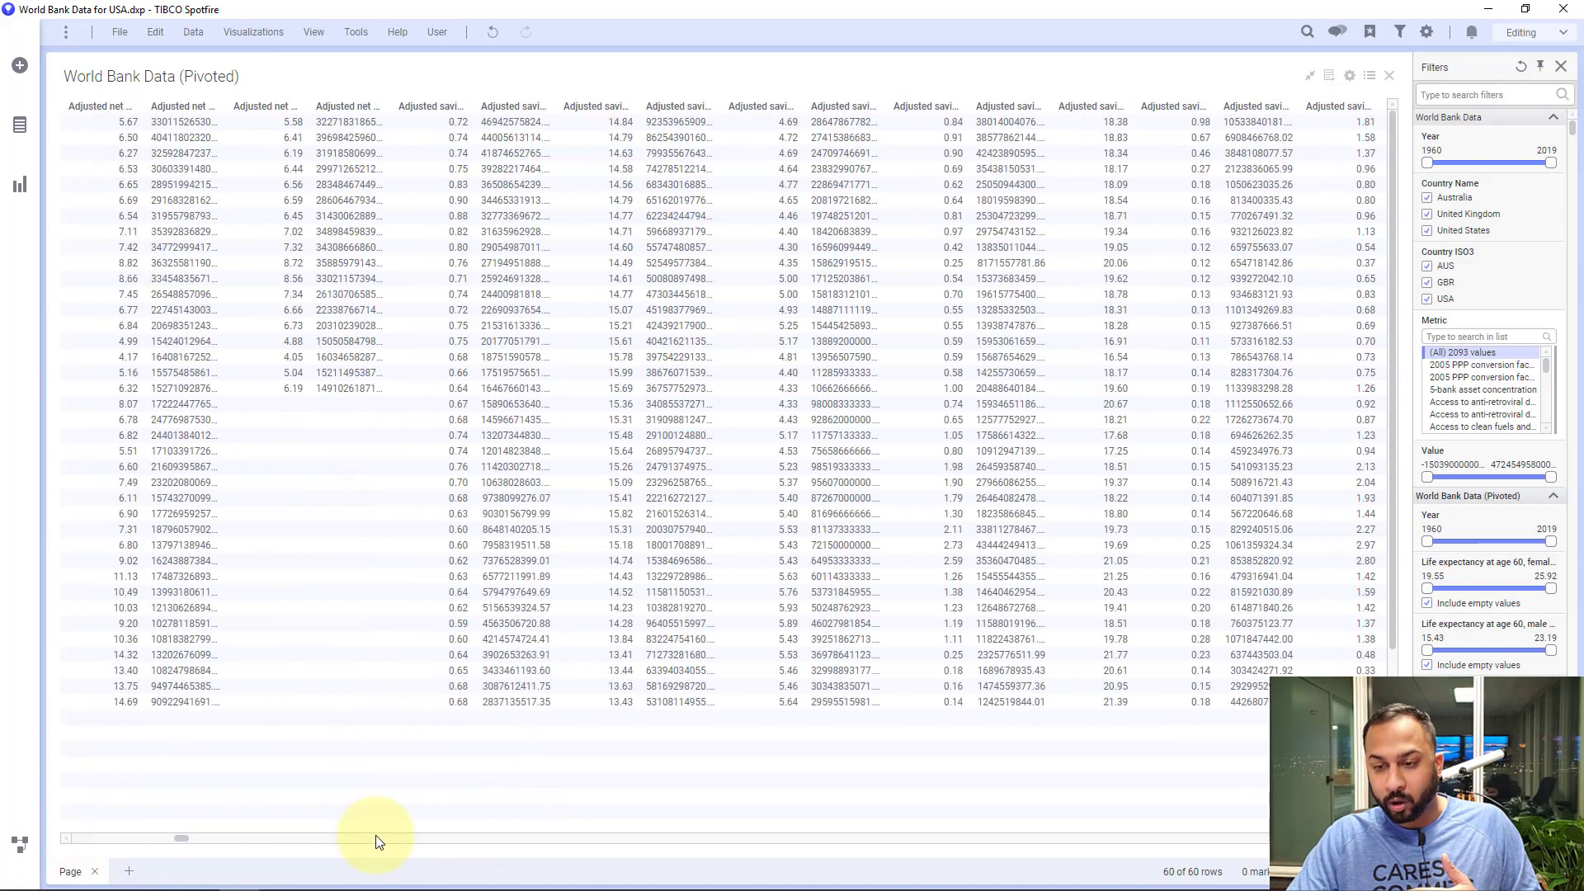